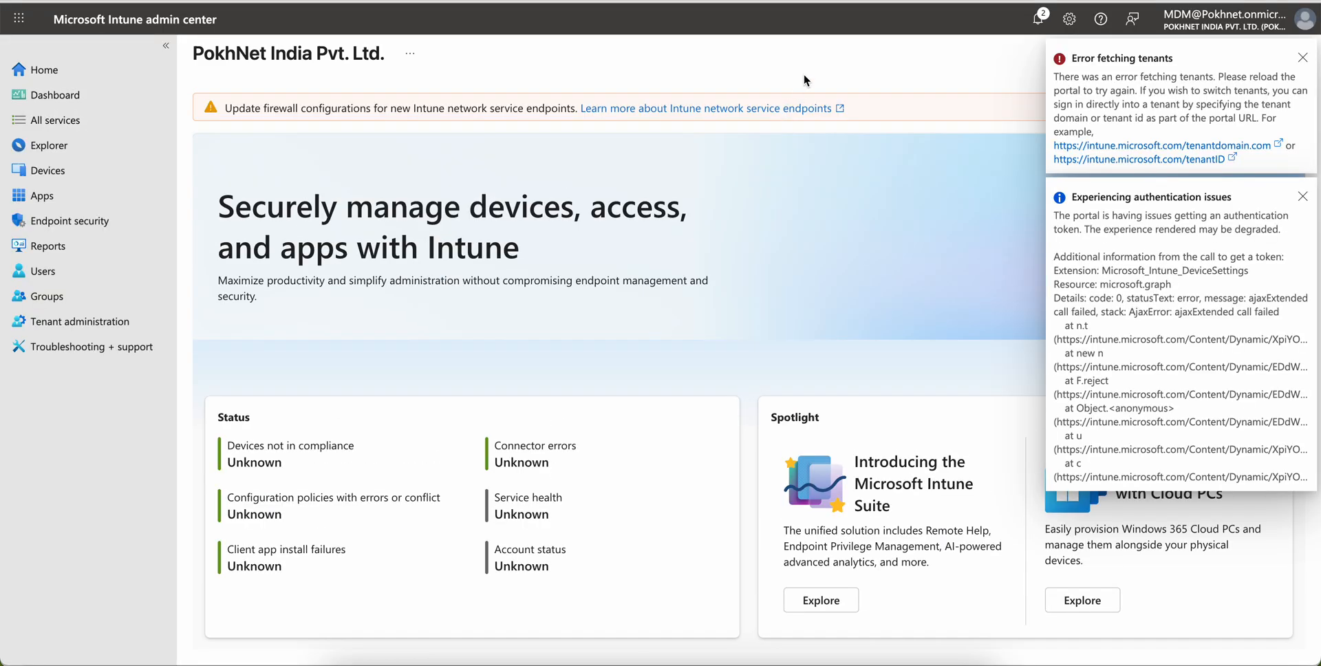
# Dismiss the tenant-fetch and authentication error notifications on the Intune home page.
pyautogui.click(1304, 58)
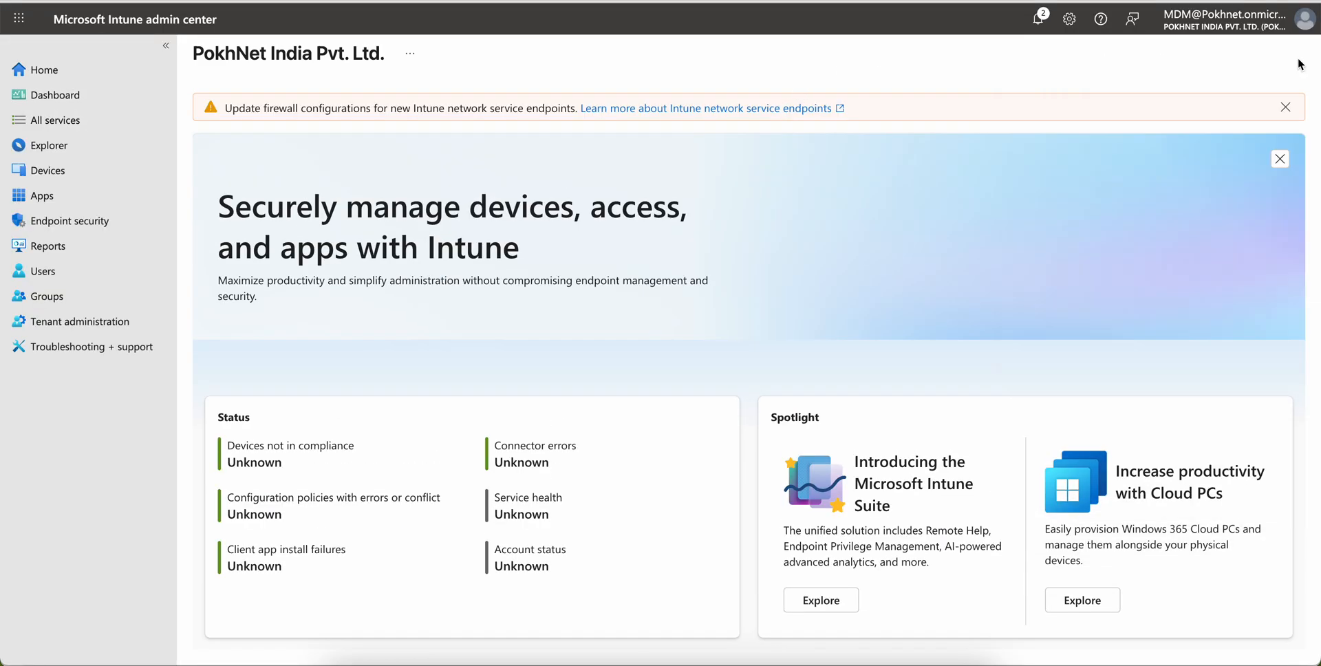
pyautogui.moveTo(1064, 59)
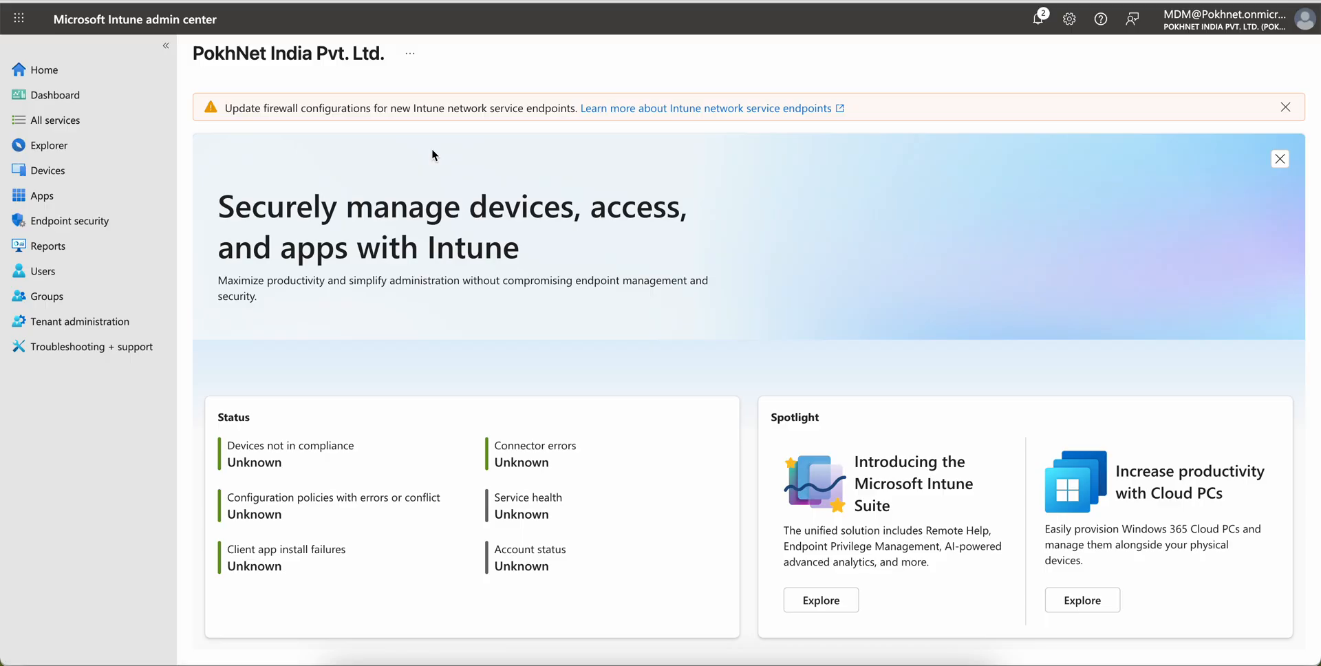
# View the Devices overview, then go to Tenant administration > Tenant status details.
pyautogui.click(49, 171)
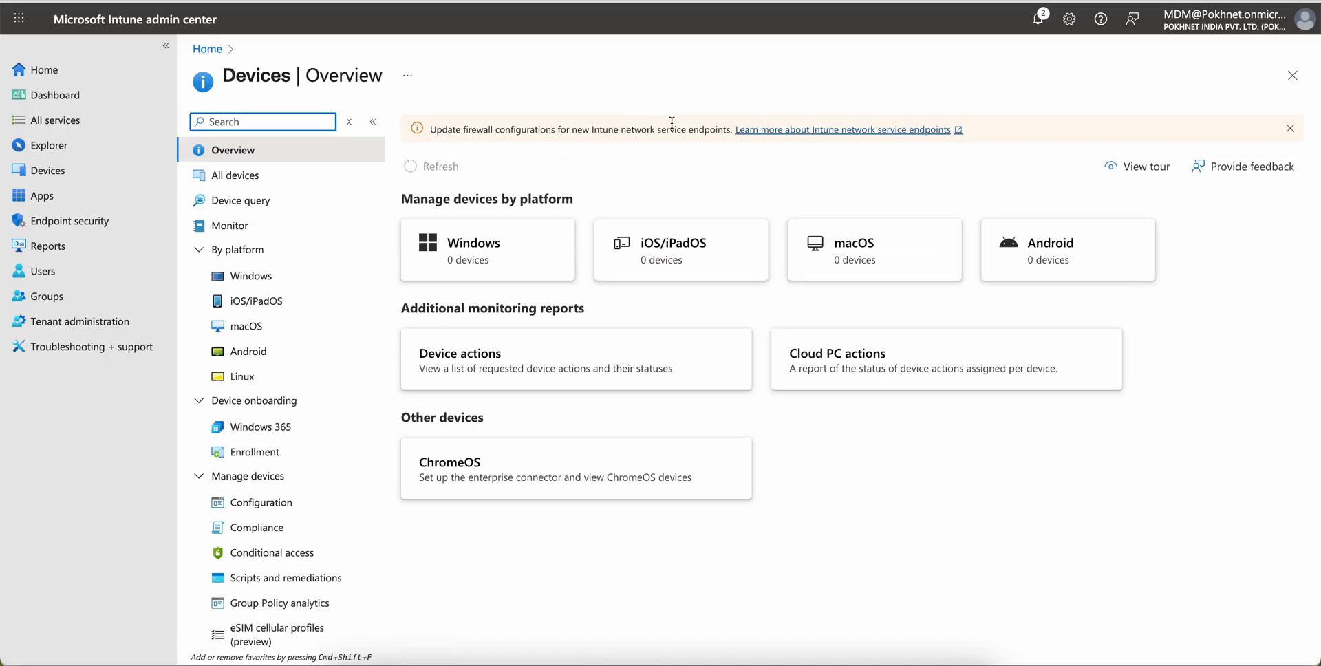
pyautogui.moveTo(810, 204)
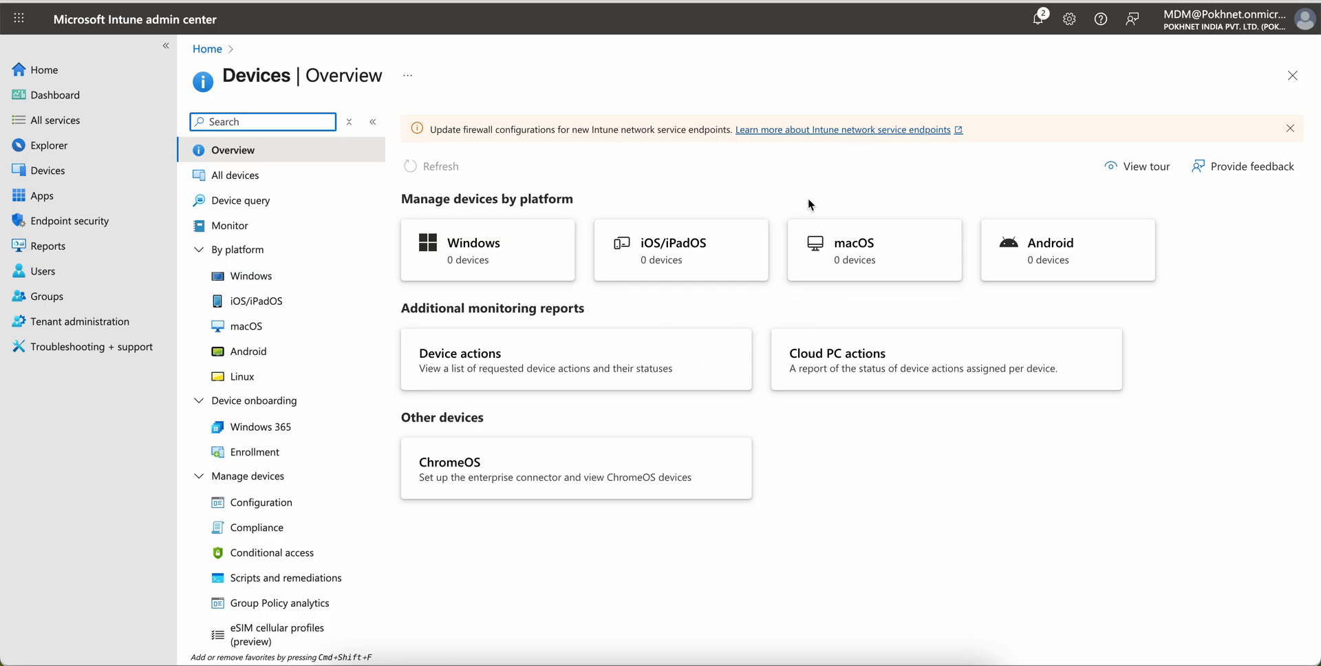
pyautogui.moveTo(446, 149)
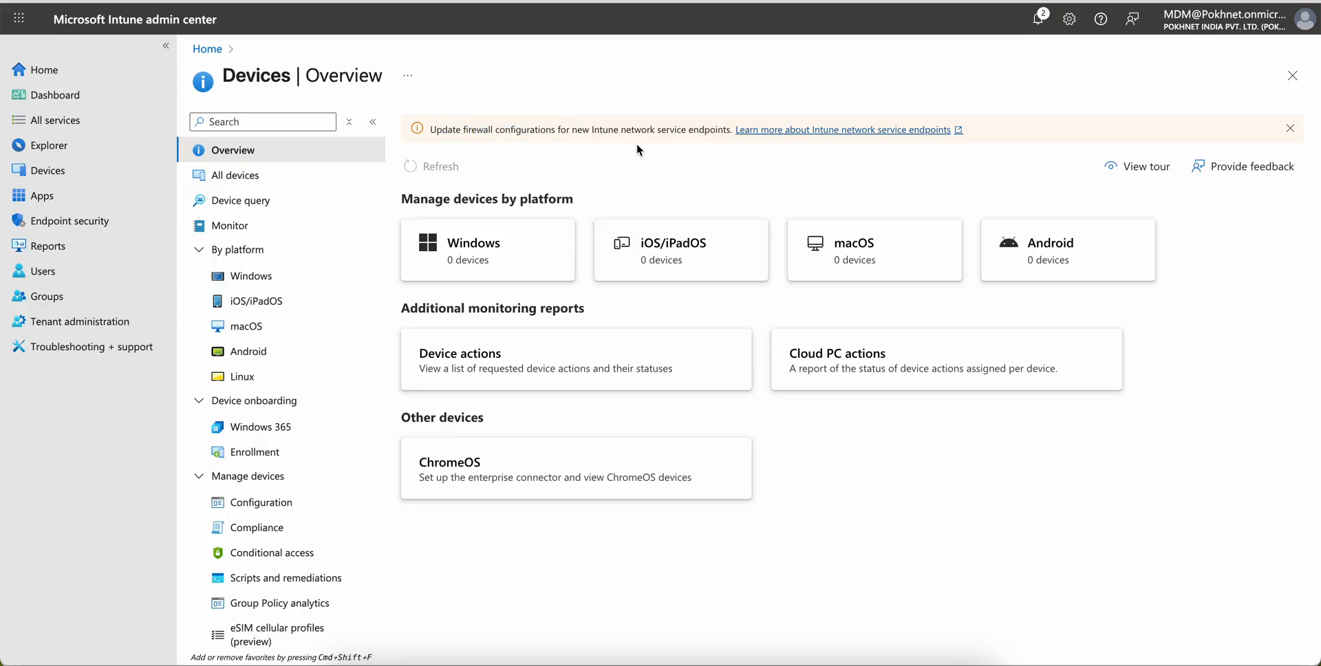
pyautogui.moveTo(592, 130); pyautogui.dragTo(691, 129)
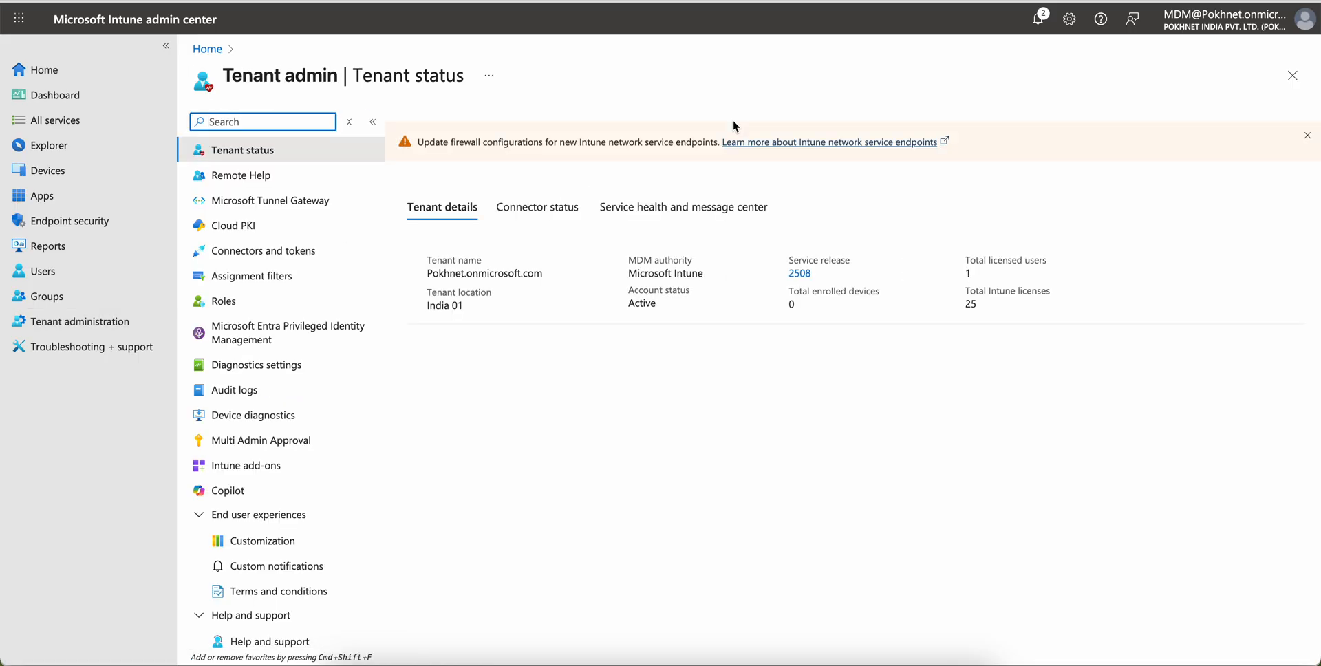
# From Service health and message center, view the 'Action Required: Update firewall configurations' message in full.
pyautogui.click(684, 208)
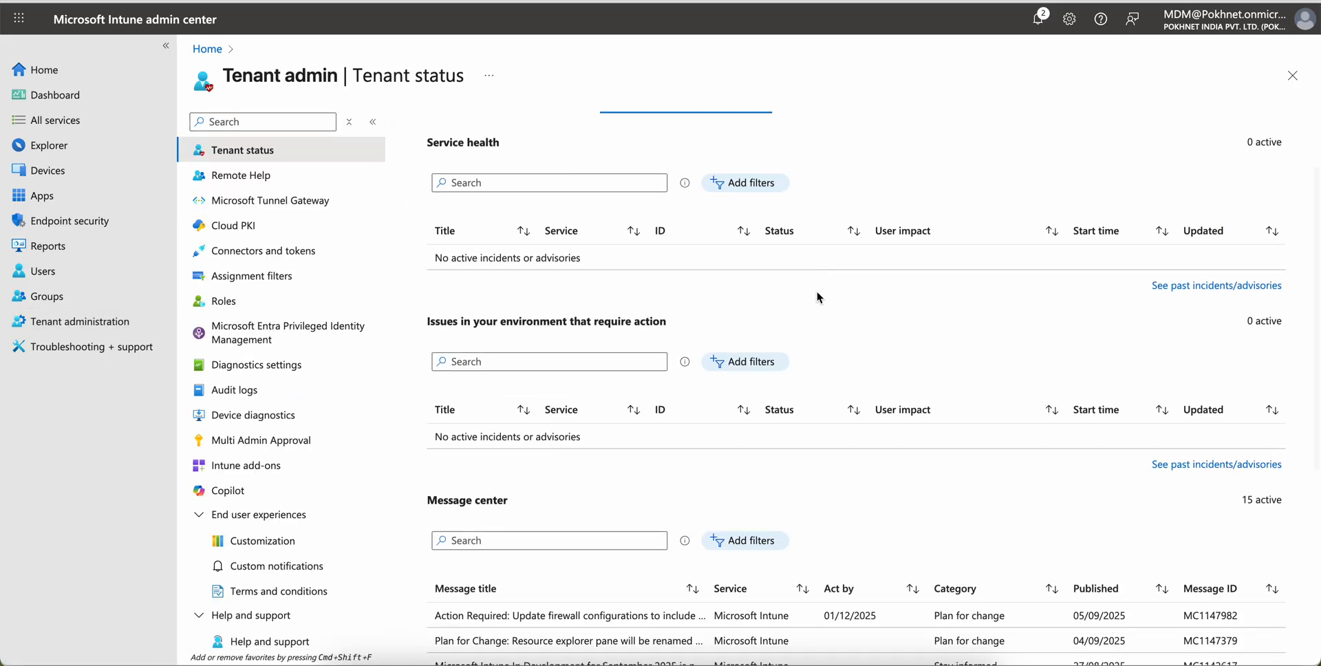
pyautogui.scroll(-3)
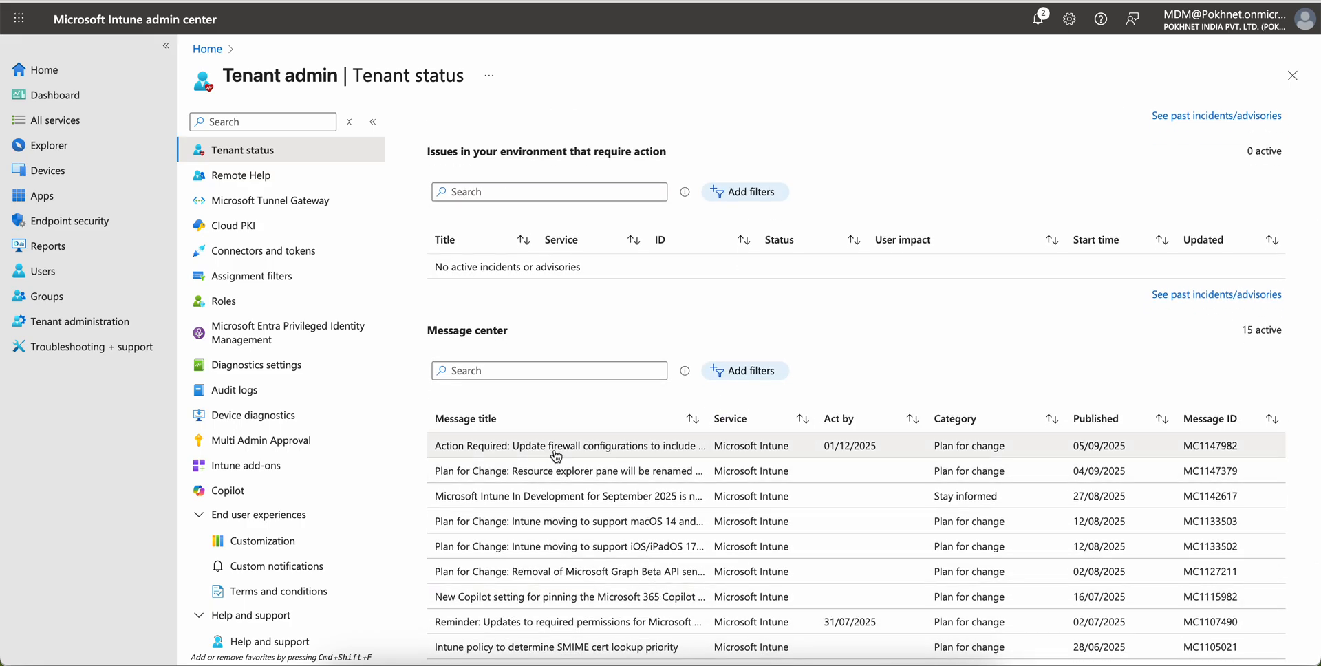
pyautogui.click(569, 446)
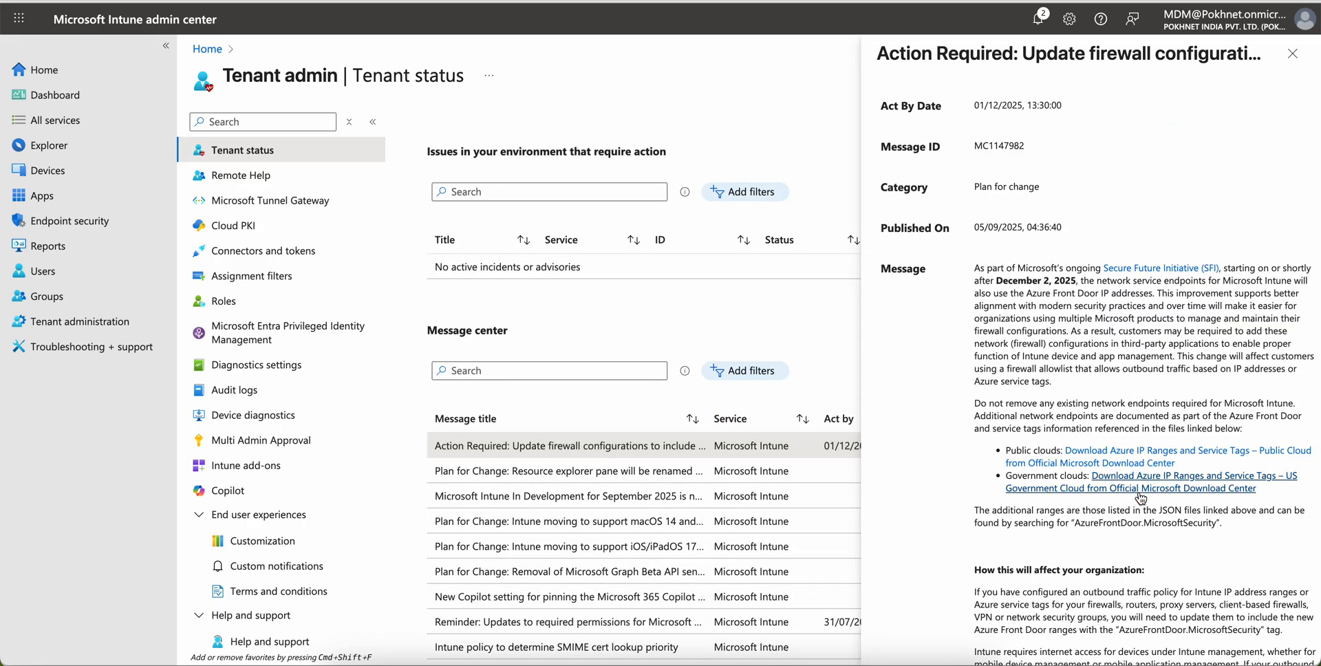
pyautogui.scroll(-3)
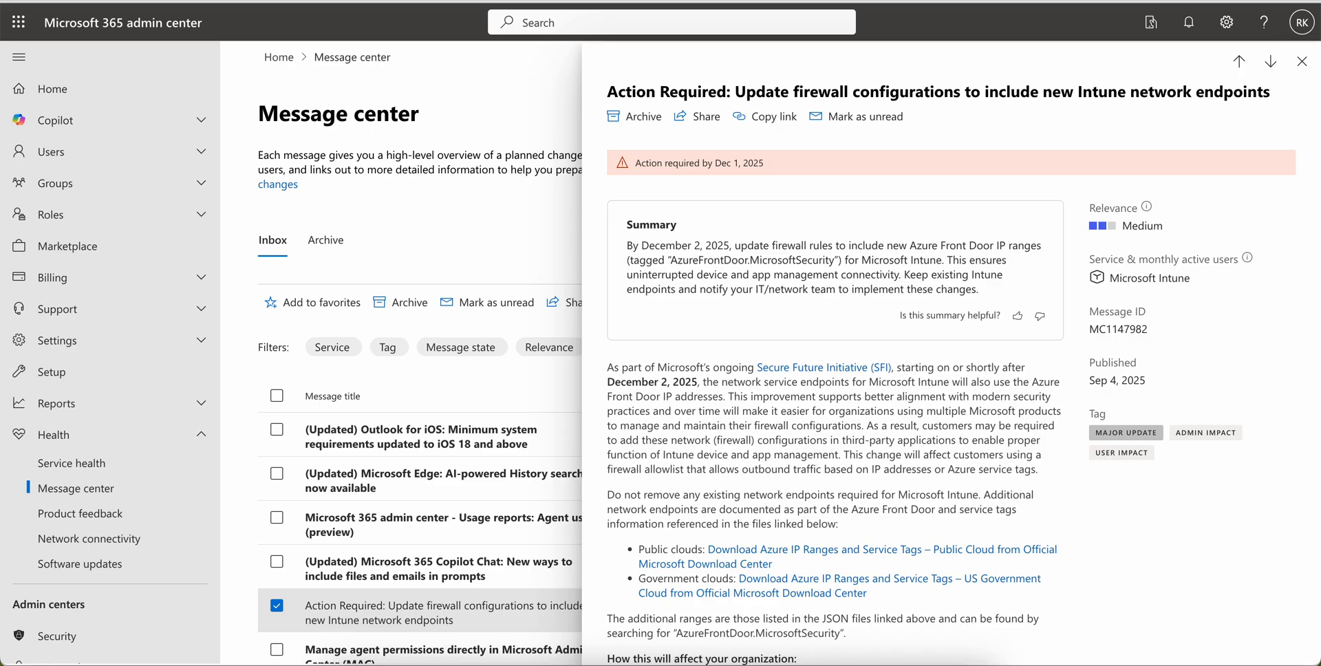
pyautogui.moveTo(941, 242)
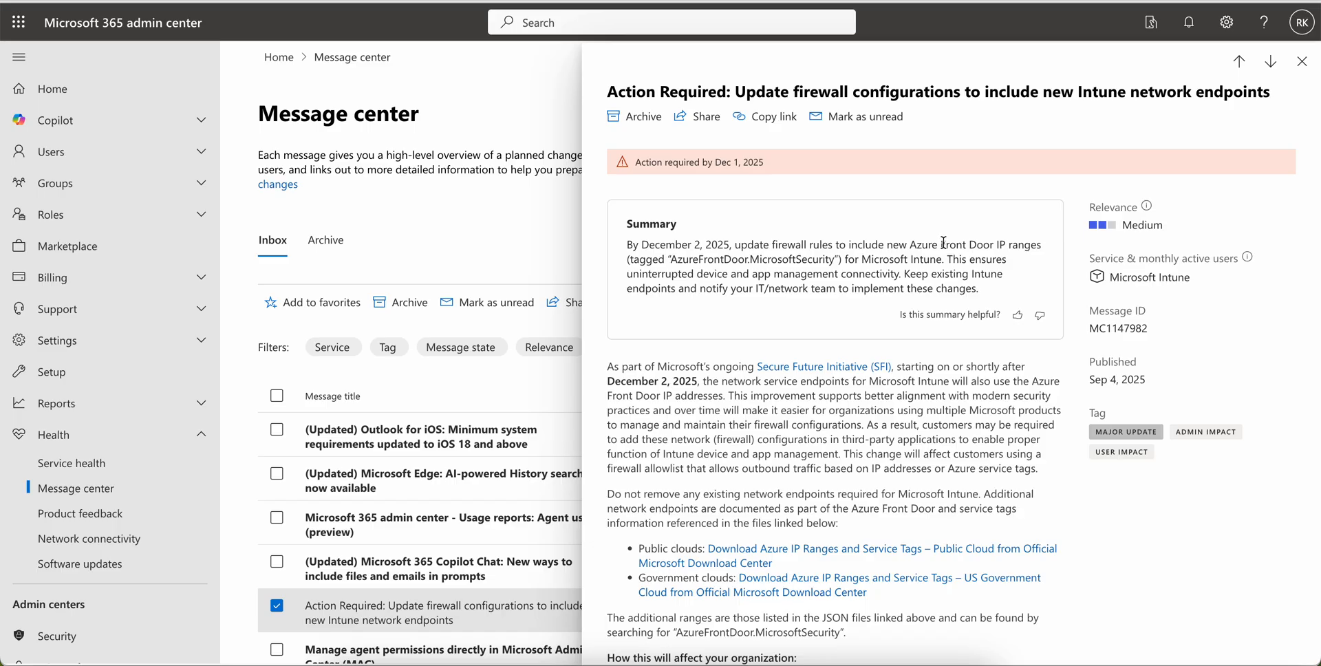
pyautogui.moveTo(1025, 170)
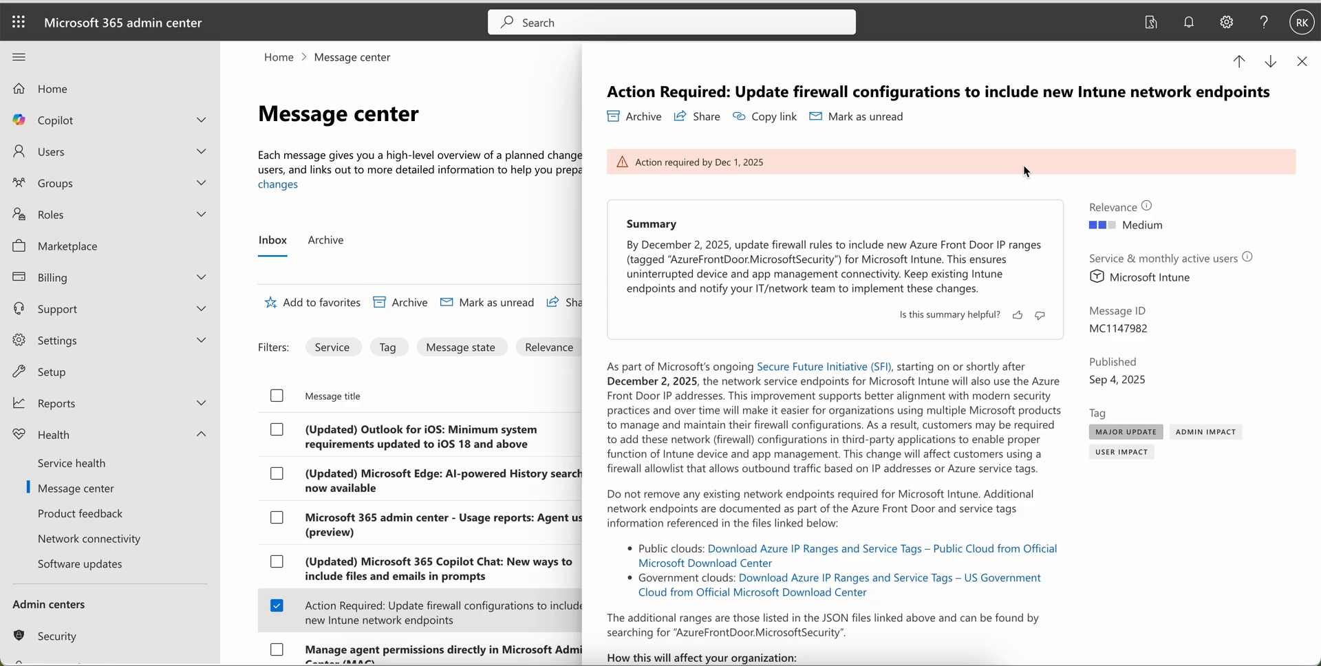
pyautogui.scroll(-3)
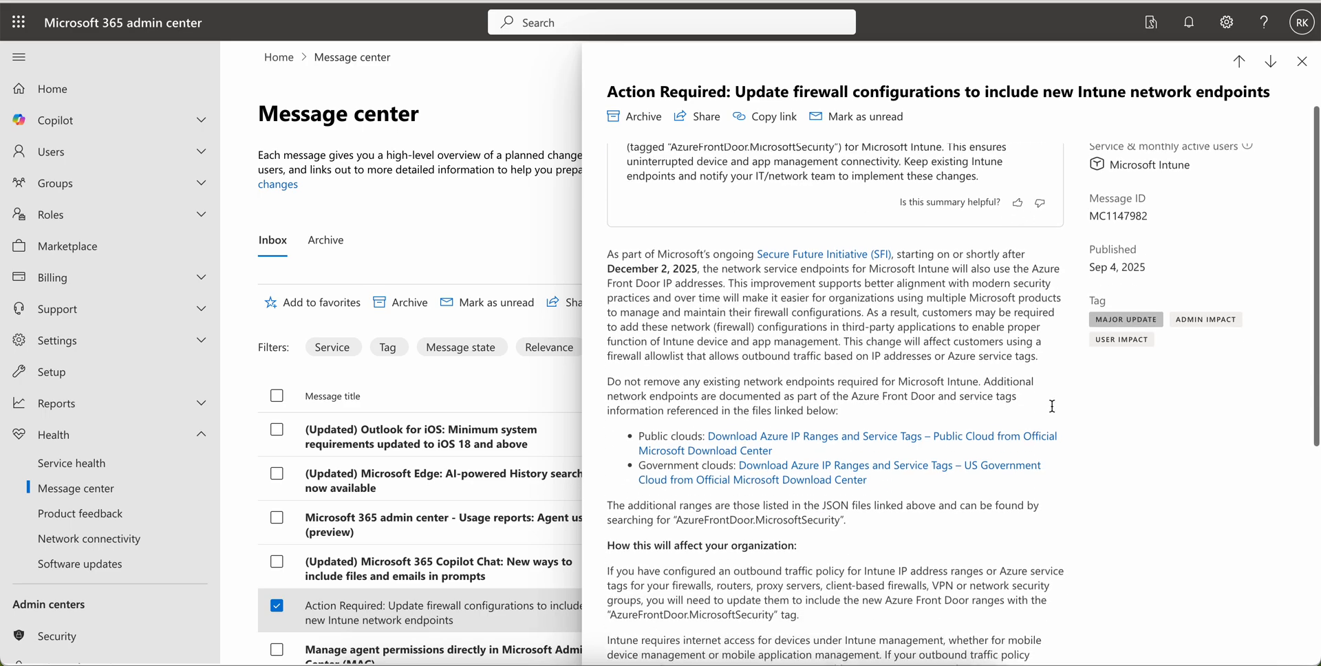
pyautogui.scroll(-3)
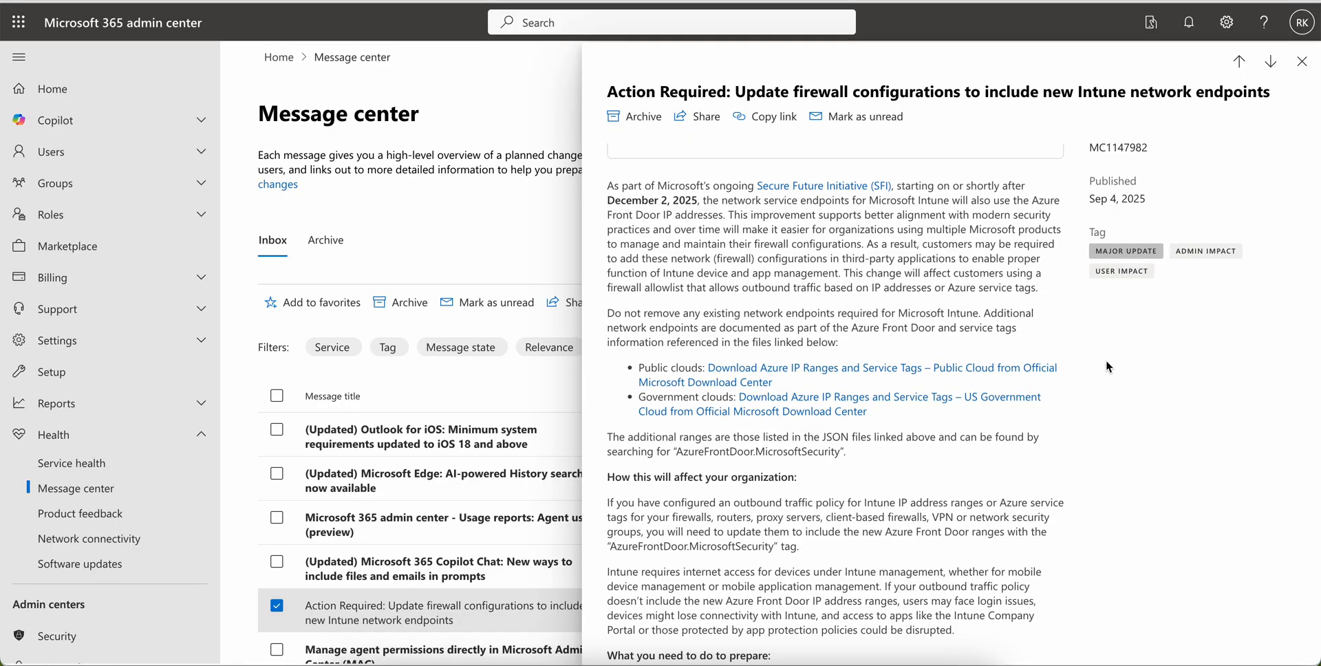
pyautogui.moveTo(822, 186)
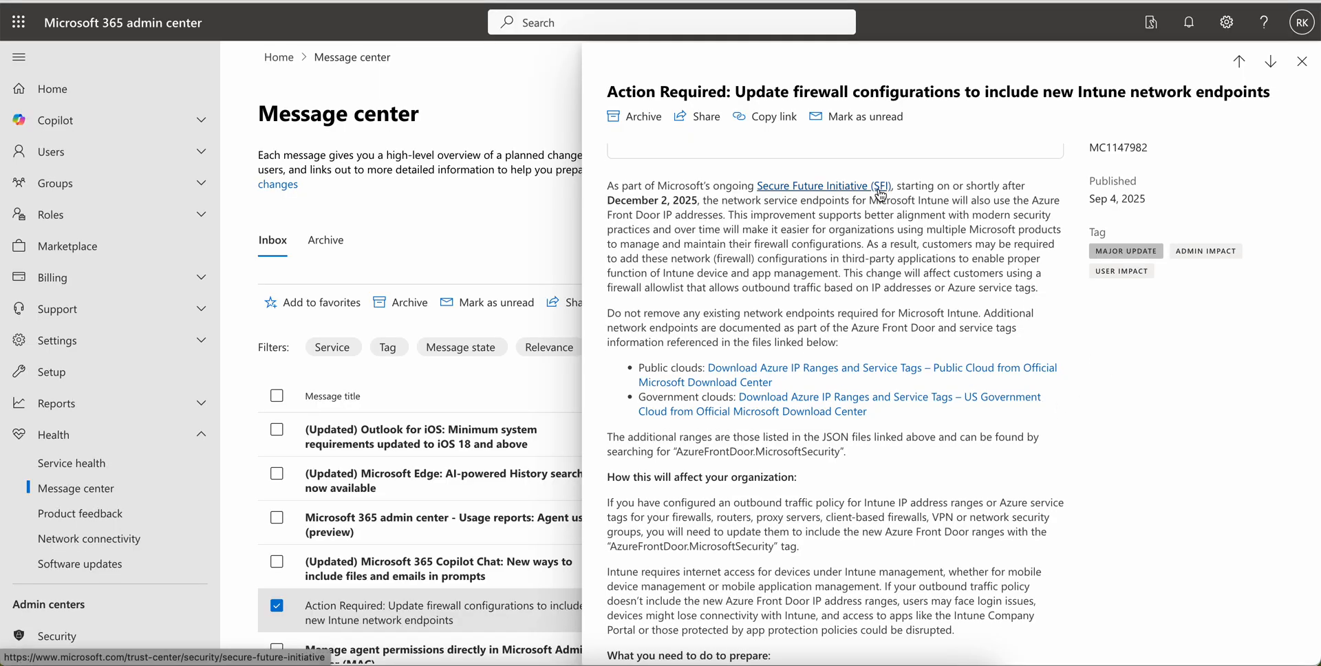
pyautogui.doubleClick(820, 186)
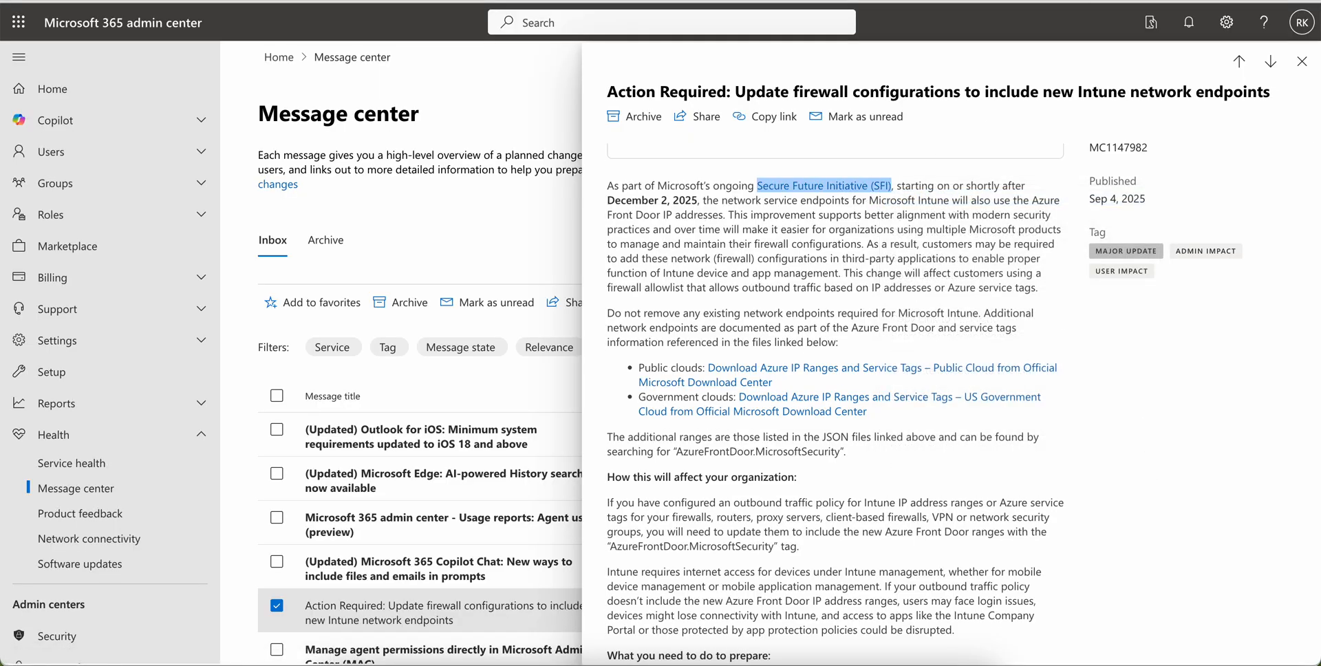
pyautogui.click(823, 186)
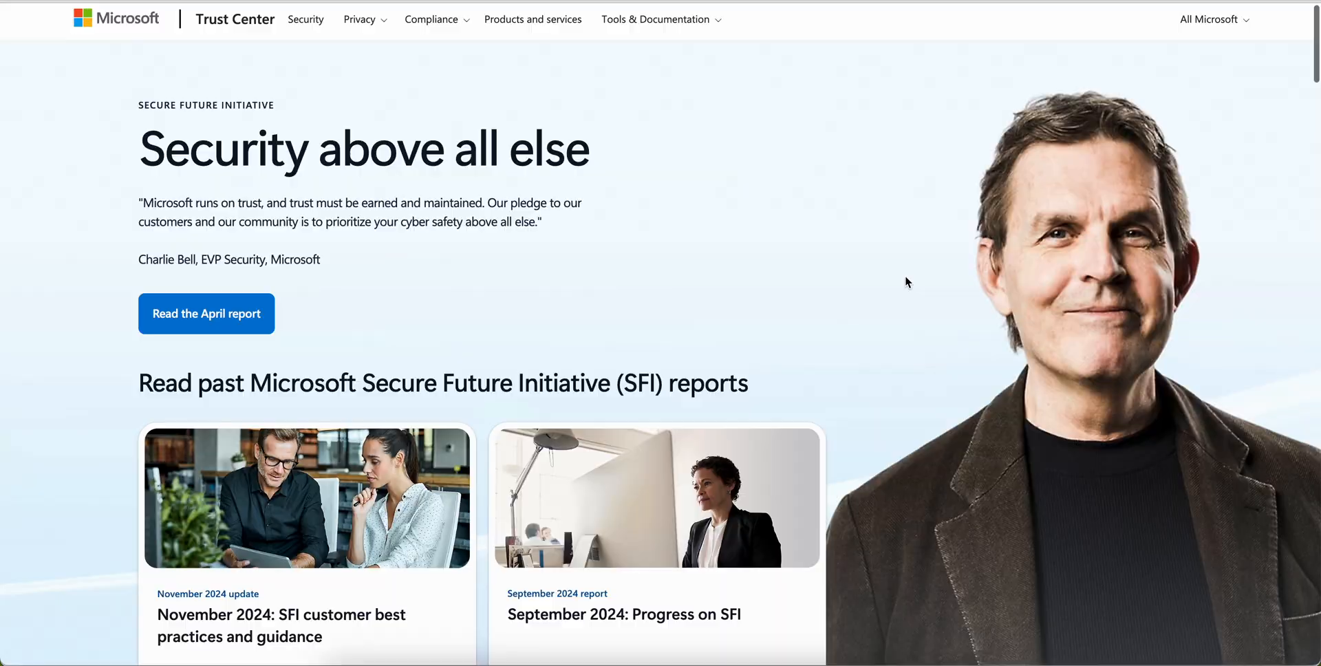
pyautogui.scroll(-3)
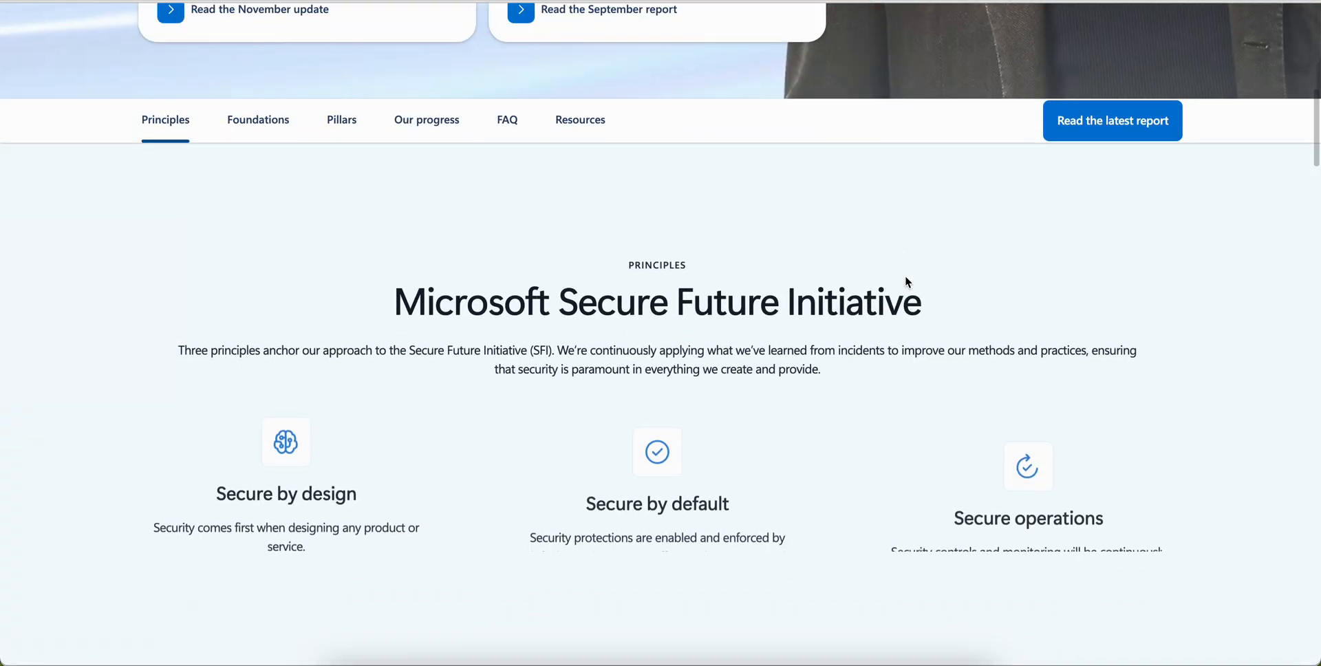
pyautogui.scroll(-3)
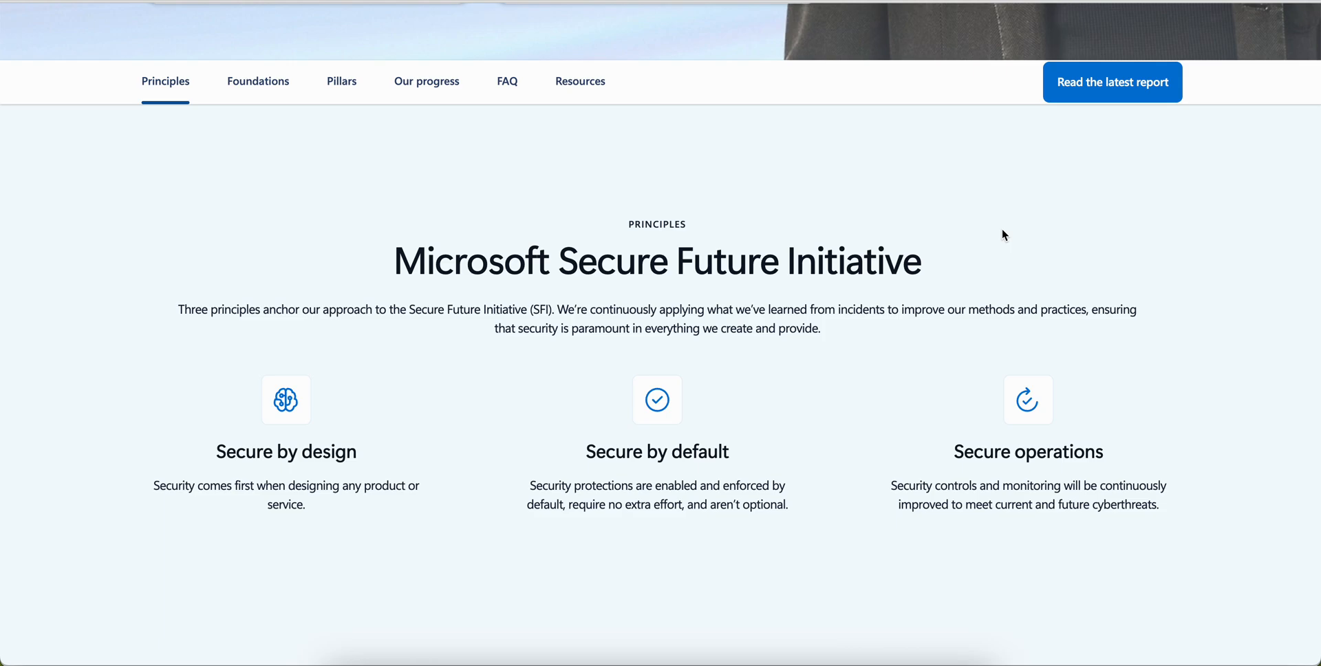
pyautogui.scroll(-3)
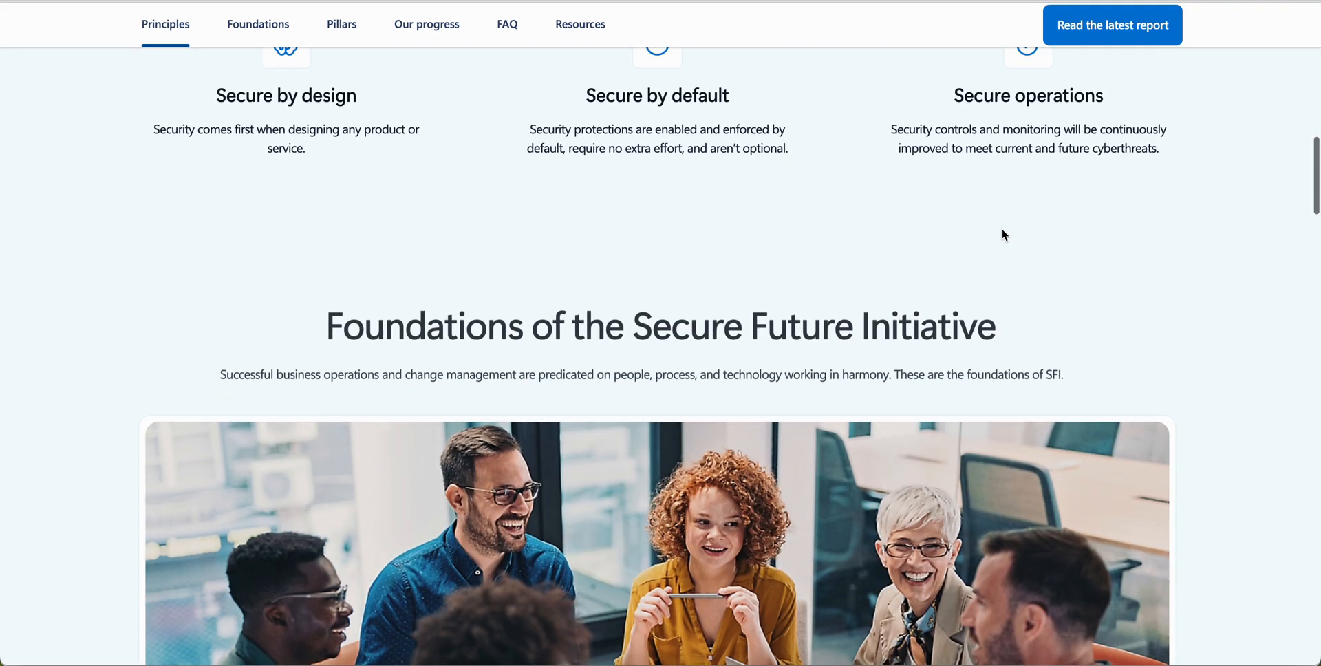
pyautogui.scroll(-3)
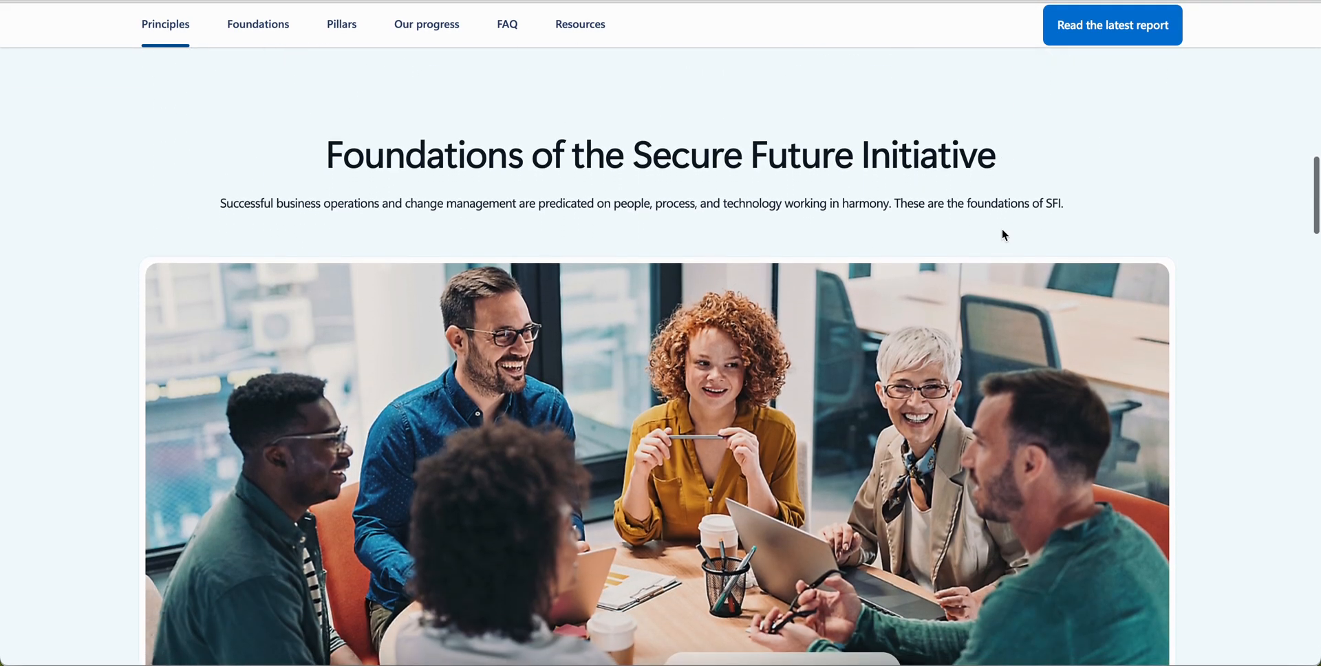
pyautogui.scroll(-3)
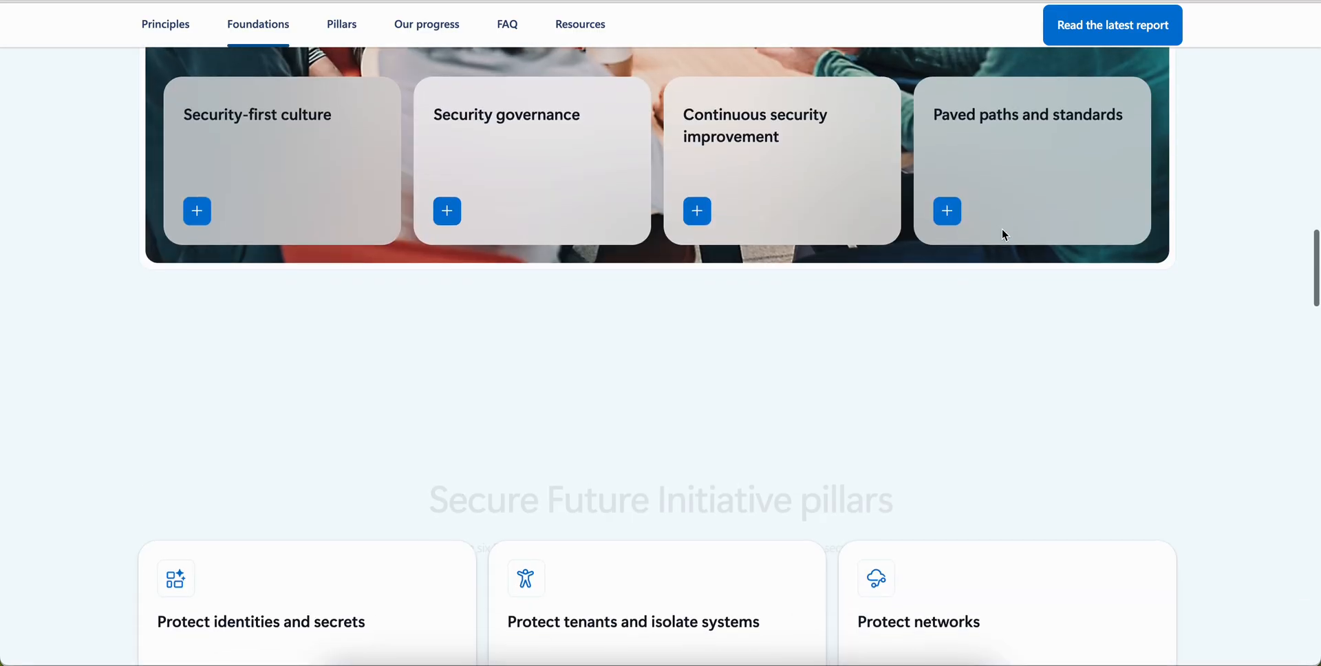
pyautogui.scroll(-3)
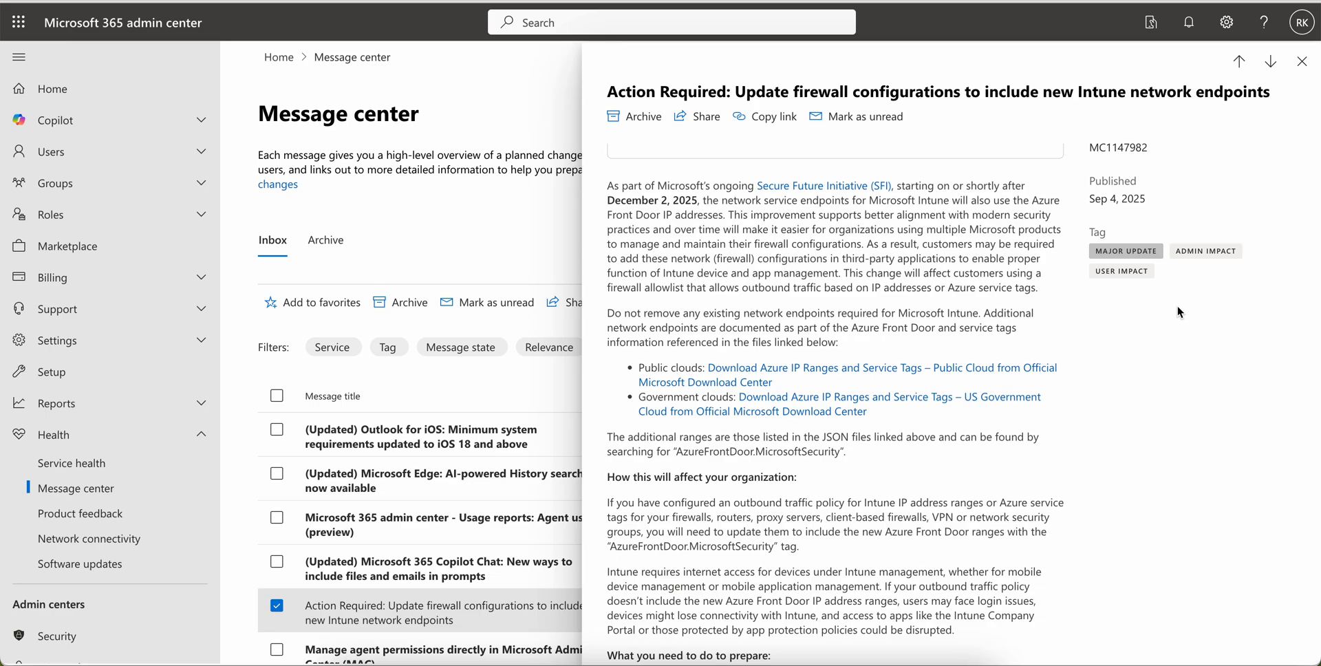
pyautogui.scroll(-3)
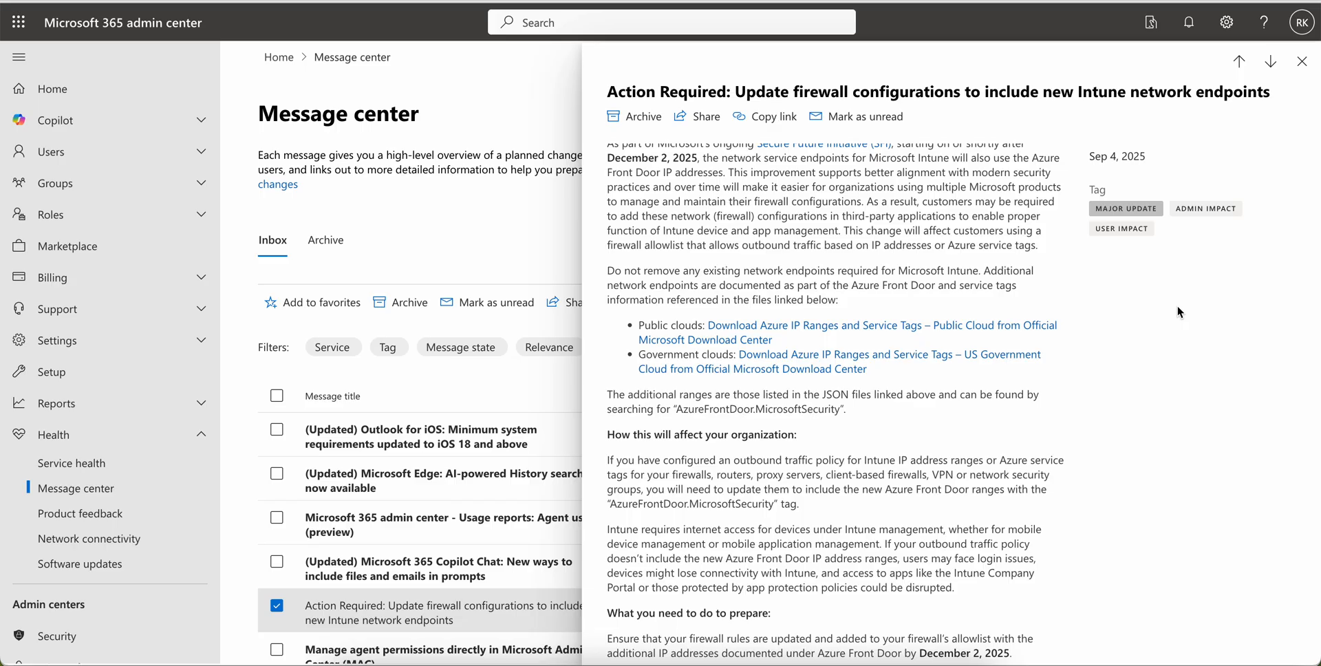
pyautogui.scroll(-3)
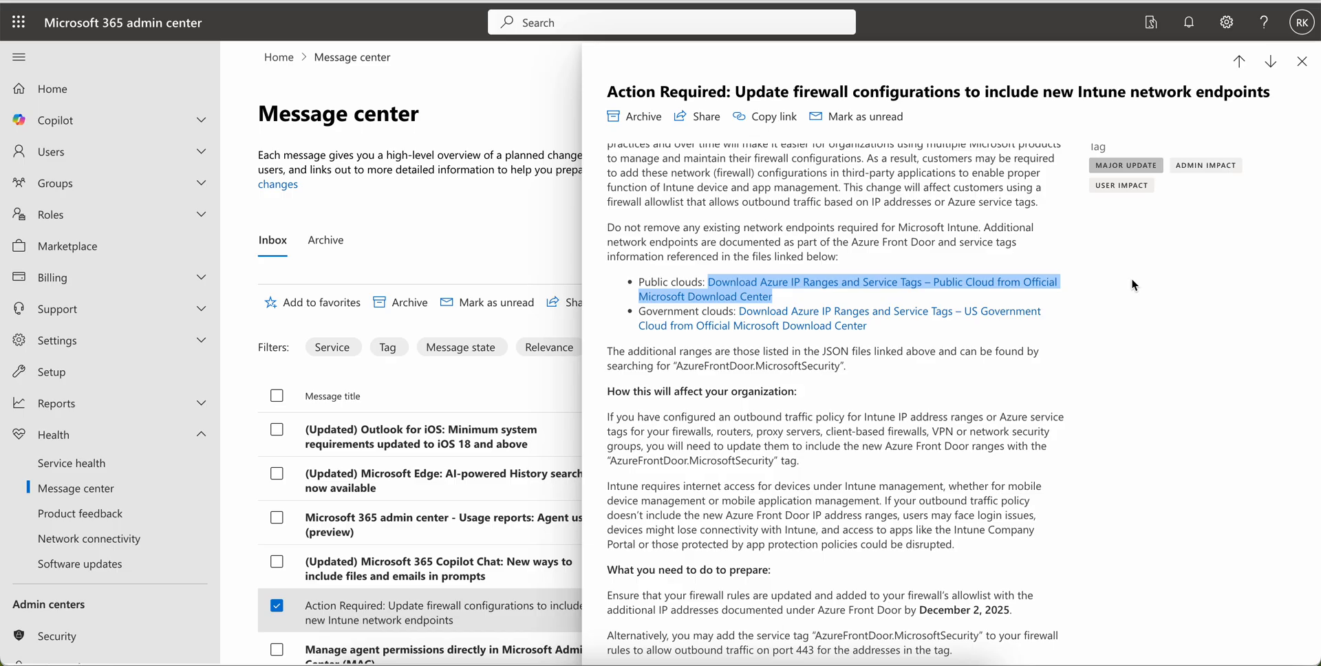
pyautogui.scroll(-3)
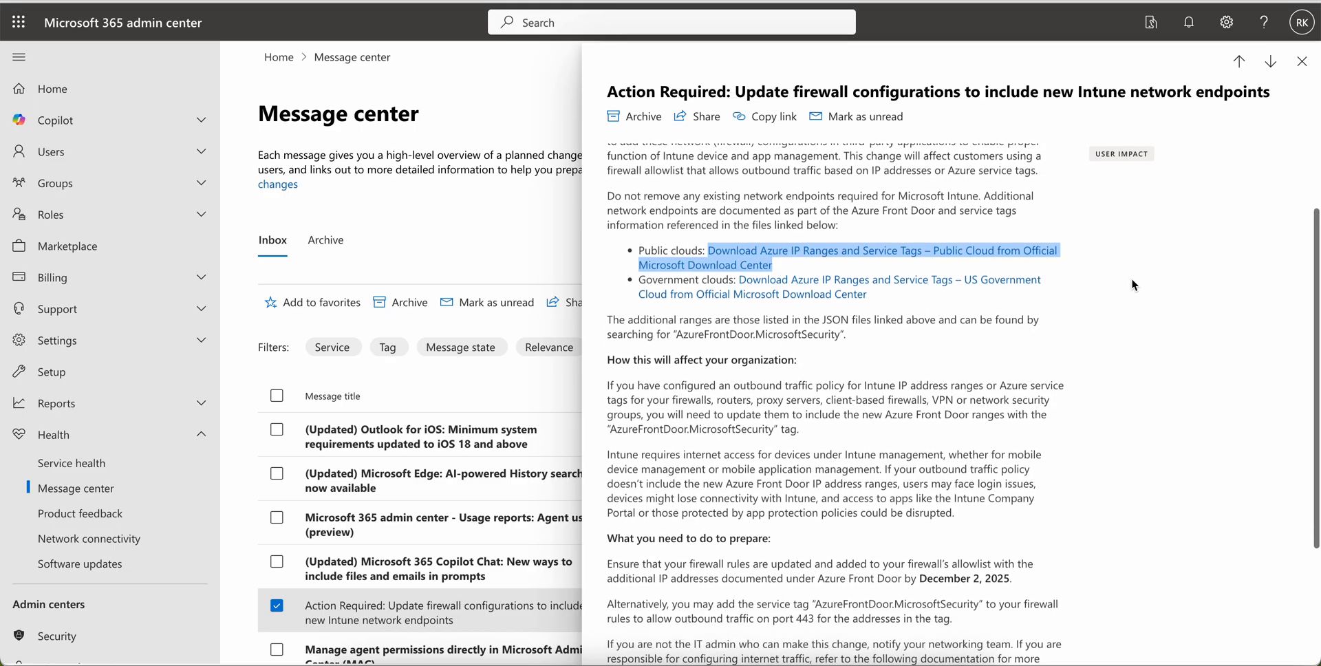
pyautogui.scroll(-3)
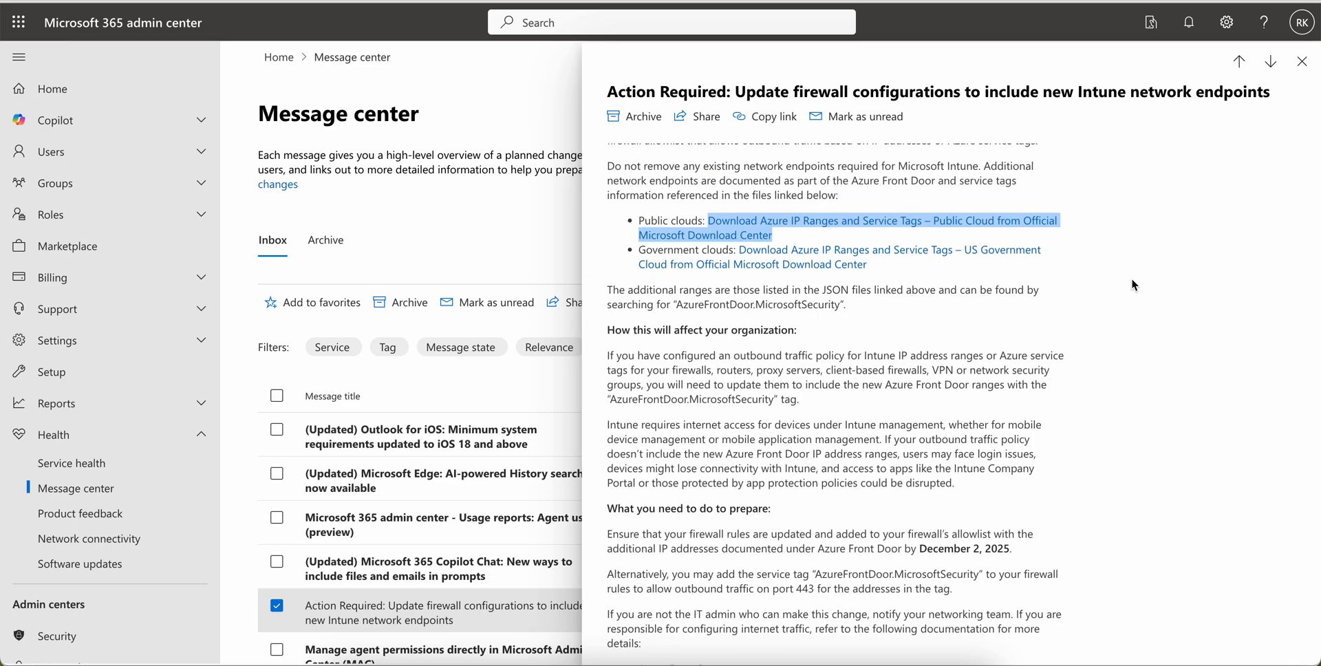
pyautogui.scroll(-3)
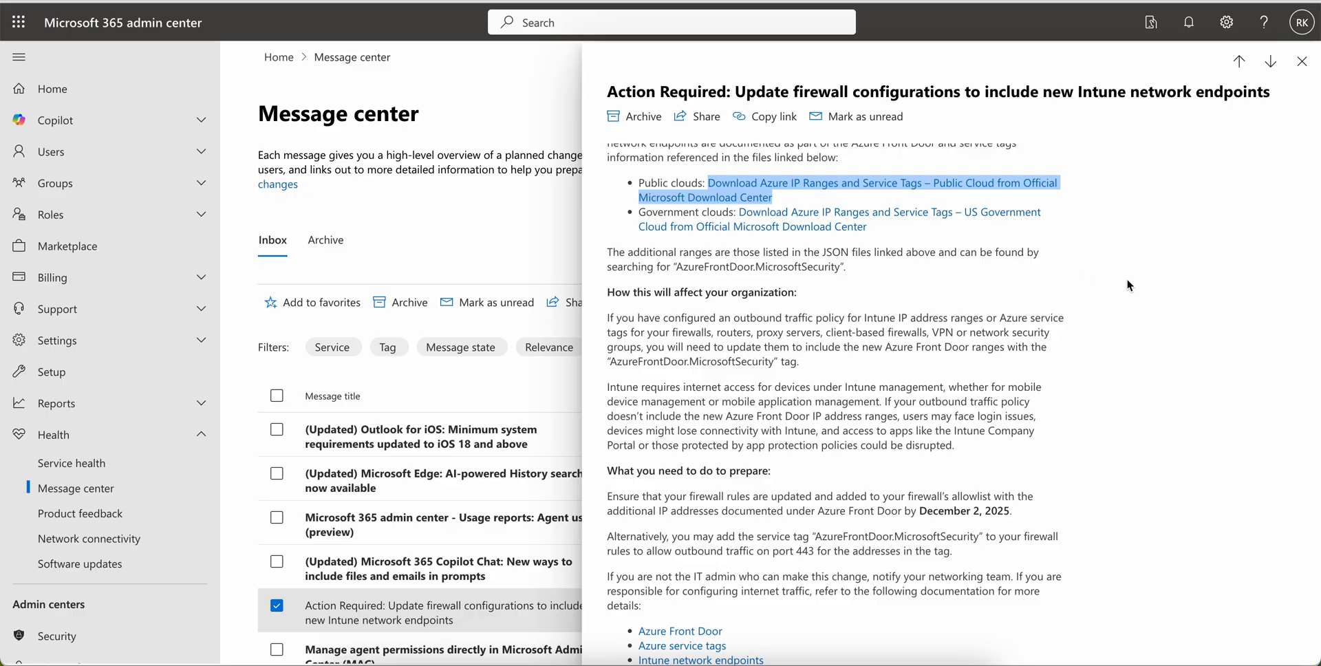
pyautogui.moveTo(1156, 278)
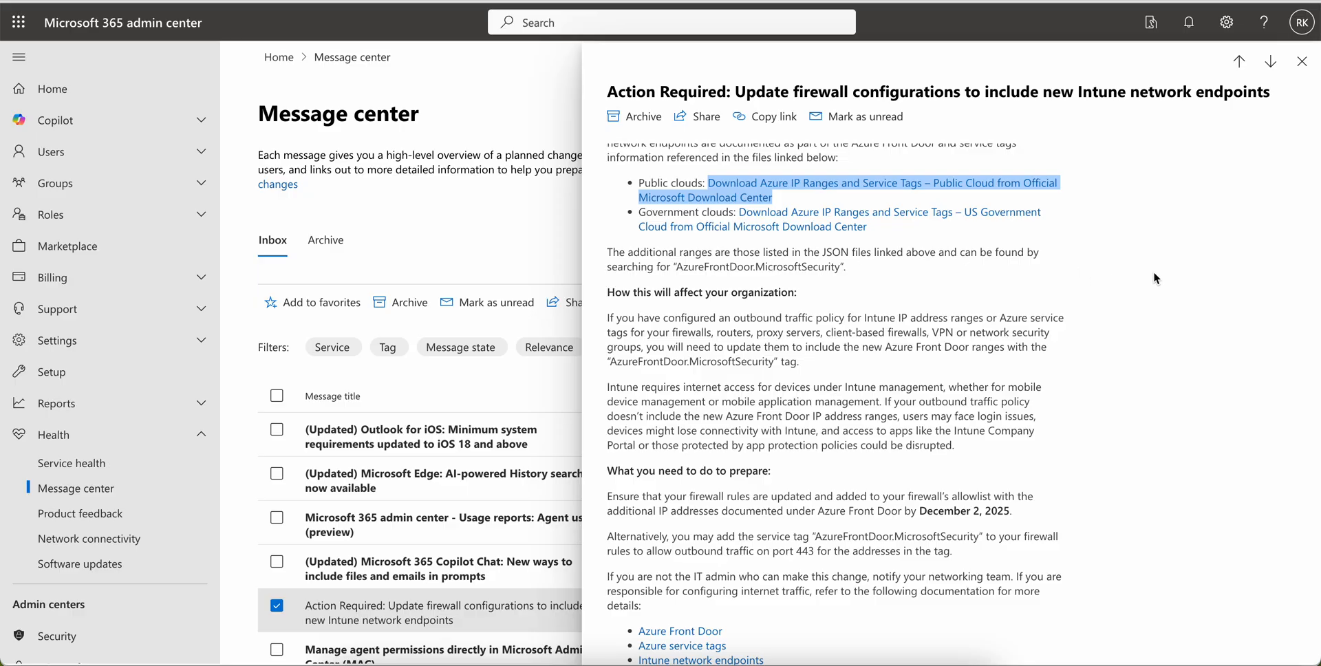
pyautogui.moveTo(868, 270)
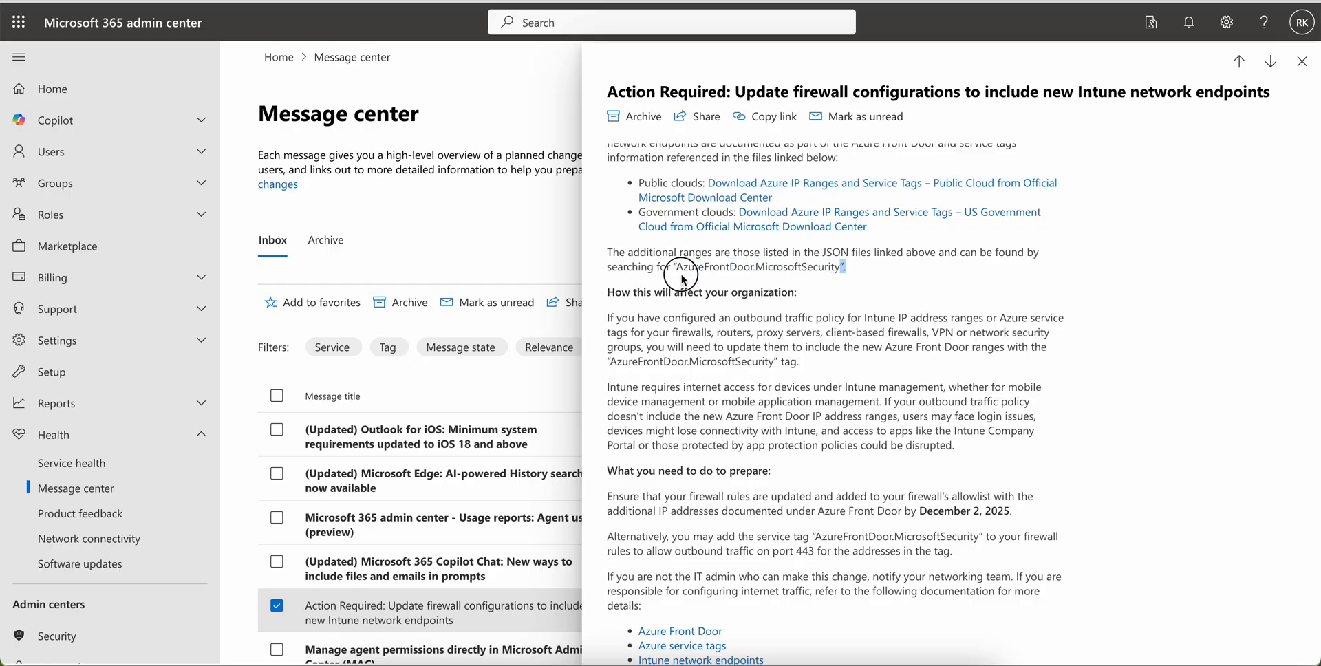
# Reach the Azure IP Ranges and Service Tags – Public Cloud download page and review its file details.
pyautogui.doubleClick(759, 265)
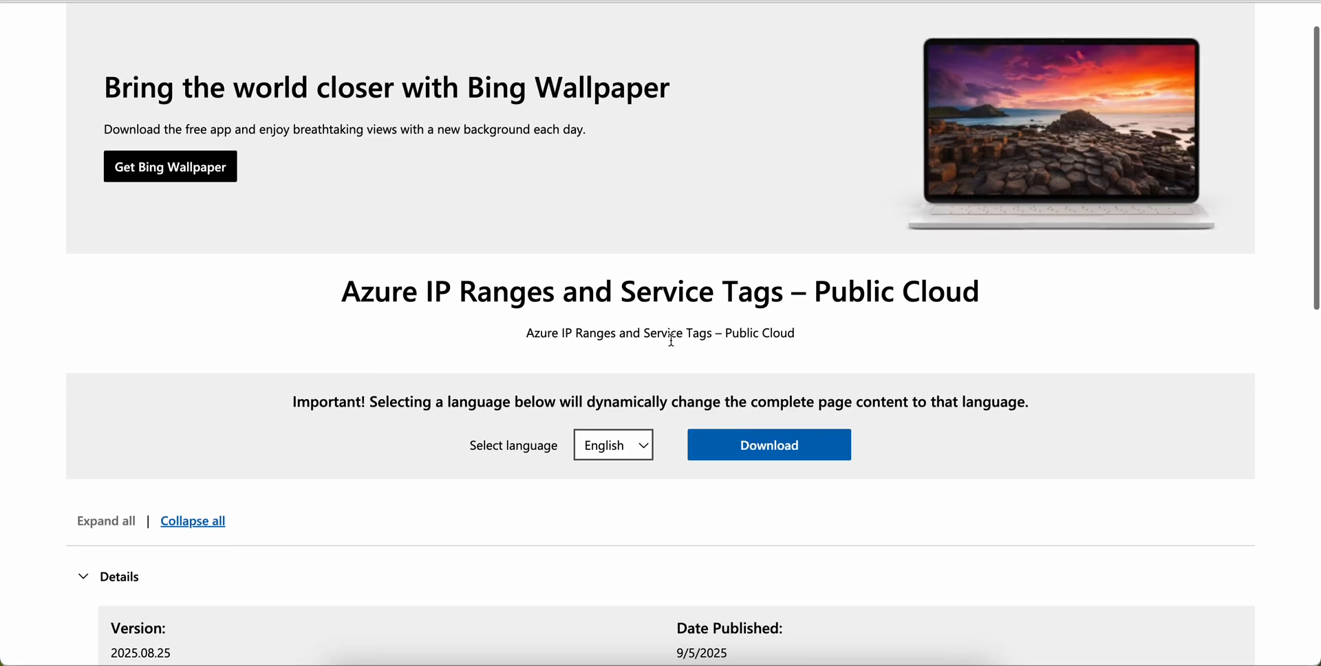
pyautogui.moveTo(812, 321)
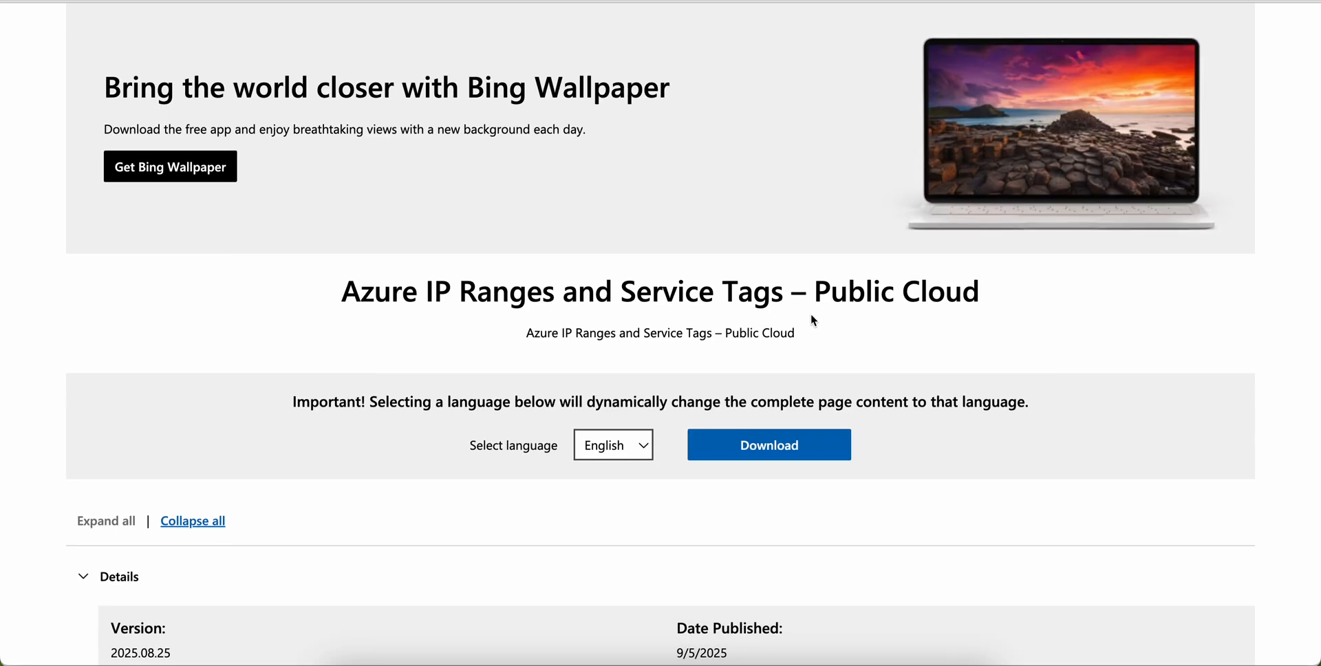
pyautogui.doubleClick(896, 292)
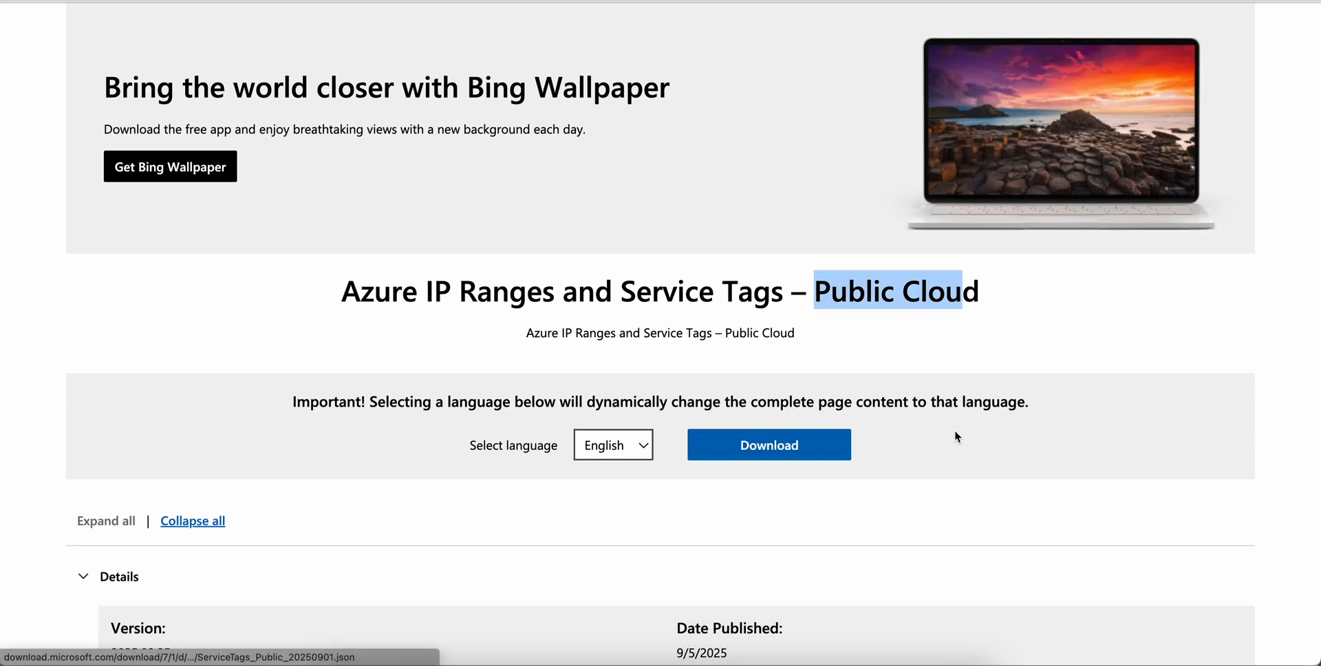
pyautogui.scroll(-3)
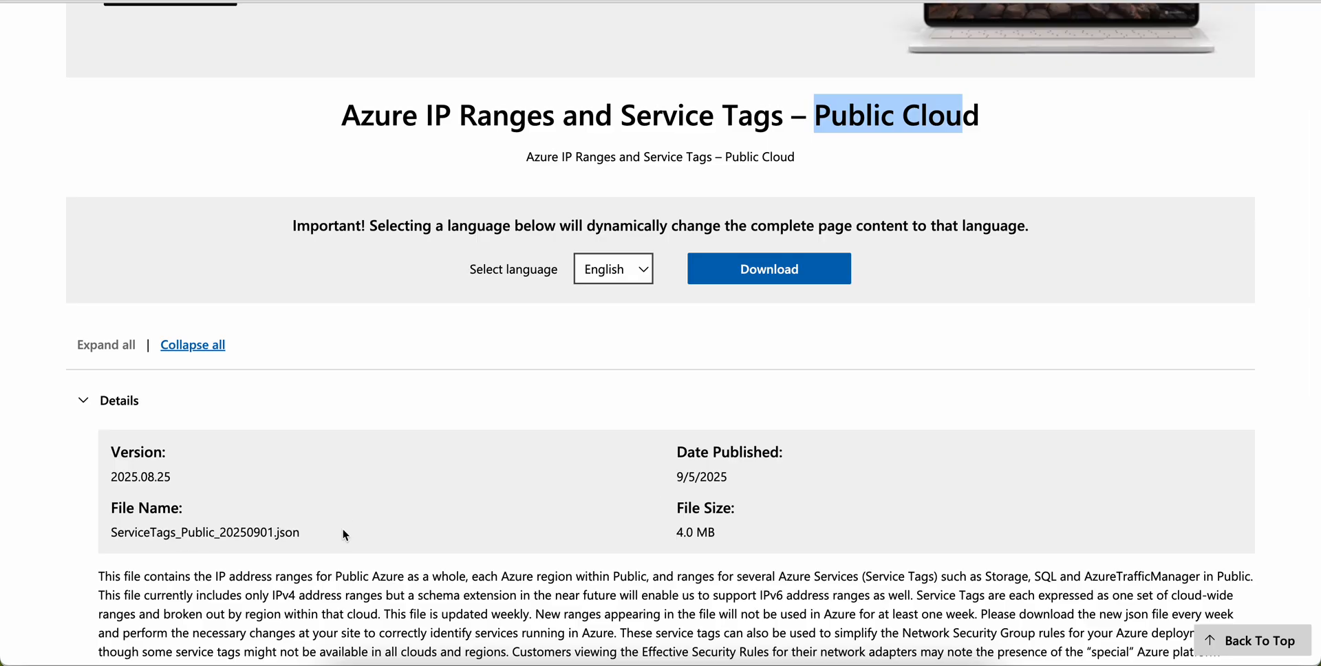
pyautogui.scroll(-3)
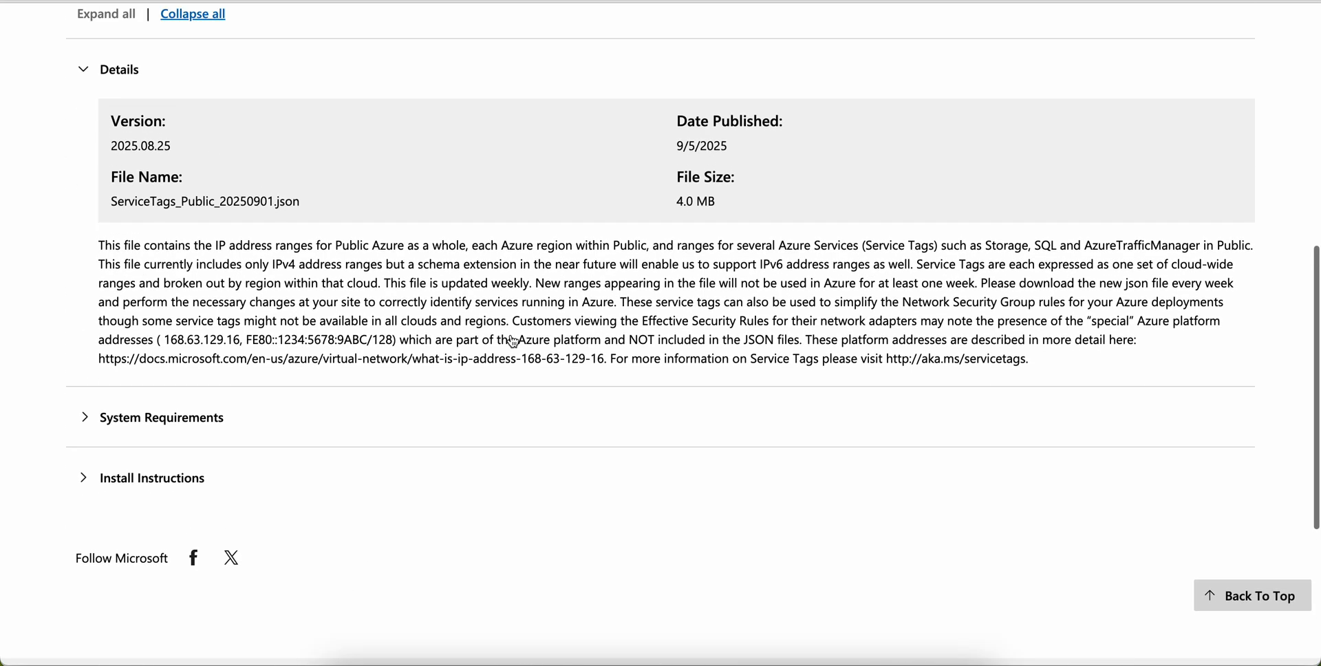
pyautogui.scroll(-3)
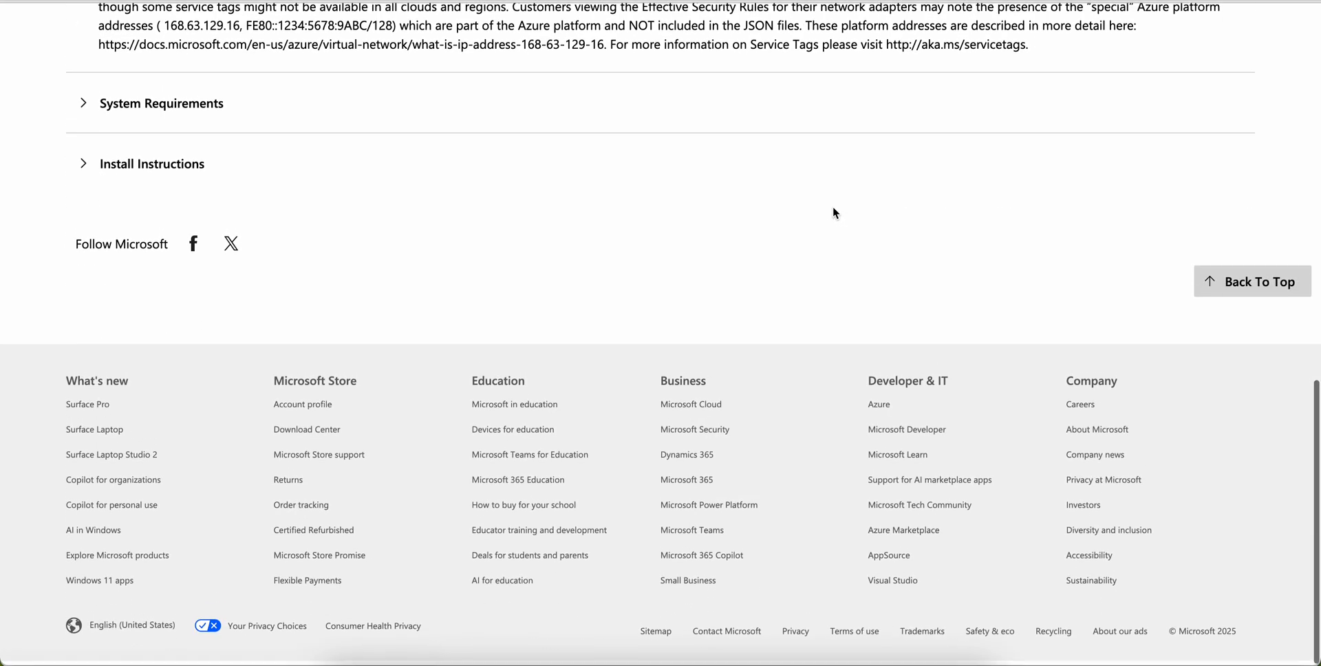
# Expand the download's Install Instructions and System Requirements sections.
pyautogui.click(153, 163)
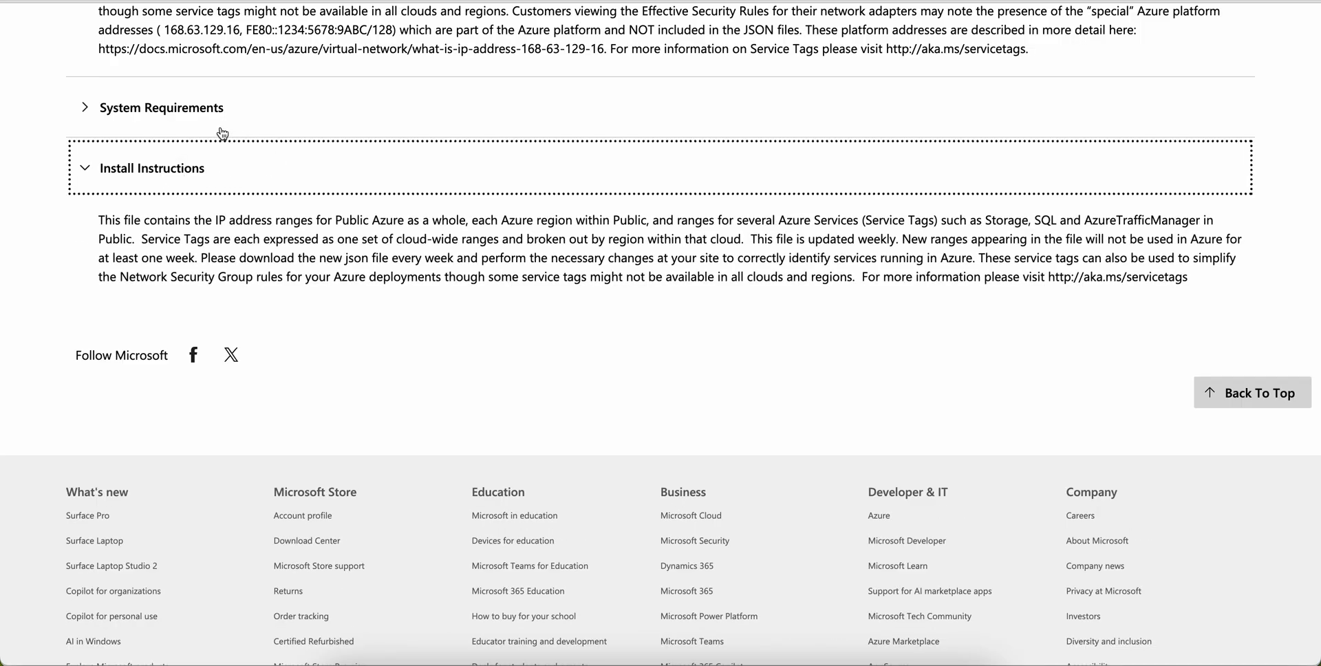
pyautogui.click(159, 107)
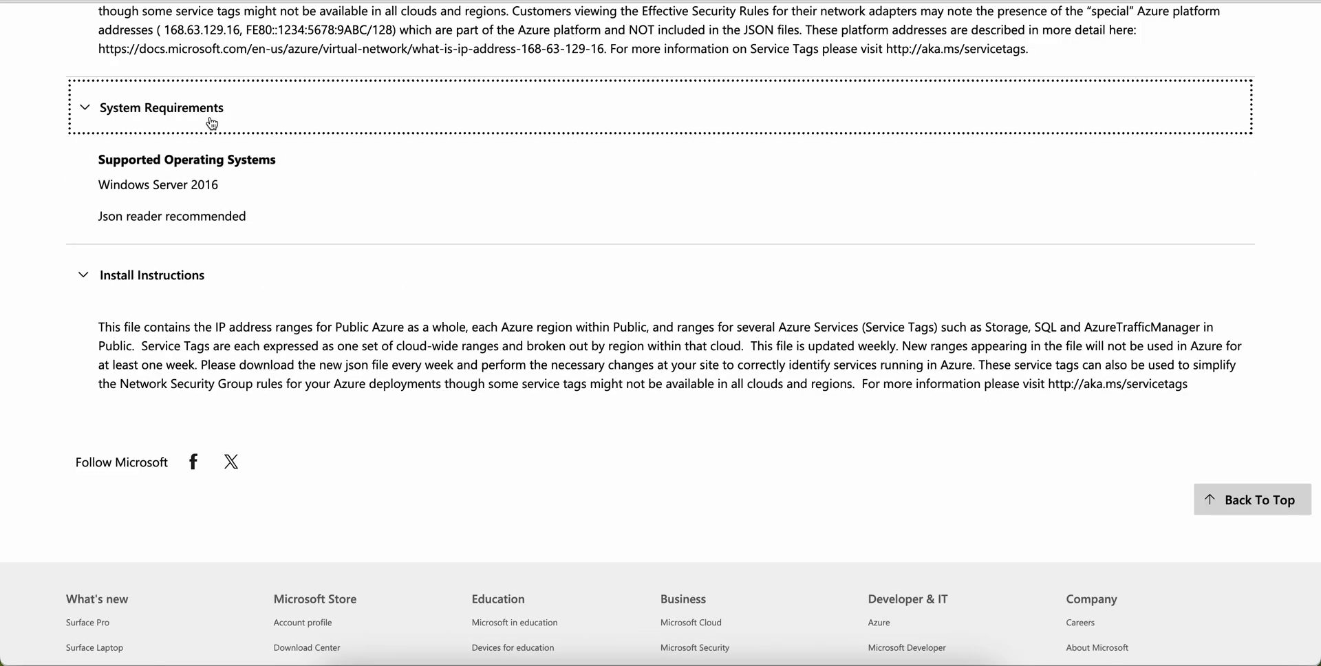
pyautogui.moveTo(481, 192)
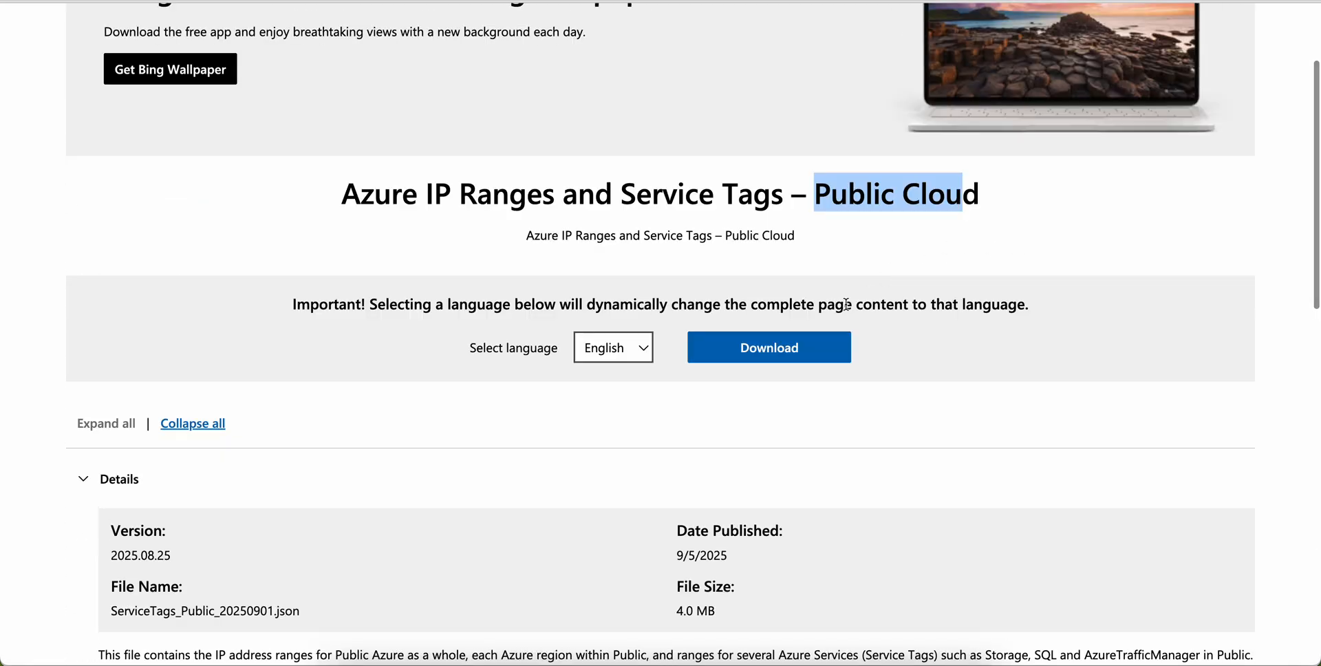
# In ServiceTags_Public_20250901.json, find AzureFrontDoor.MicrosoftSecurity and select its addressPrefixes block.
pyautogui.click(768, 347)
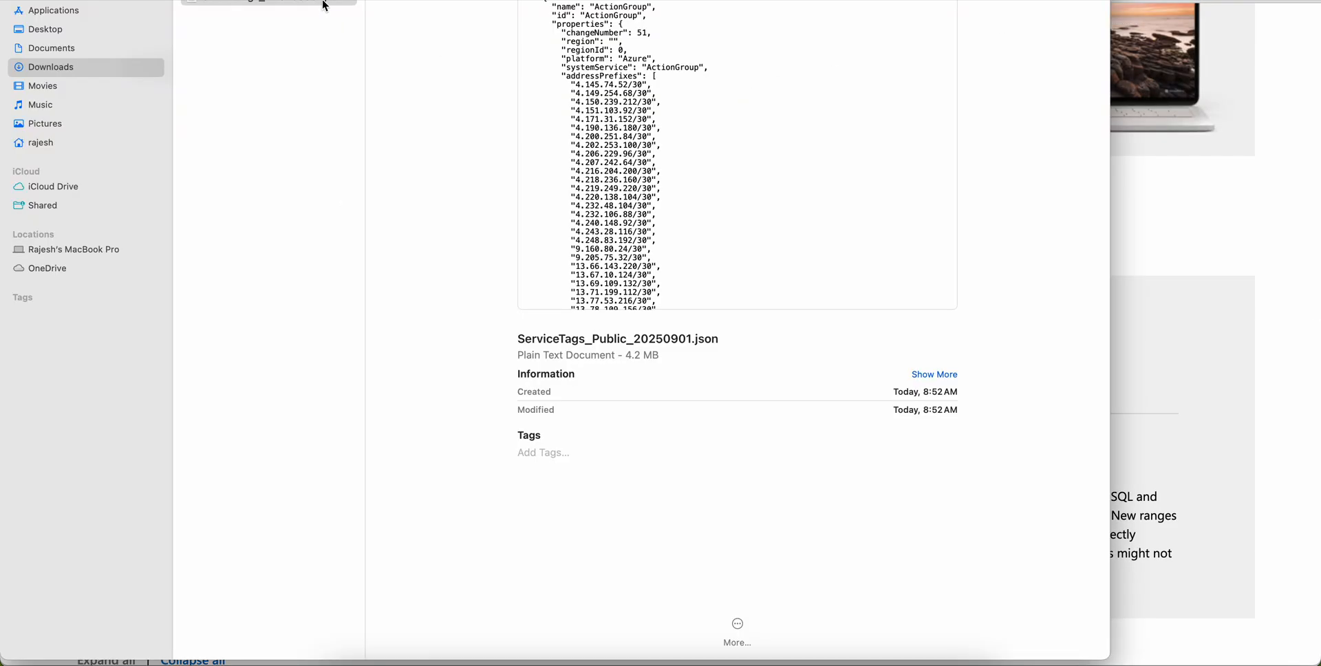
pyautogui.moveTo(366, 14)
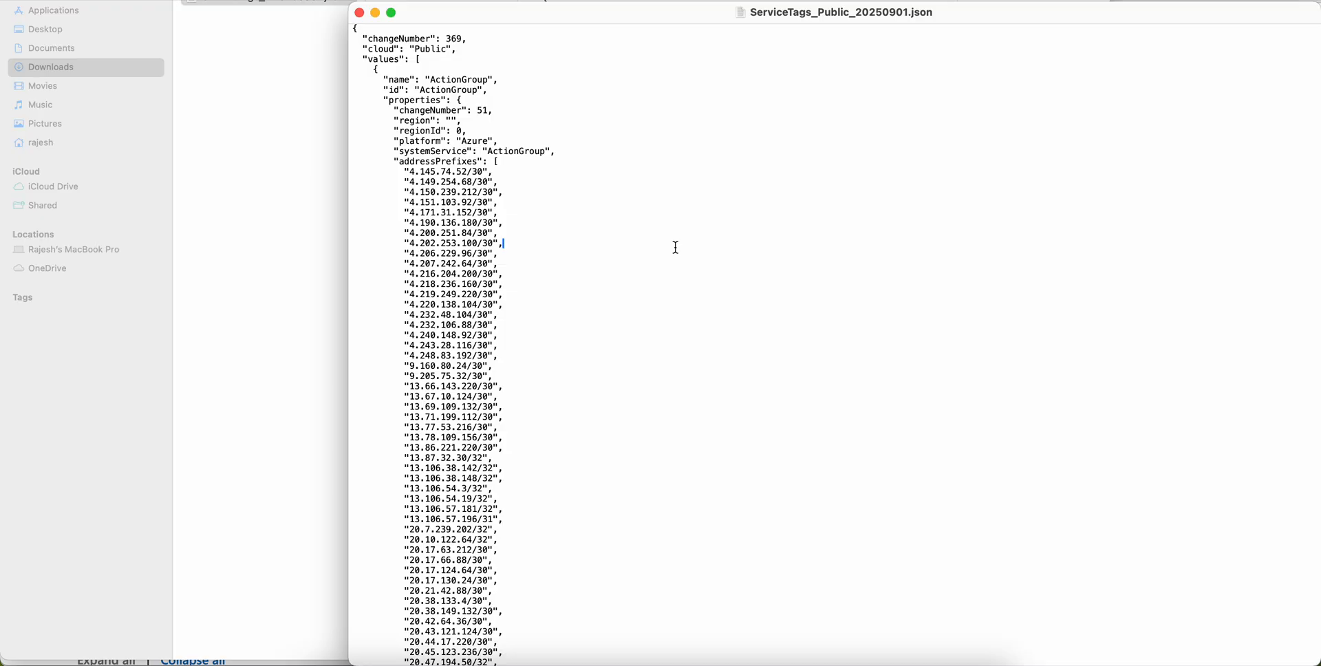
pyautogui.write('AzureFrontDoor.MicrosoftSecurity')
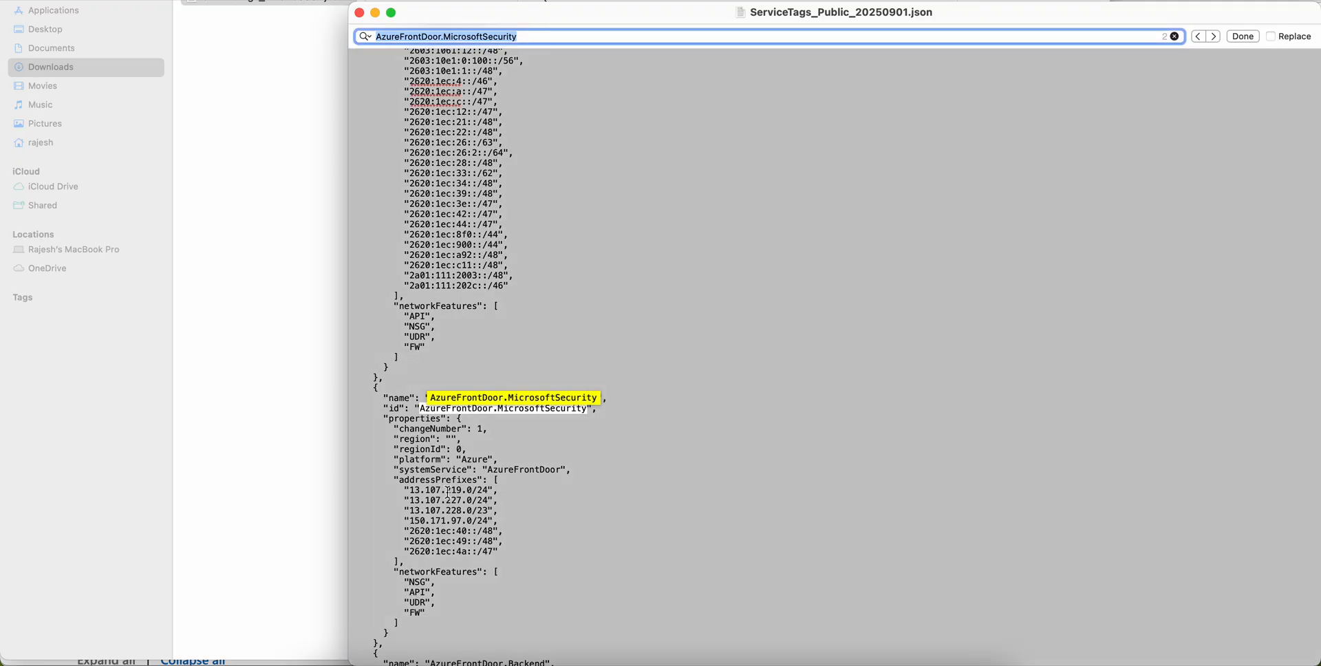
pyautogui.scroll(-3)
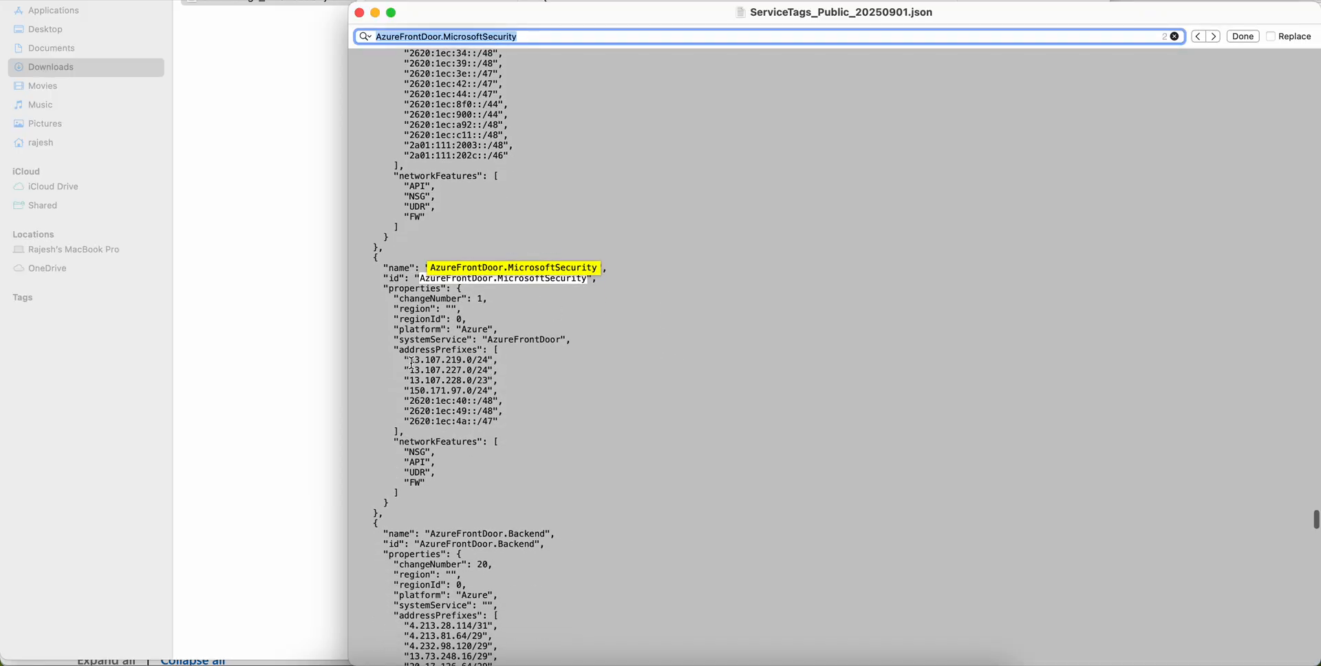
pyautogui.moveTo(409, 359); pyautogui.dragTo(520, 421)
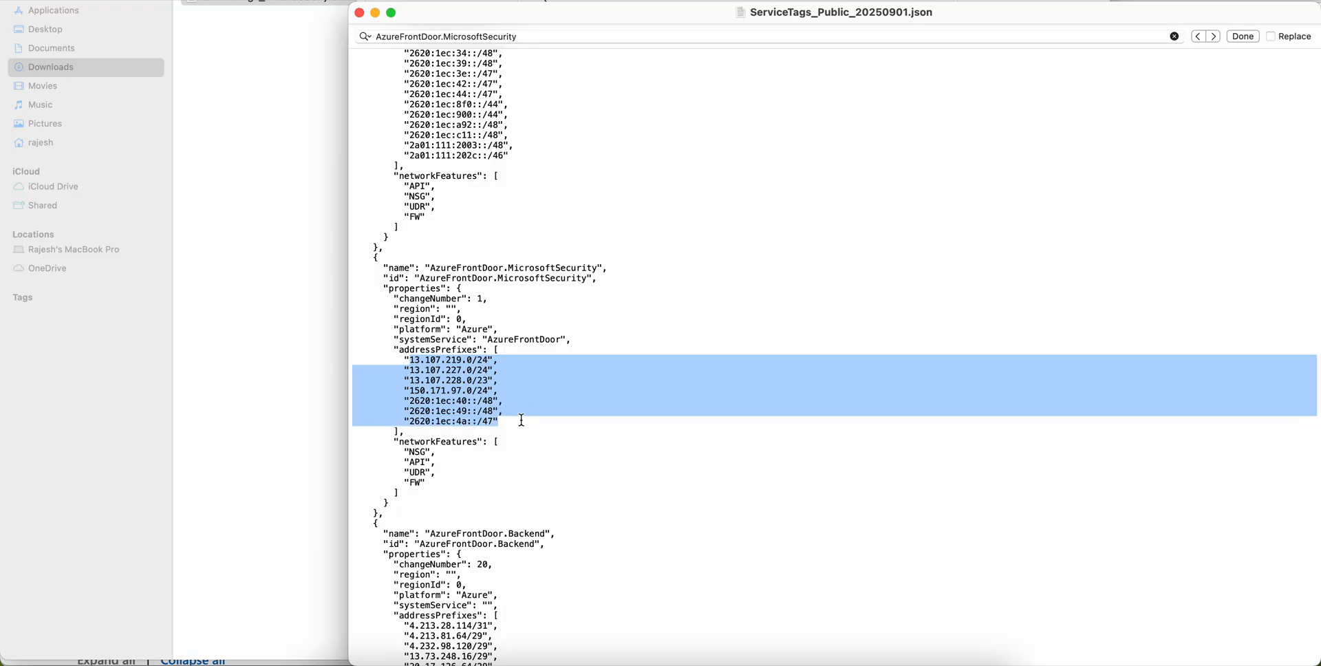
pyautogui.moveTo(699, 307)
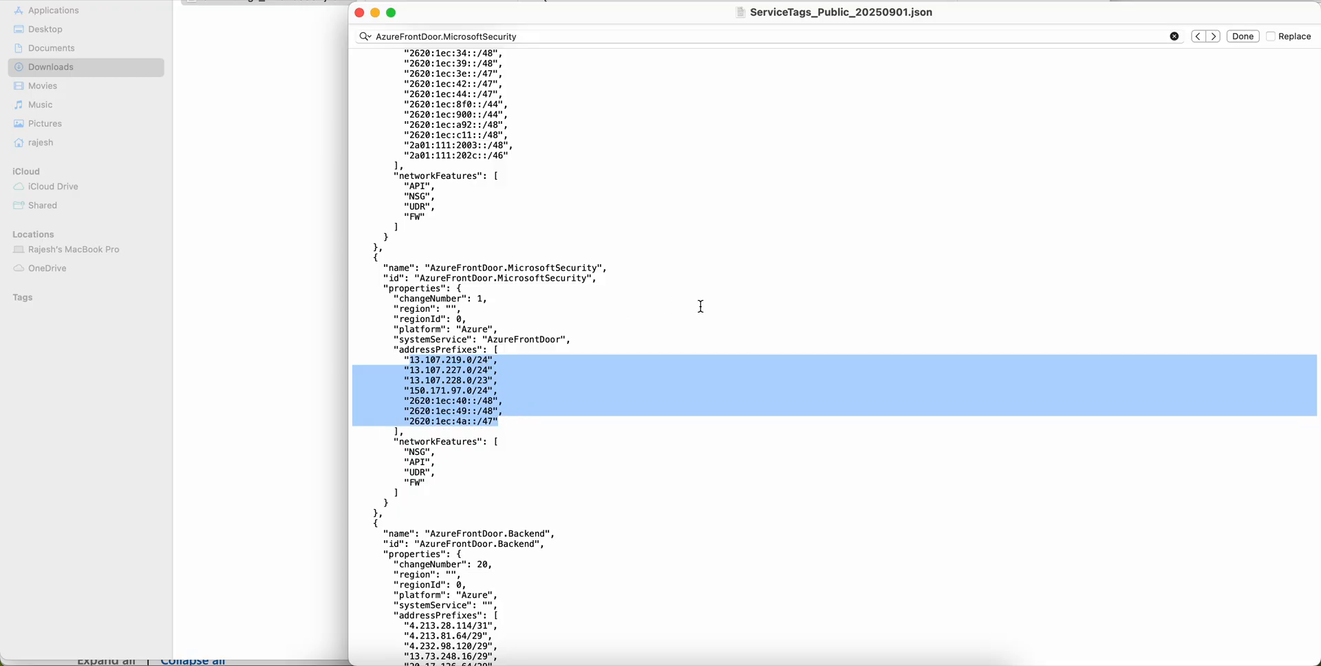
pyautogui.scroll(-3)
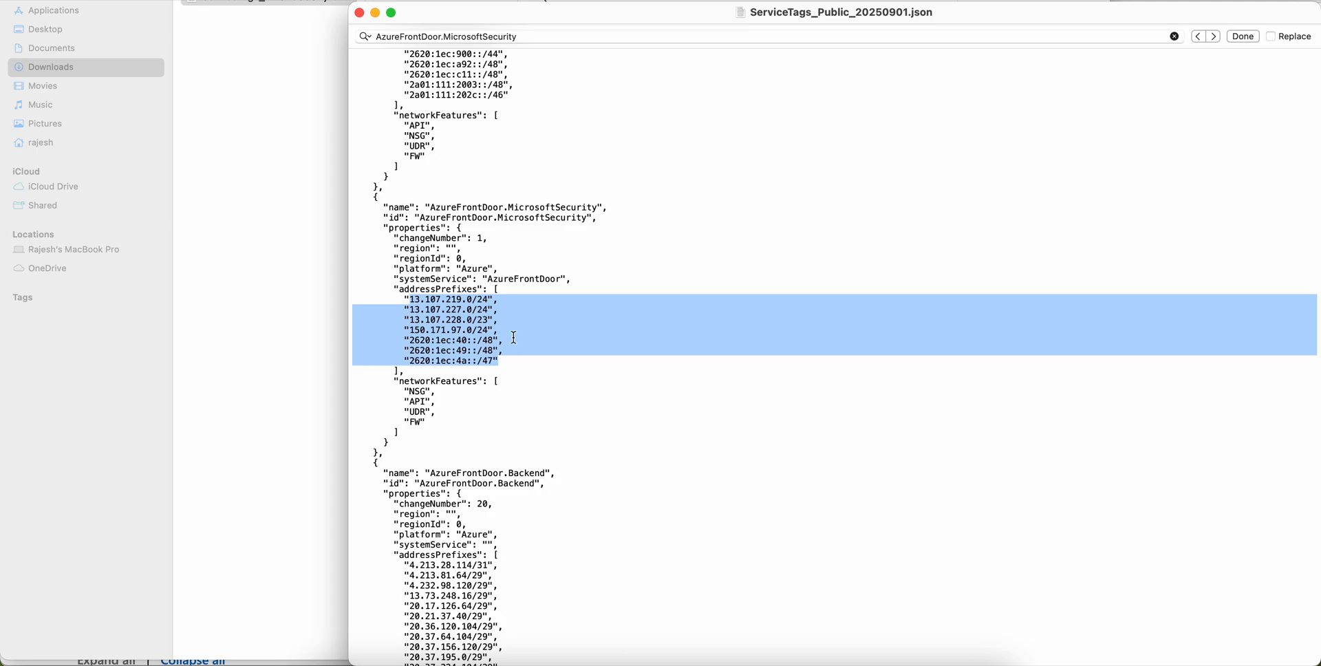
pyautogui.moveTo(619, 323)
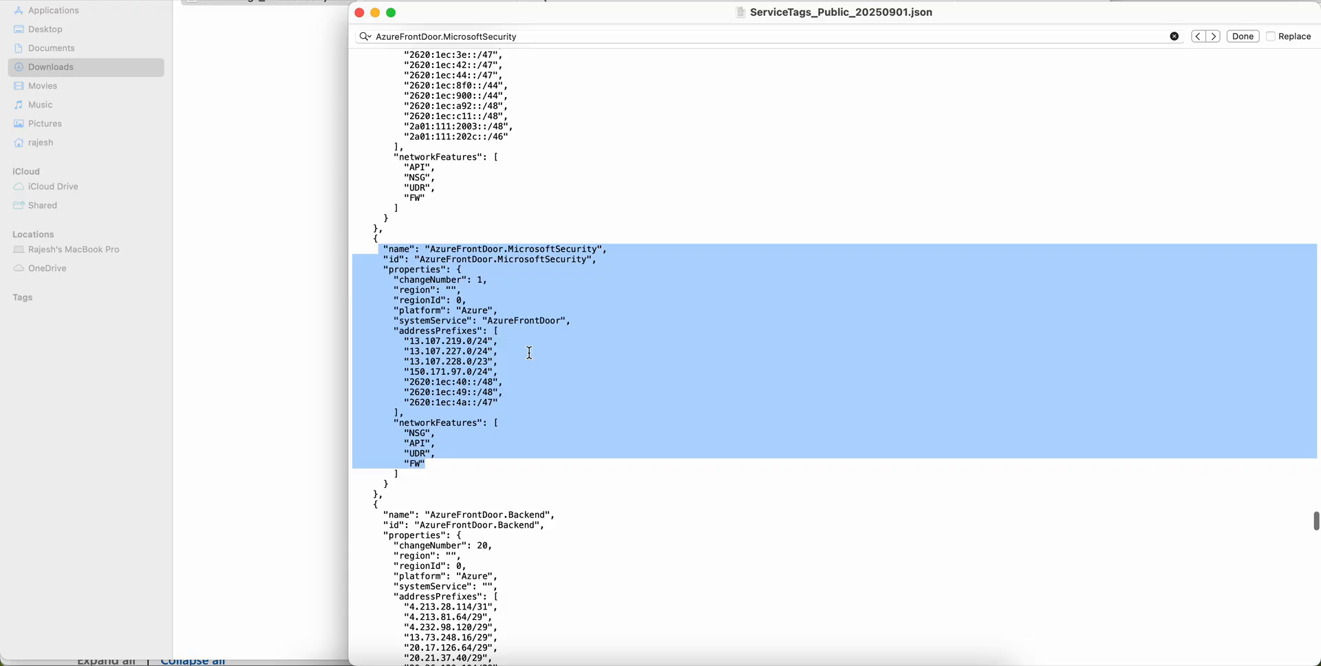
pyautogui.moveTo(749, 644)
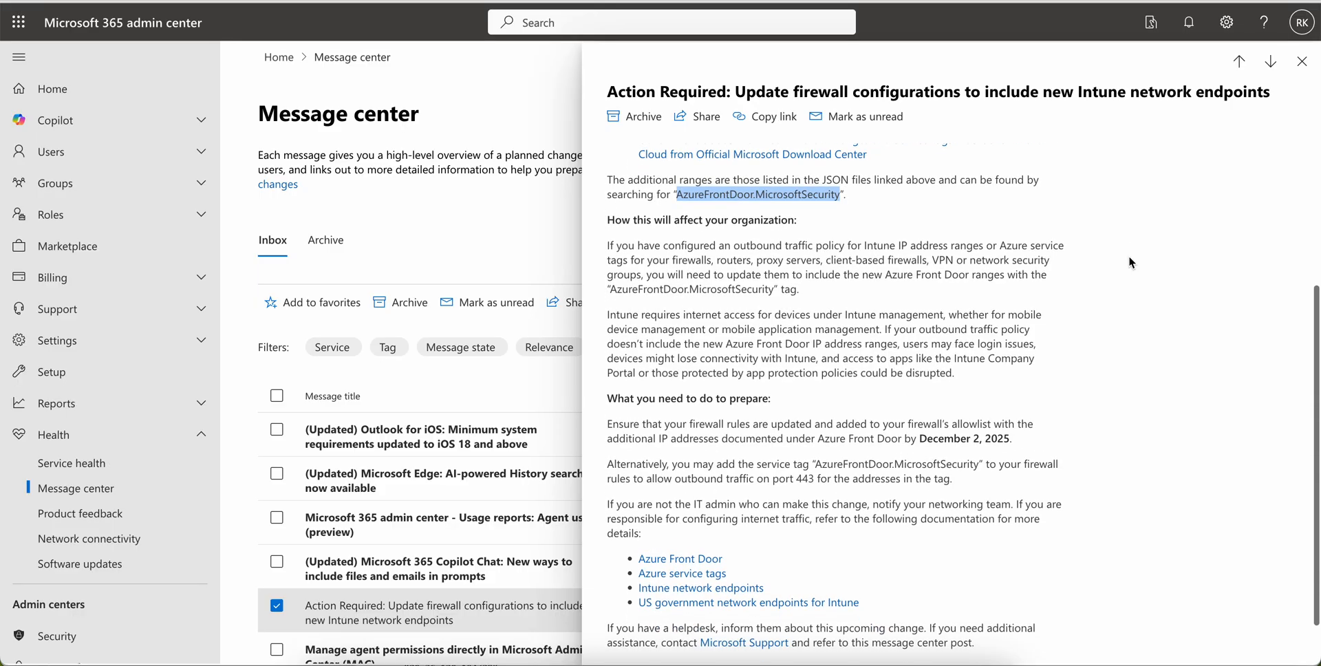
# Reach the firewall message's documentation links and get open options for the Azure Front Door link.
pyautogui.scroll(-3)
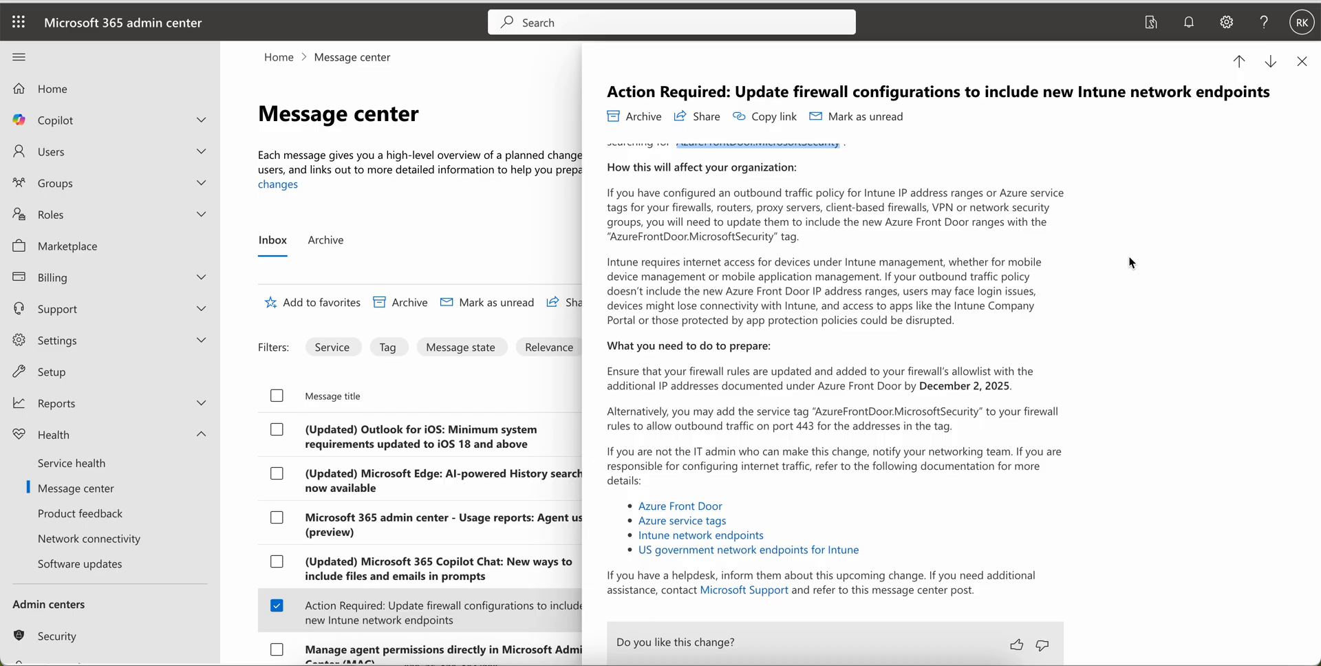
pyautogui.moveTo(897, 517)
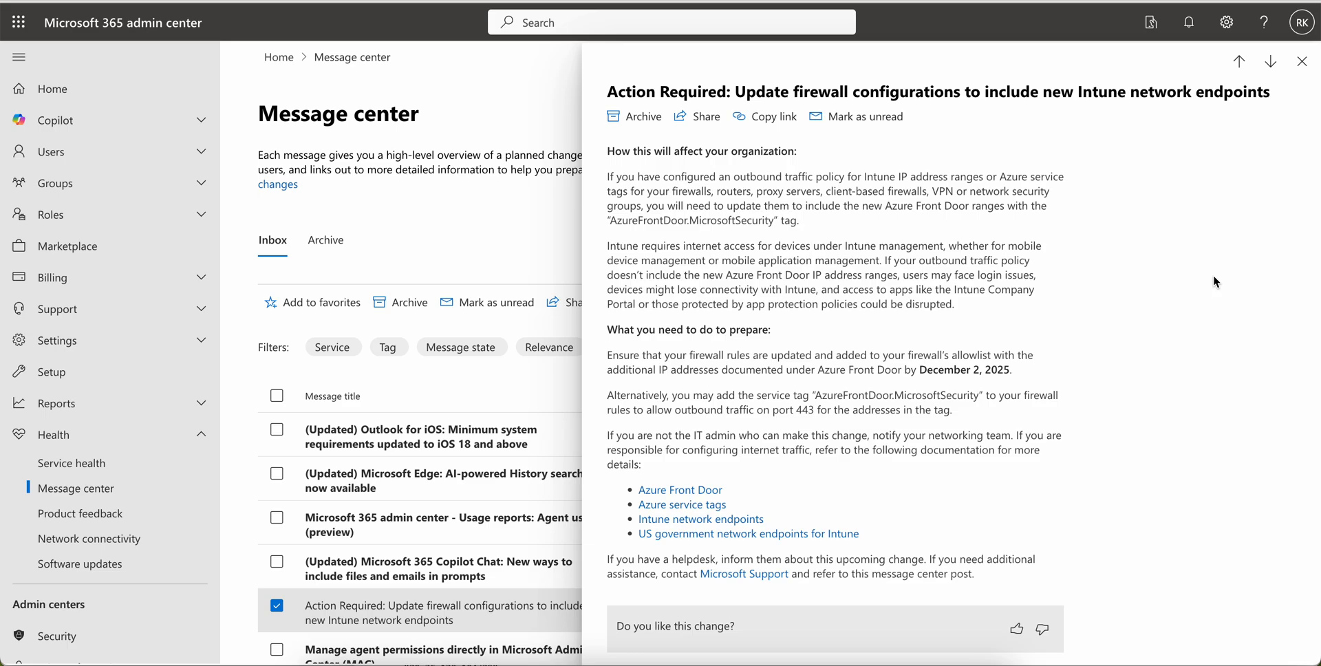
pyautogui.moveTo(1123, 483)
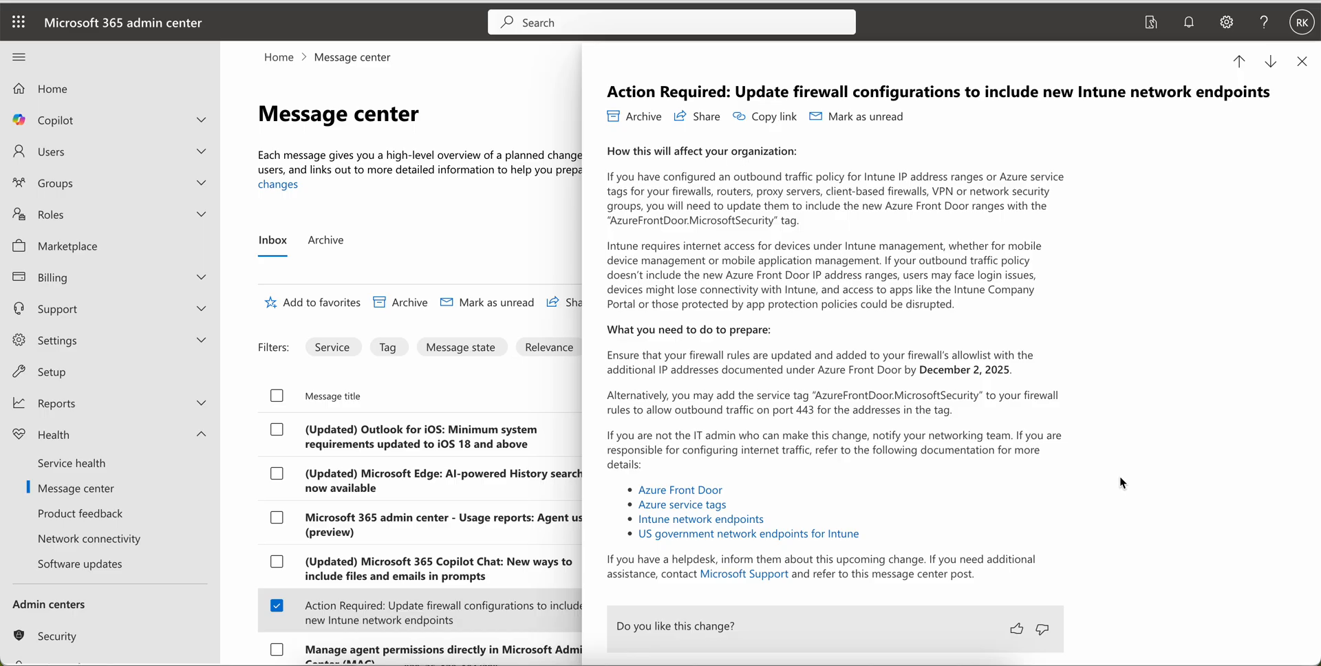
pyautogui.moveTo(1189, 306)
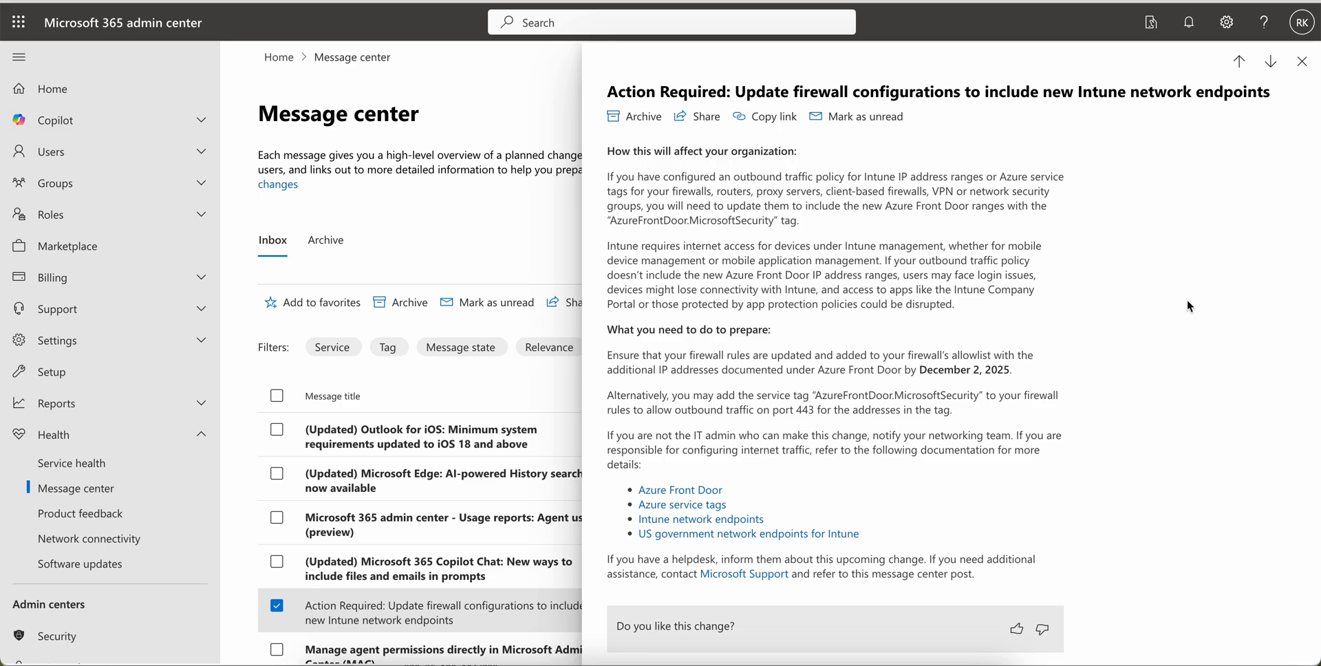
pyautogui.moveTo(1045, 437)
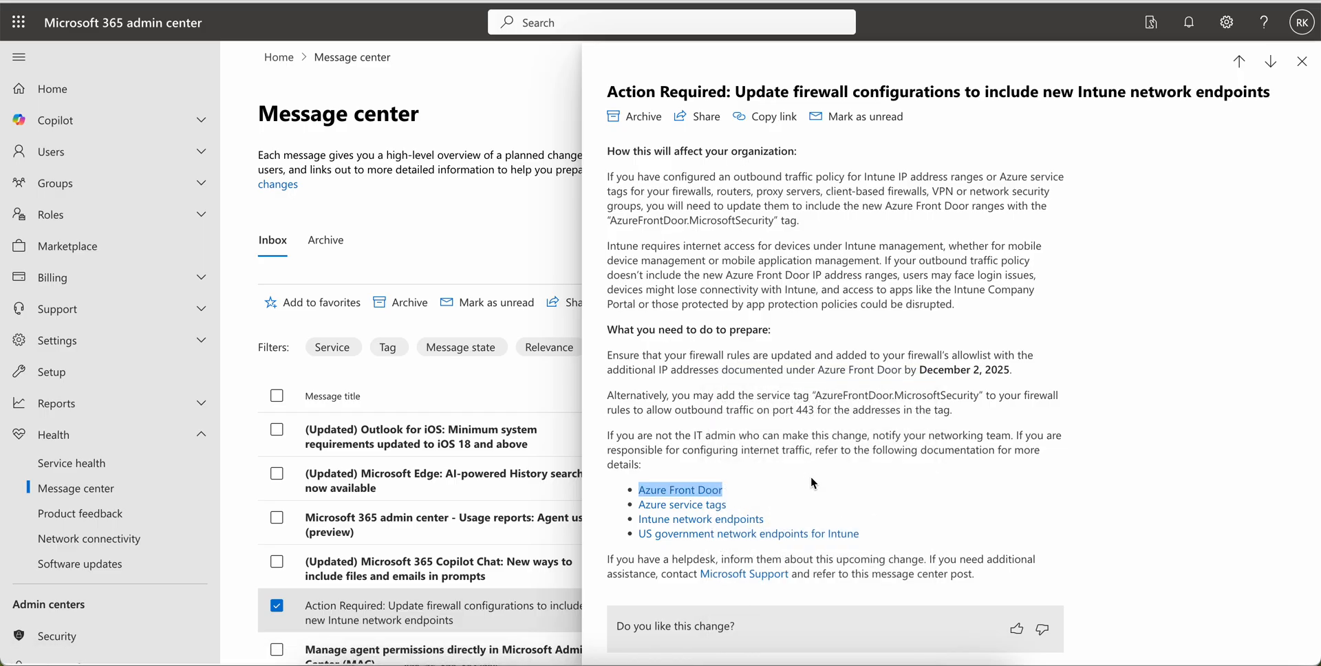
pyautogui.rightClick(682, 505)
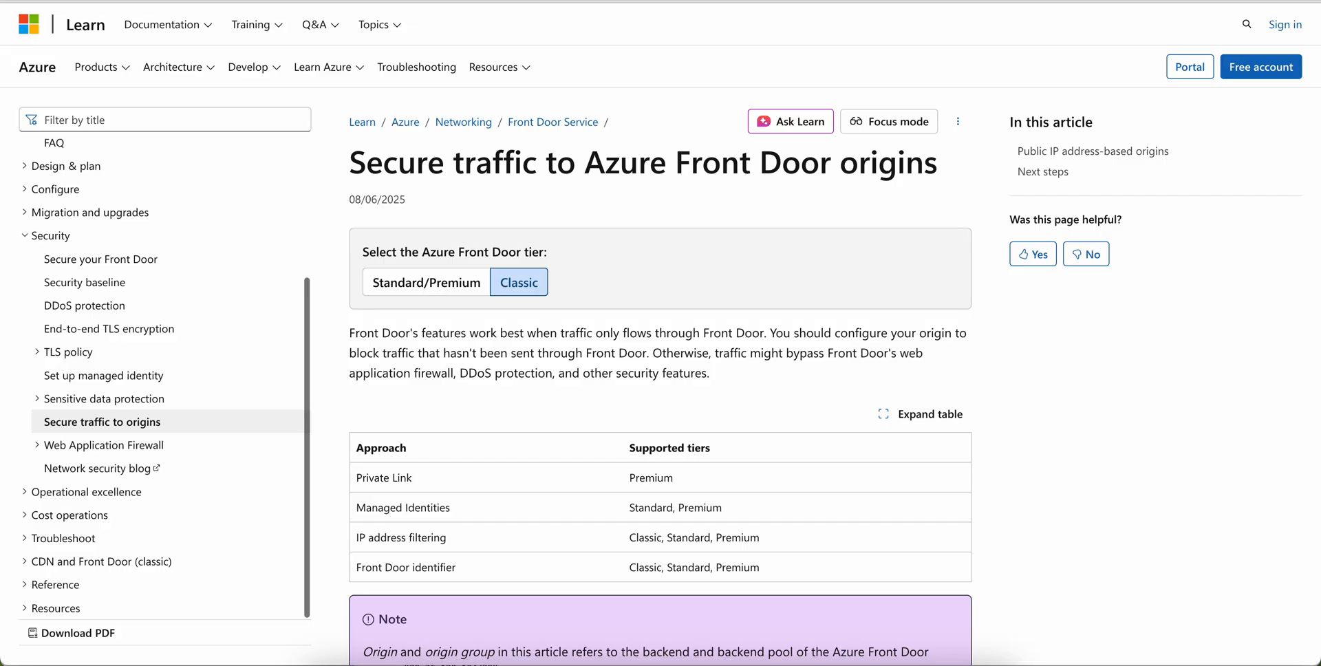
# Read the Front Door origins article's Public IP address-based origins and IP address filtering guidance.
pyautogui.scroll(-3)
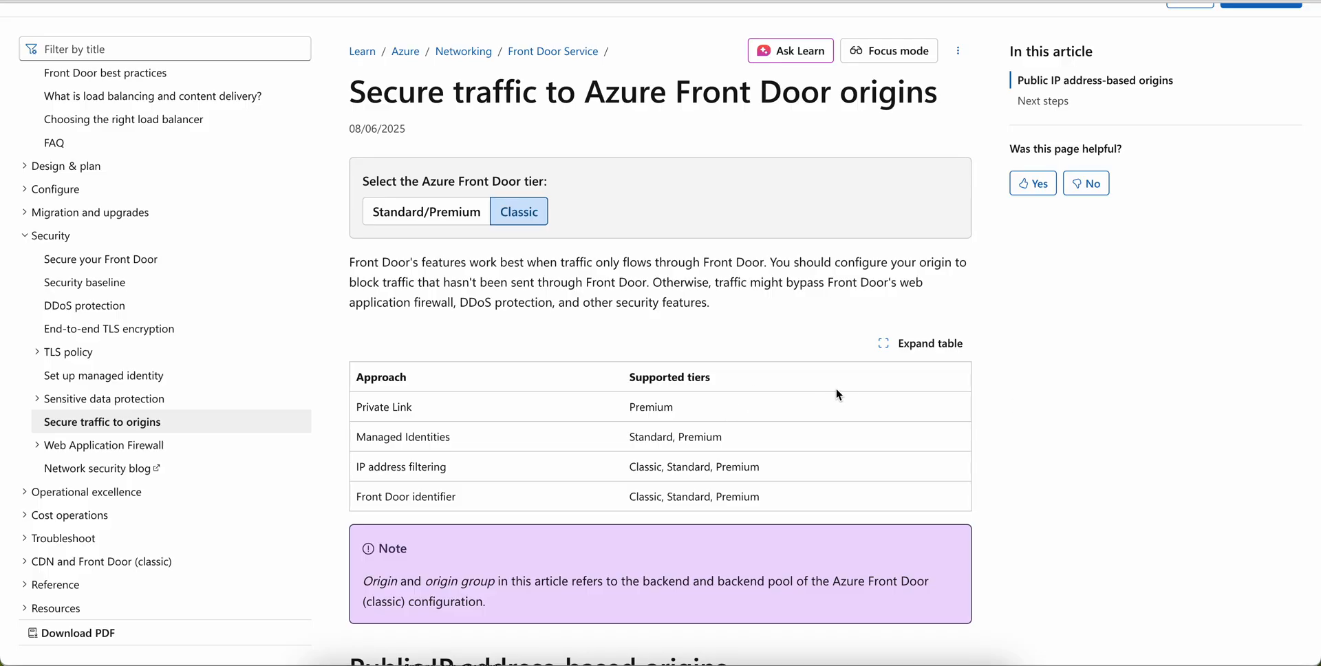
pyautogui.moveTo(1102, 351)
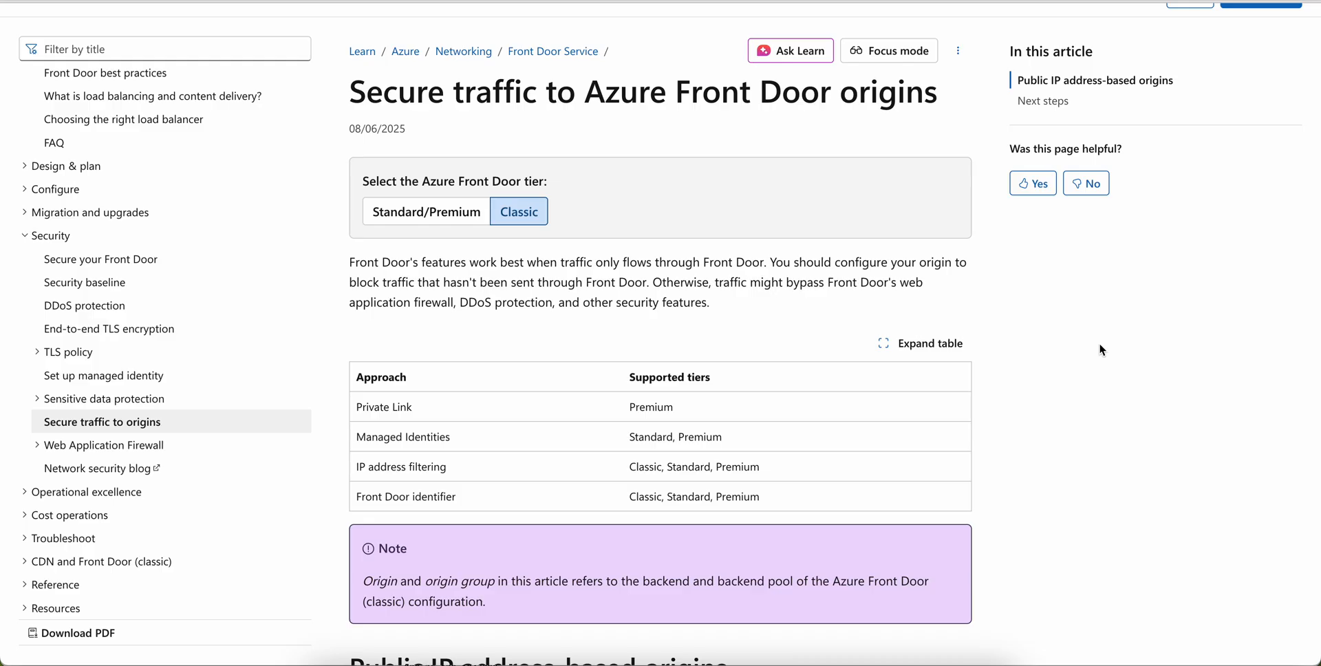
pyautogui.scroll(-3)
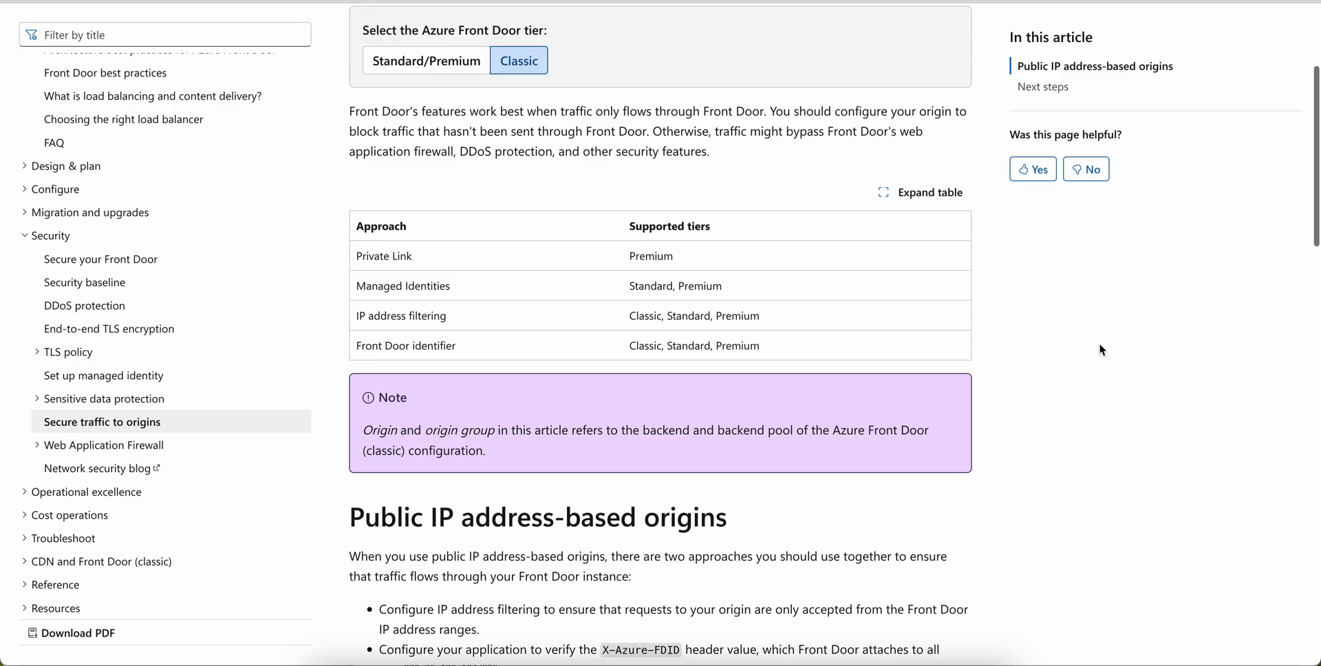
pyautogui.scroll(-3)
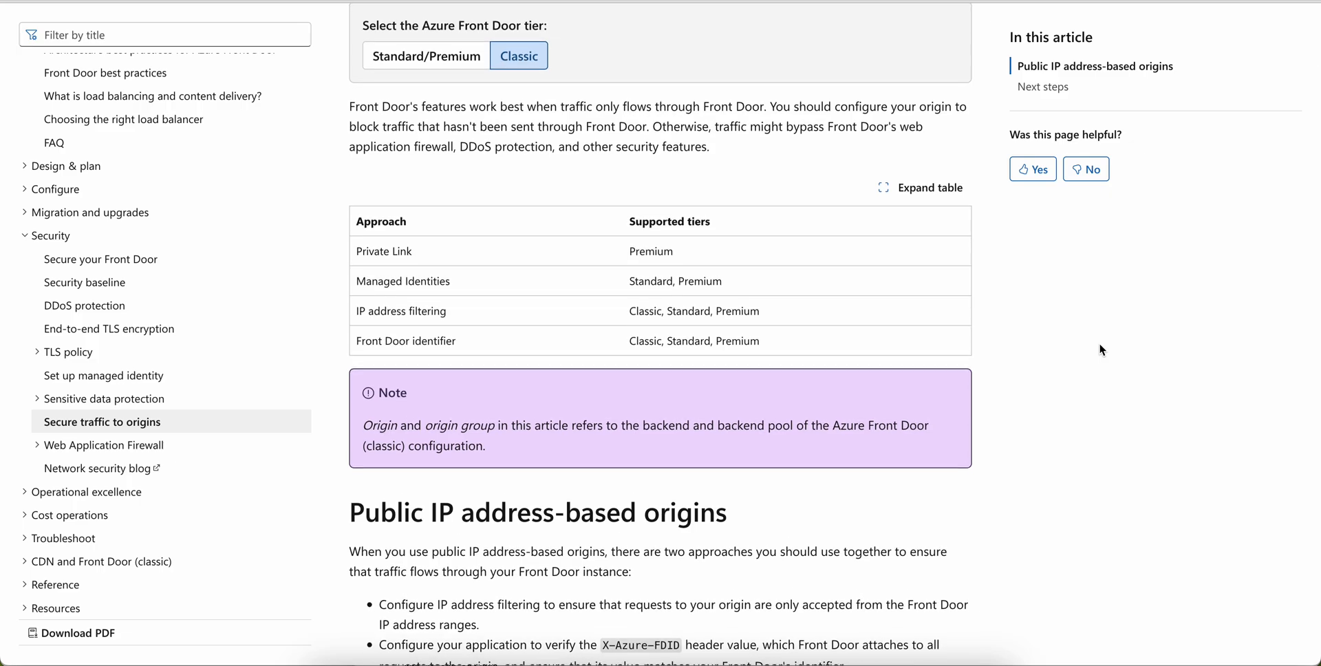
pyautogui.scroll(-3)
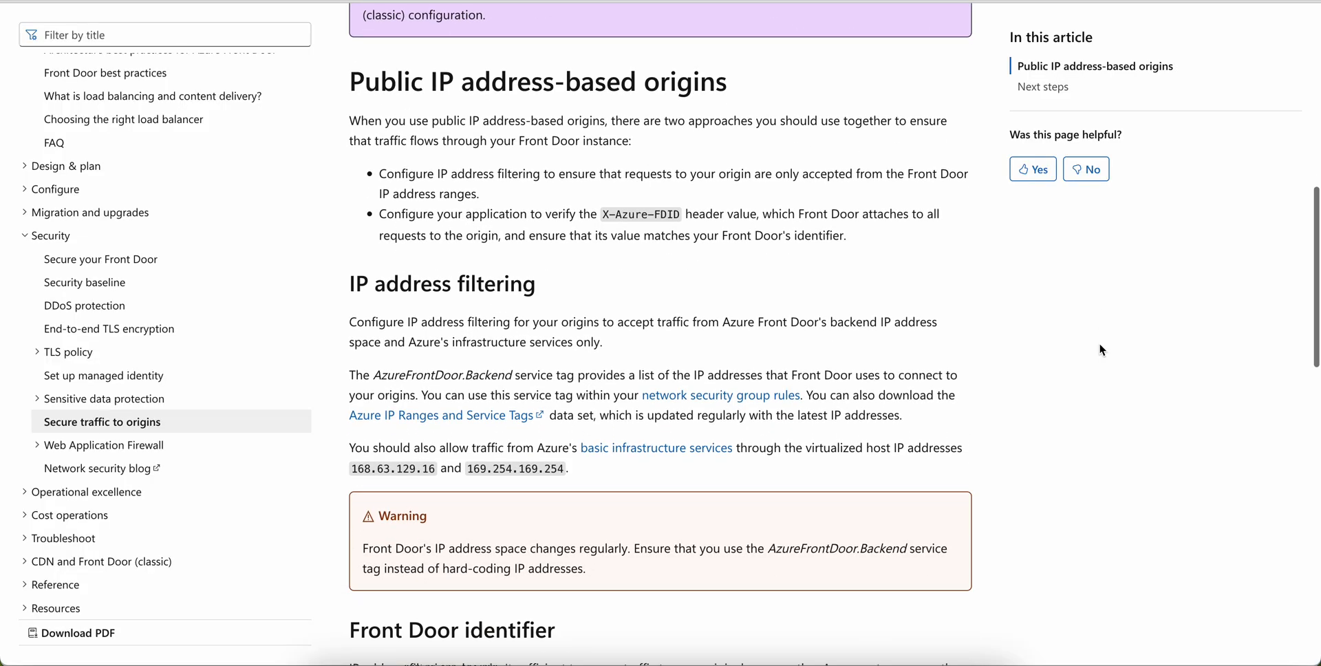
pyautogui.scroll(-3)
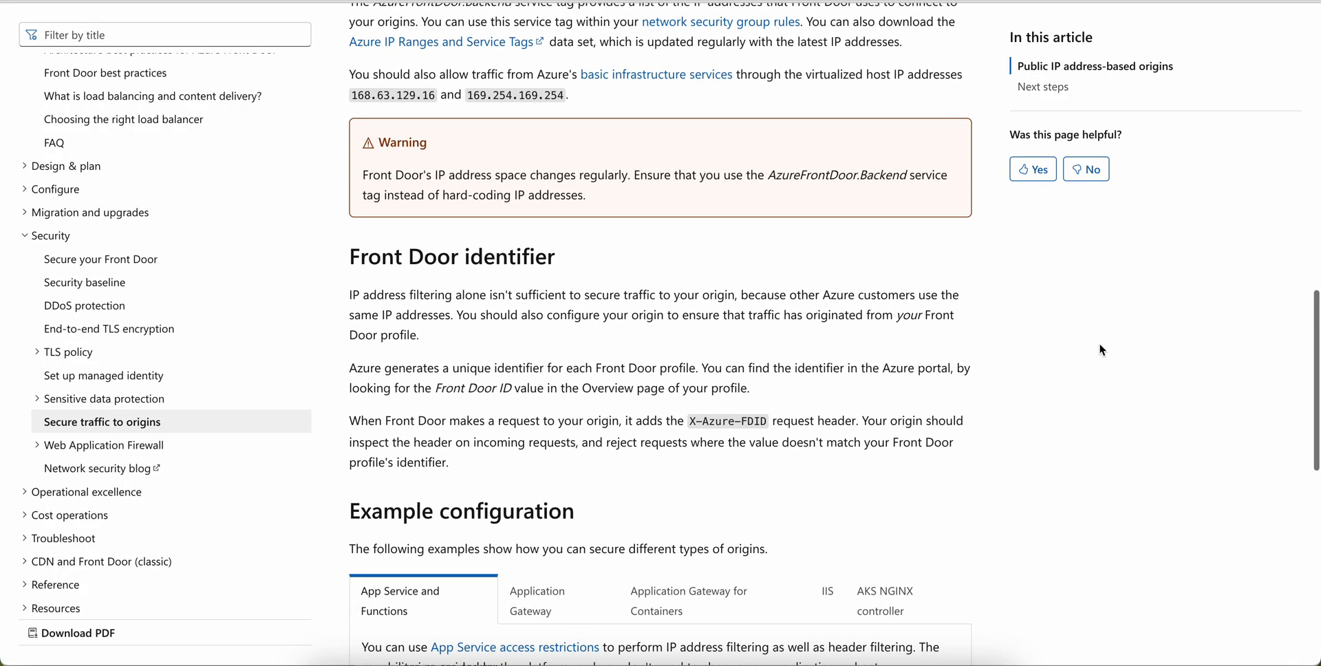
pyautogui.scroll(-3)
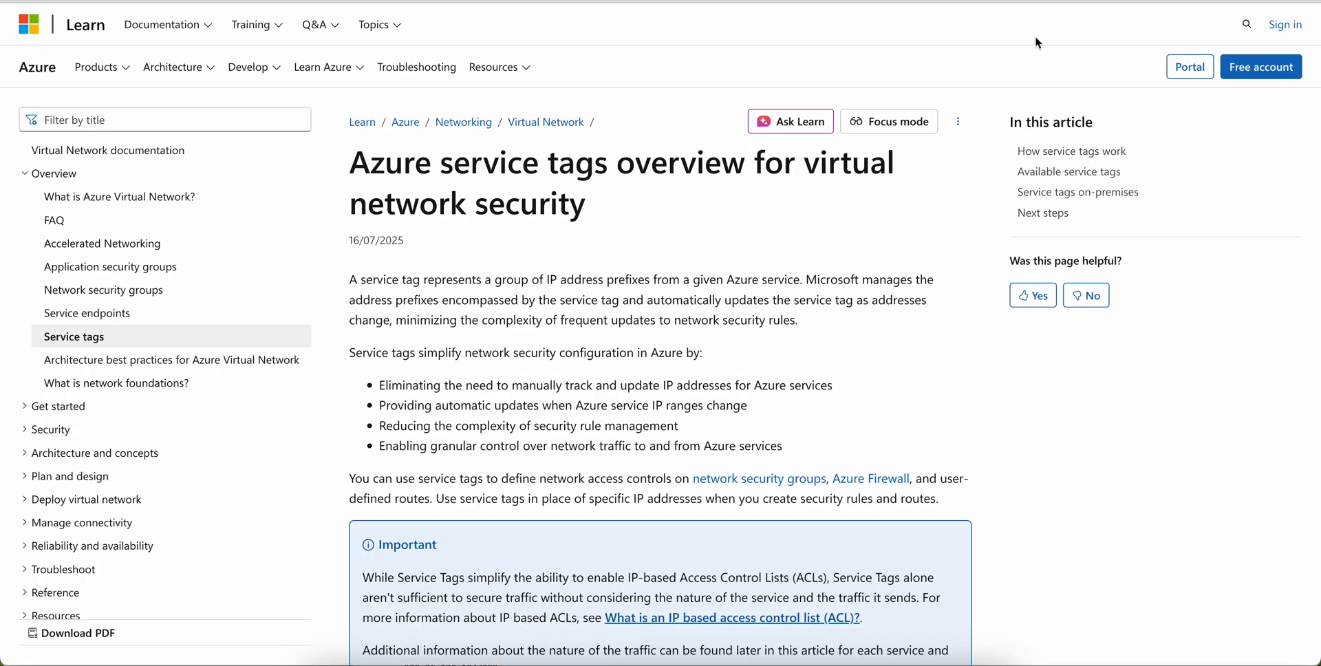
pyautogui.moveTo(1137, 375)
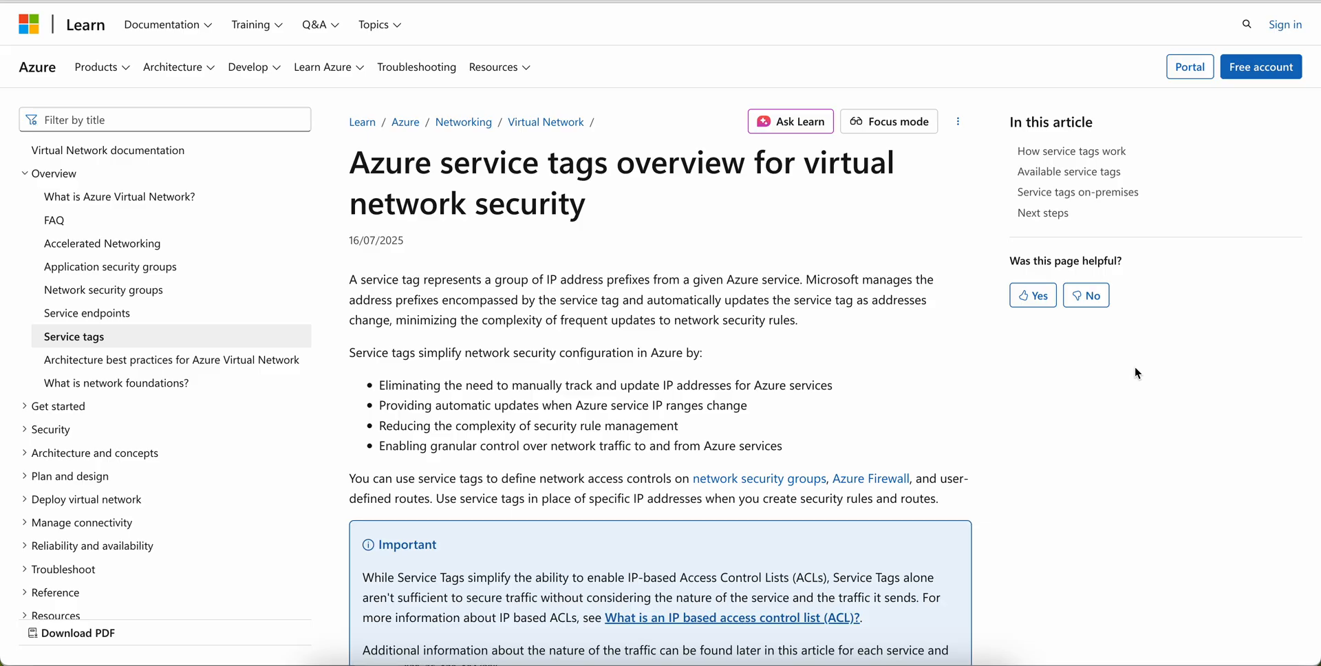
# Read the Azure service tags overview's How service tags work and Common use cases sections.
pyautogui.scroll(-3)
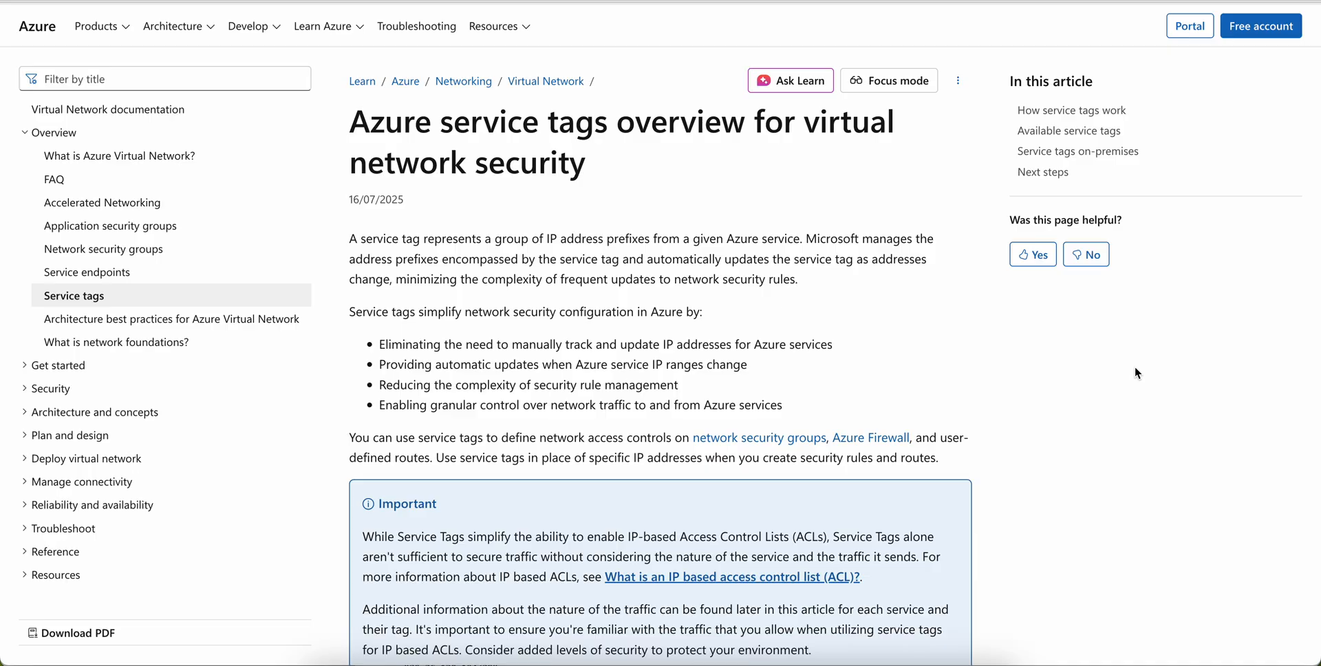
pyautogui.scroll(-3)
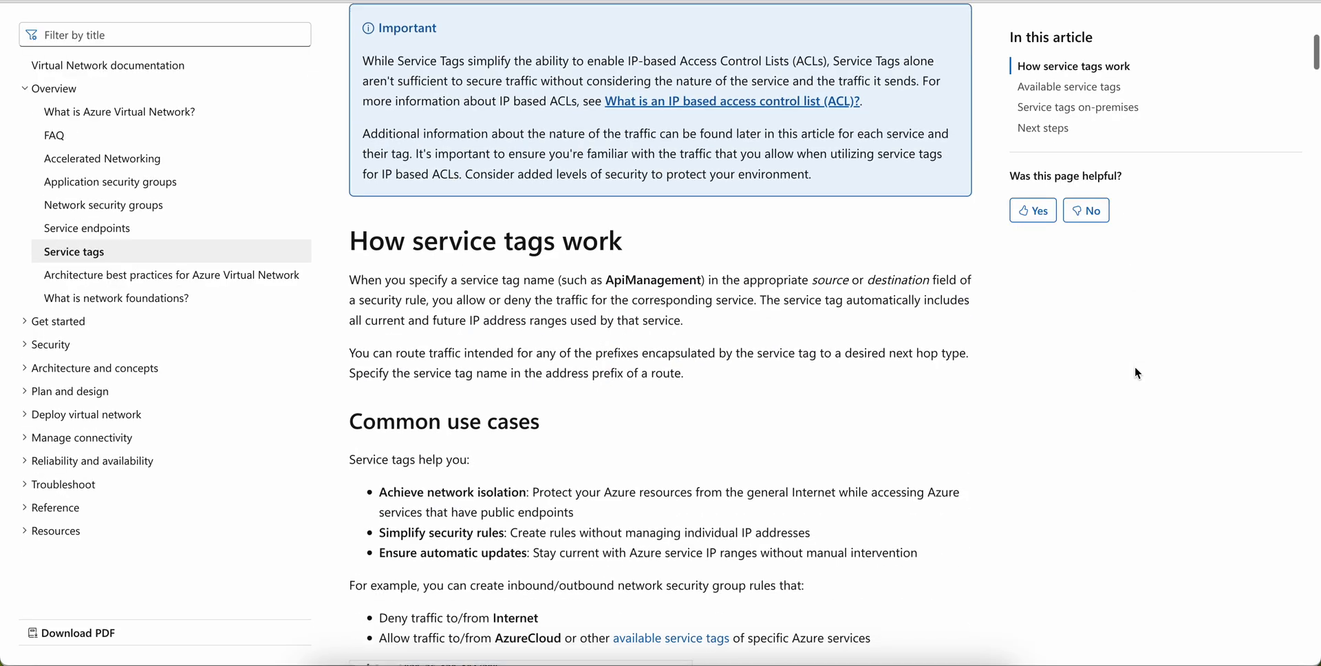
pyautogui.scroll(-3)
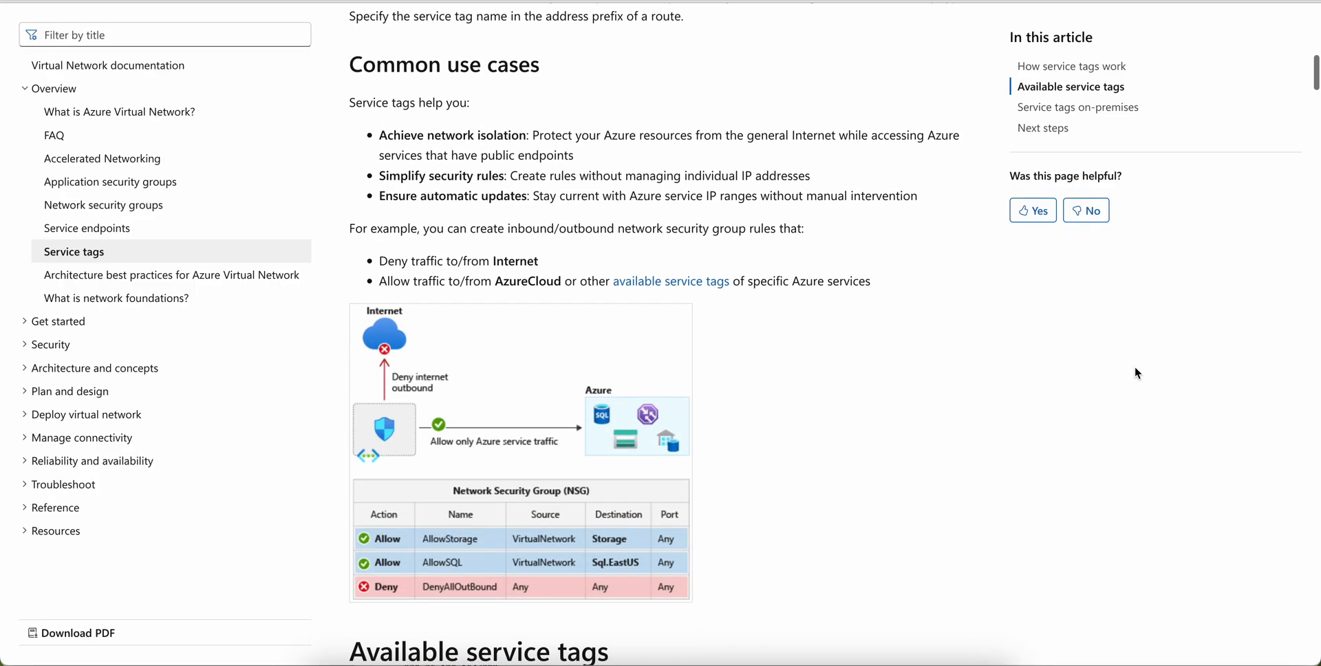
pyautogui.scroll(-3)
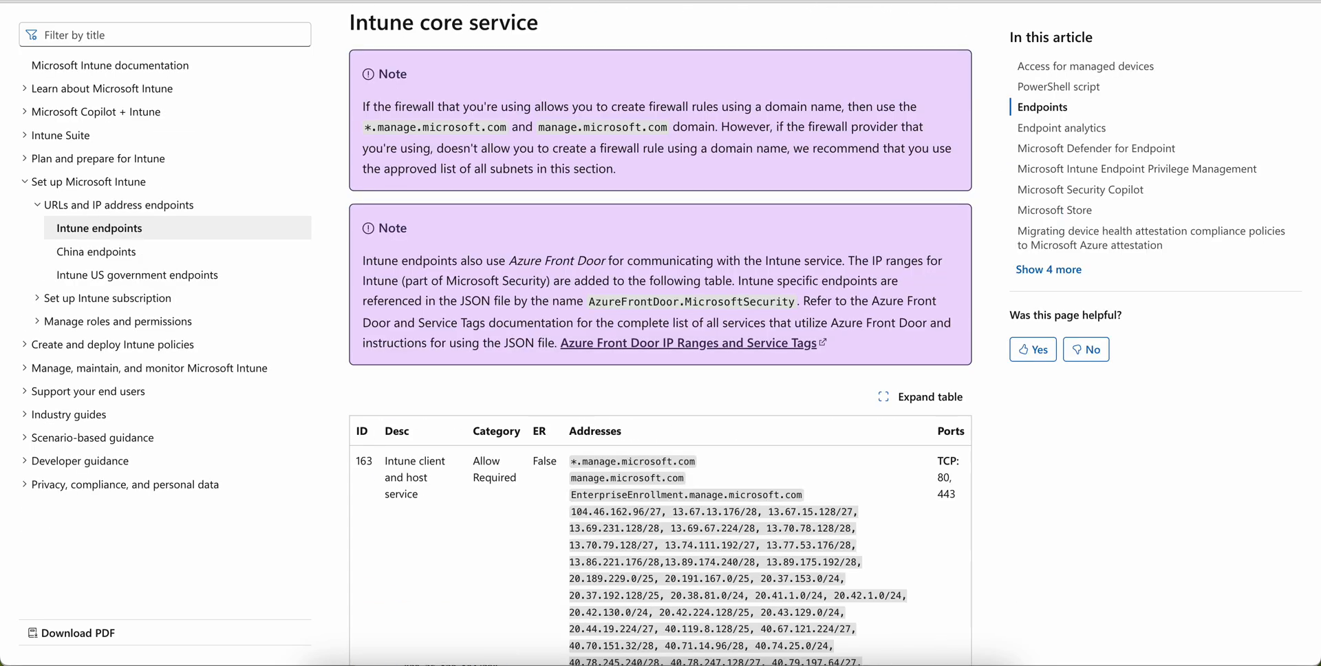
pyautogui.moveTo(1184, 500)
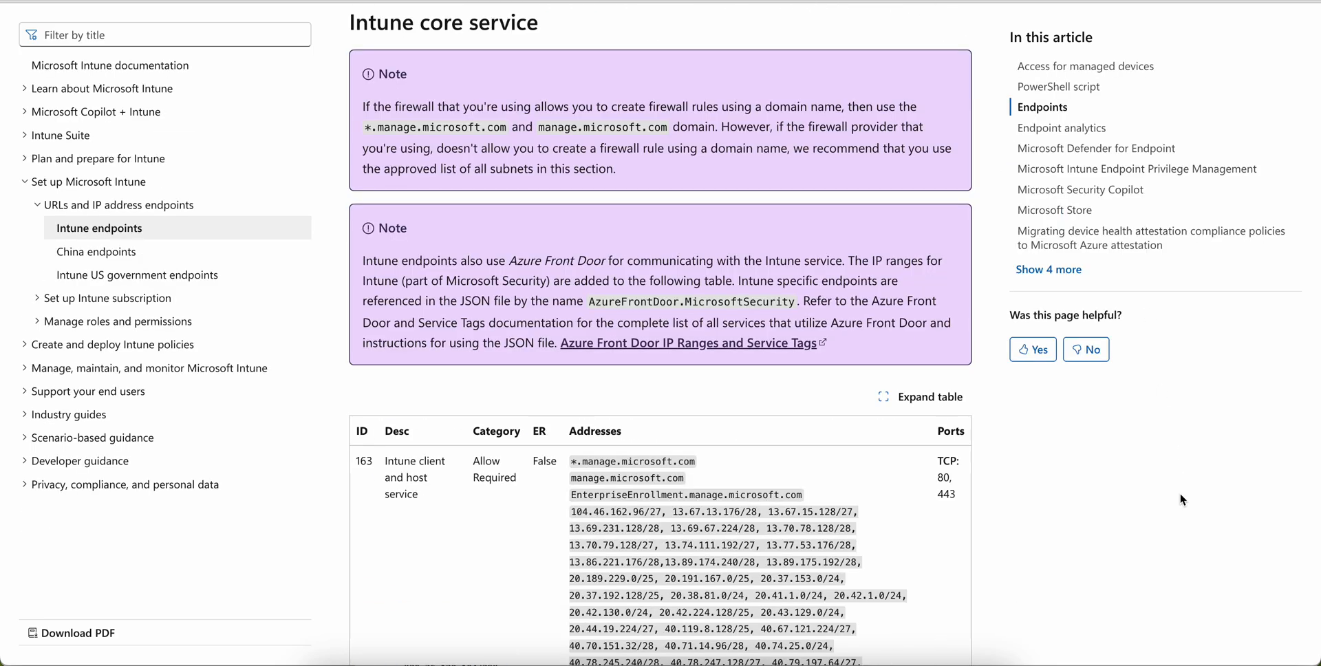
# Review the Intune core service address table and highlight text in the AzureFrontDoor.MicrosoftSecurity note.
pyautogui.scroll(-3)
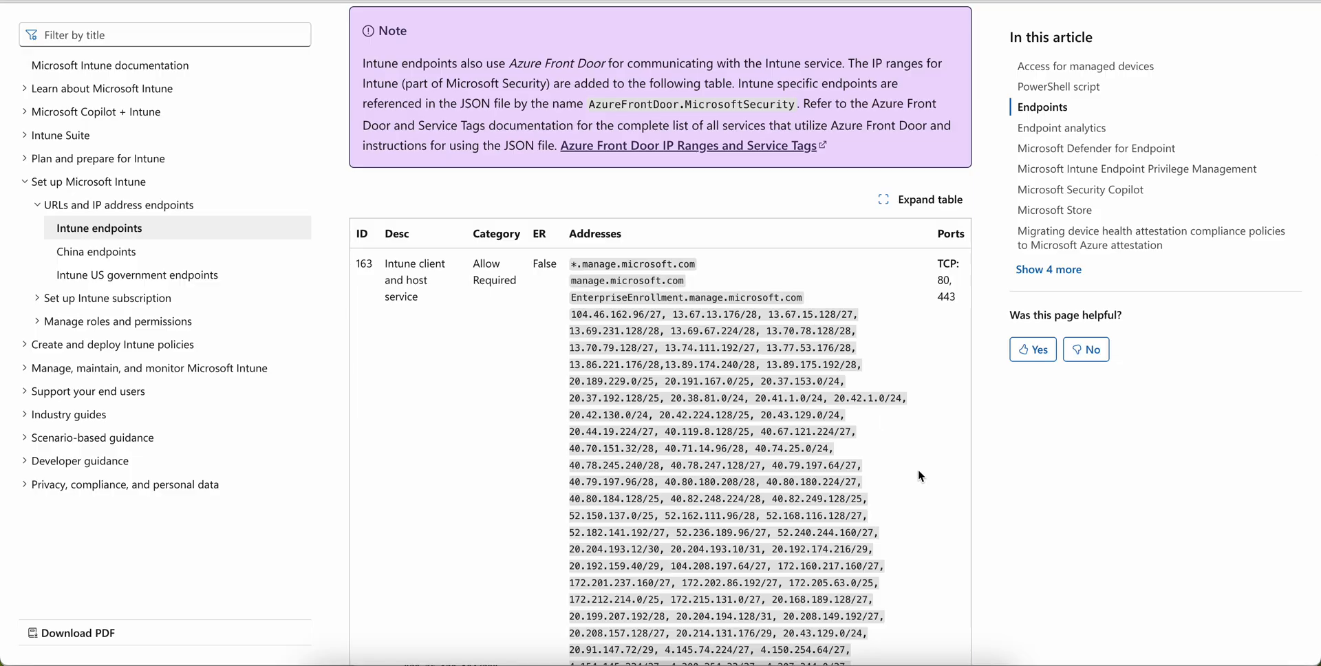
pyautogui.scroll(-3)
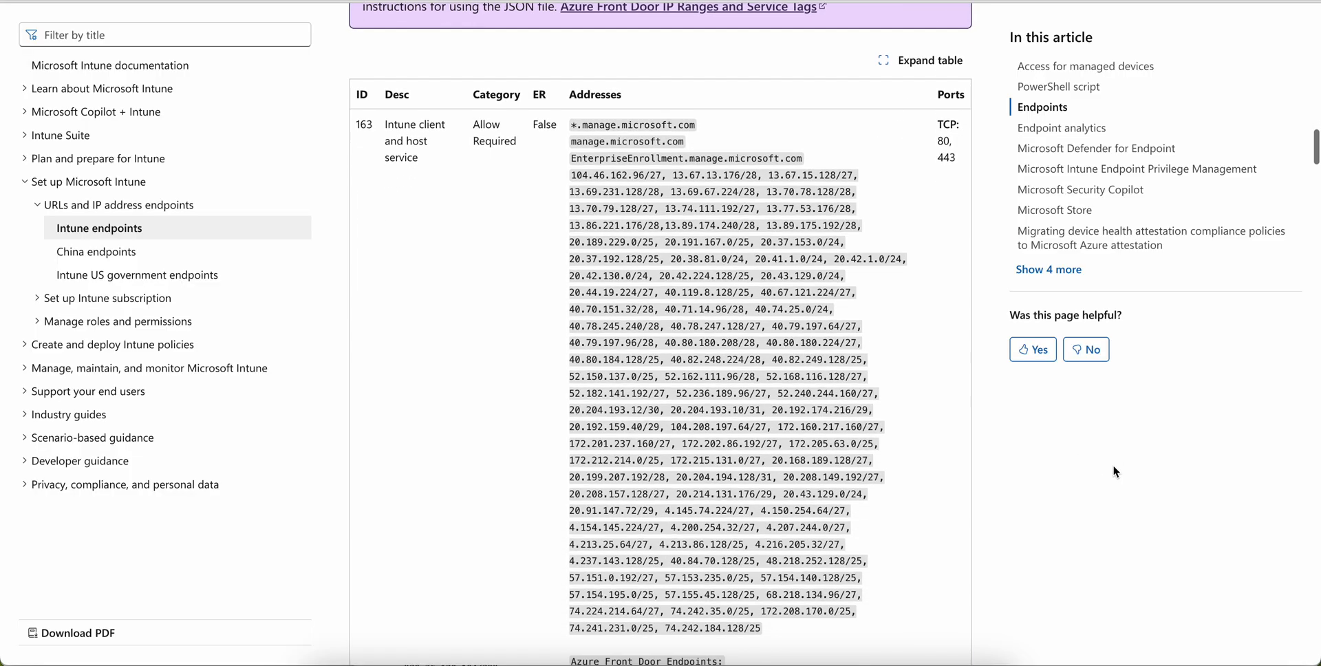
pyautogui.scroll(-3)
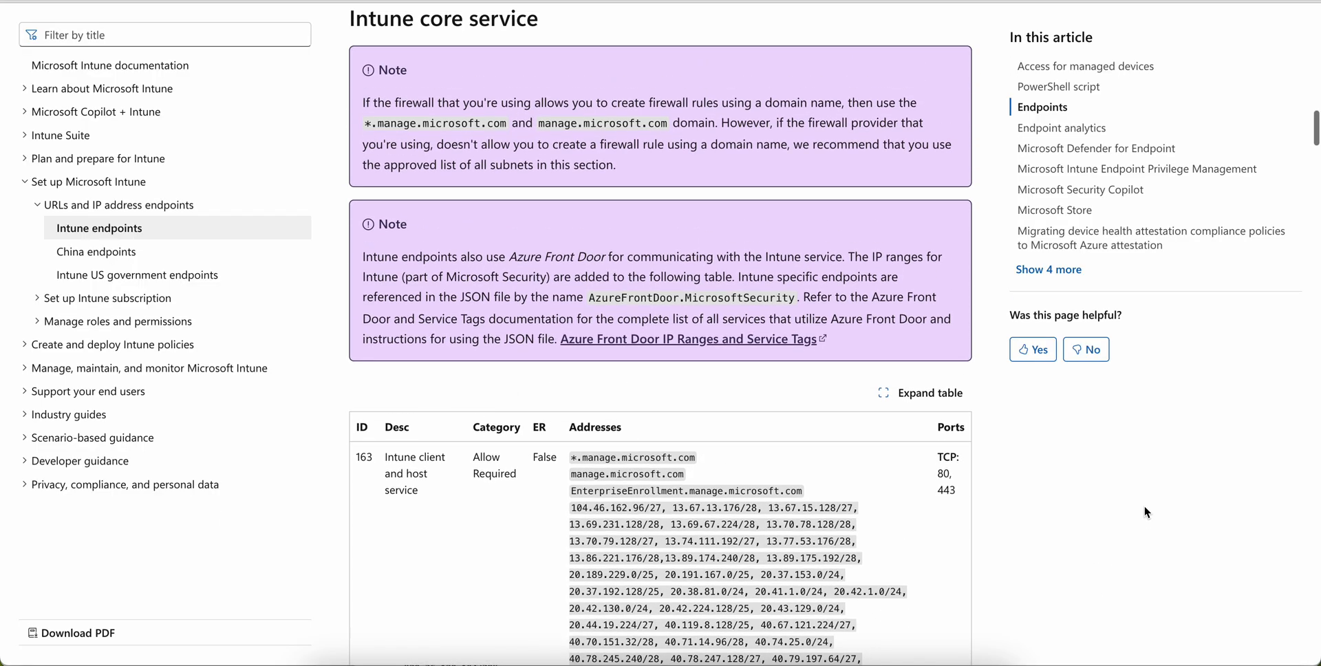
pyautogui.moveTo(377, 257)
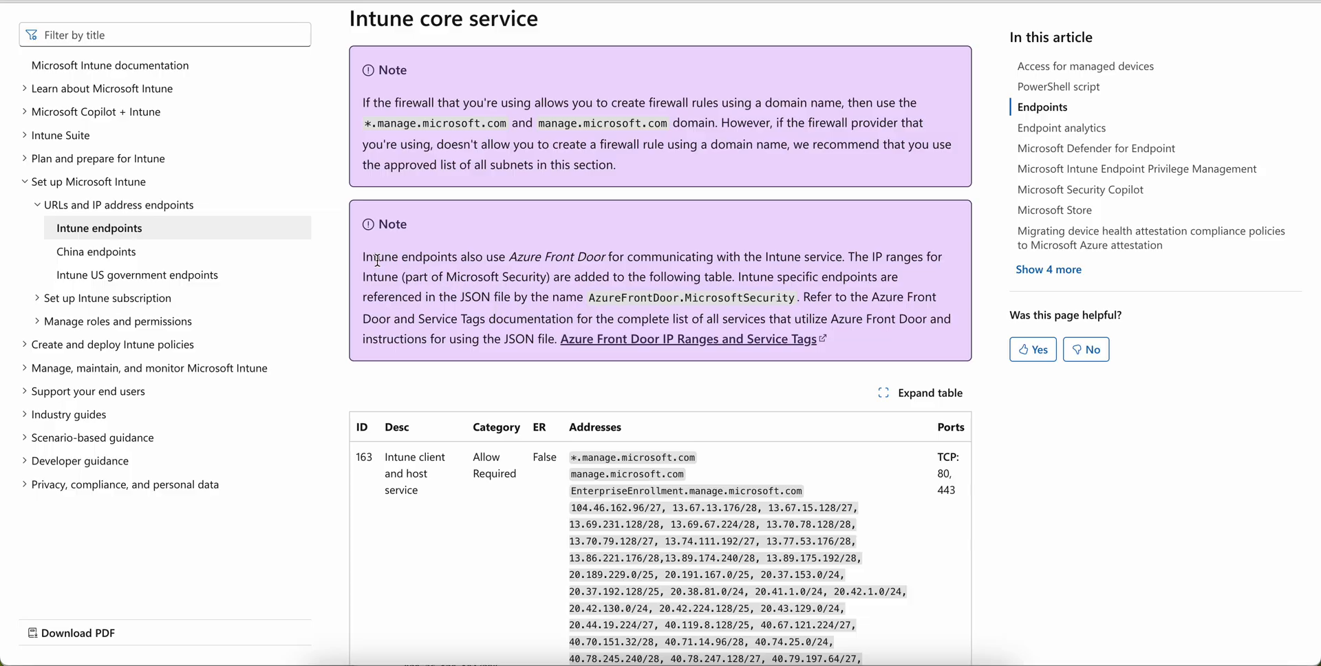
pyautogui.moveTo(362, 257); pyautogui.dragTo(569, 260)
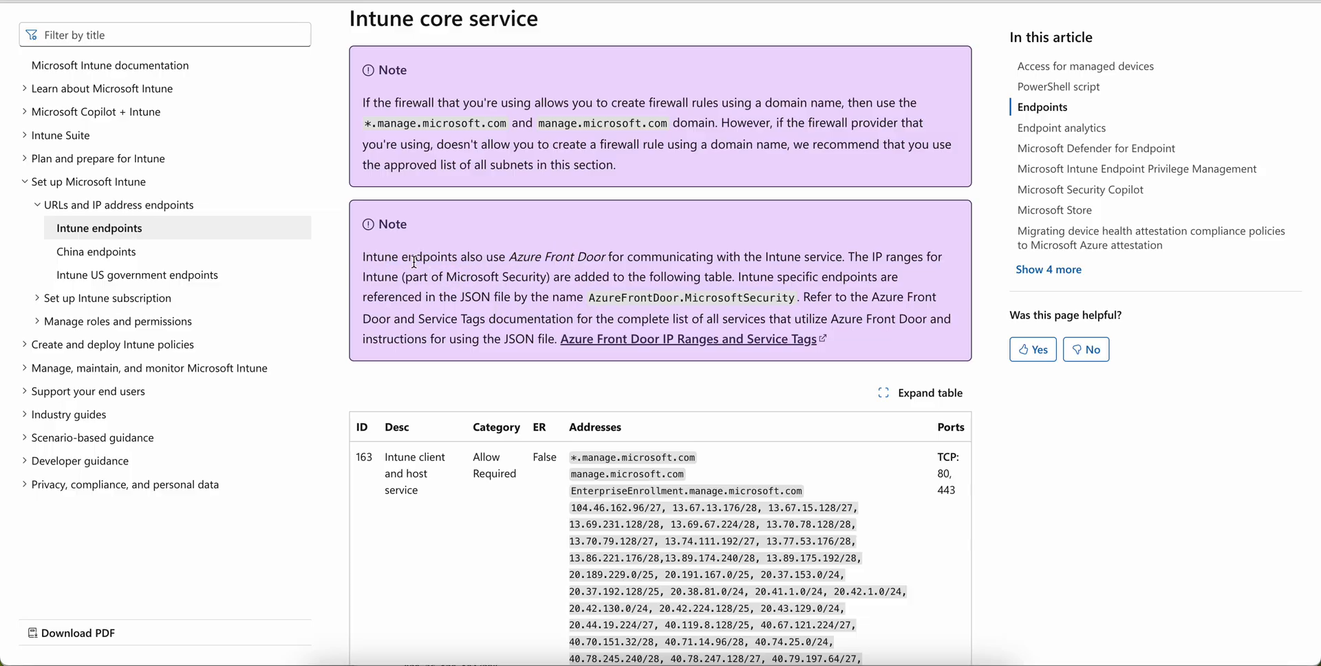
pyautogui.moveTo(393, 258); pyautogui.dragTo(644, 258)
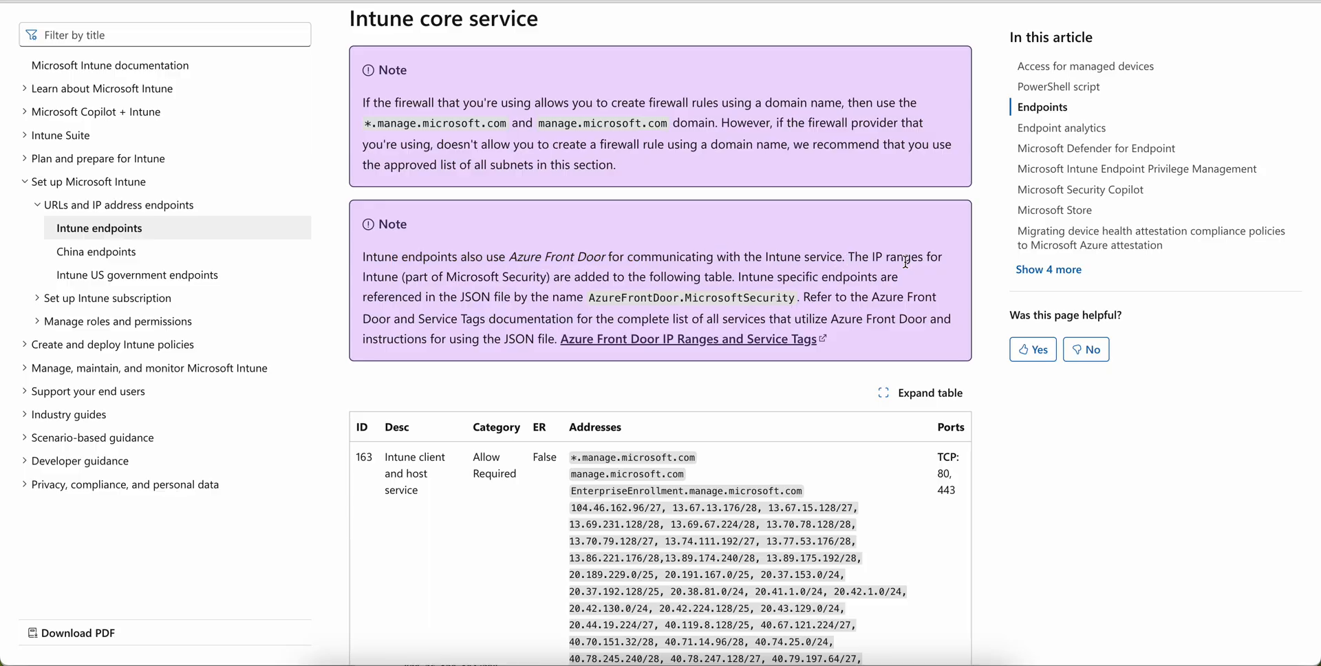
pyautogui.moveTo(963, 318)
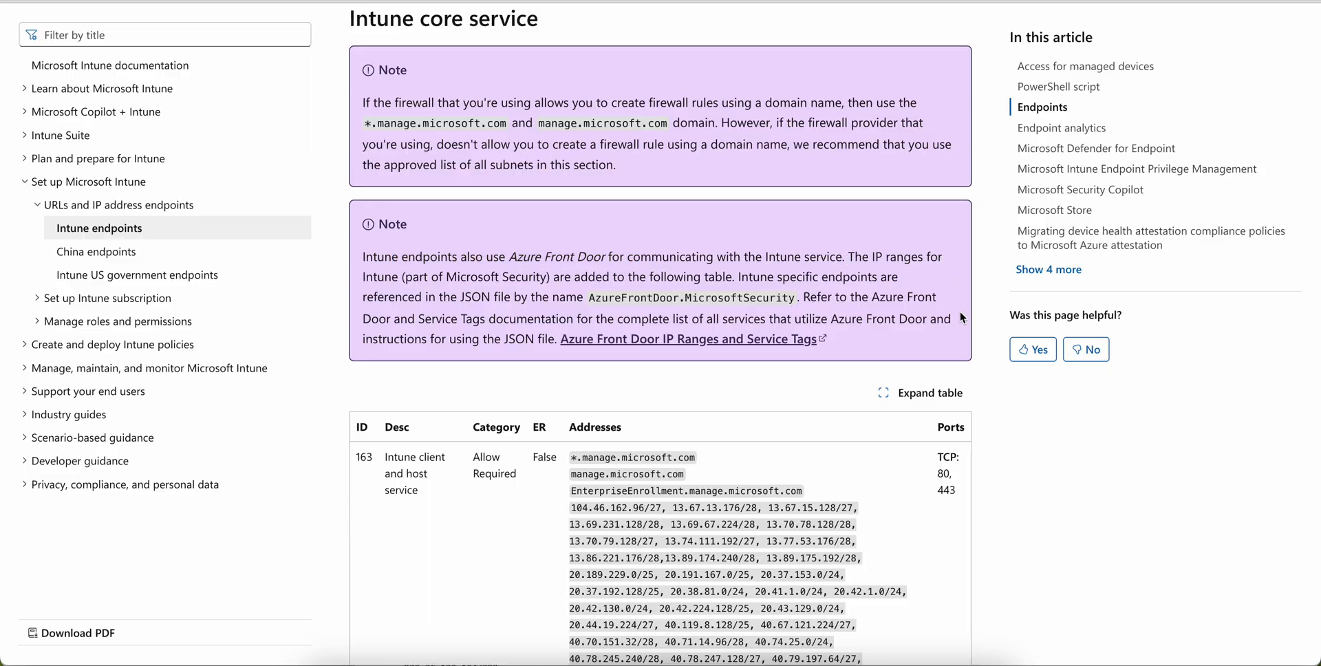
pyautogui.moveTo(1181, 478)
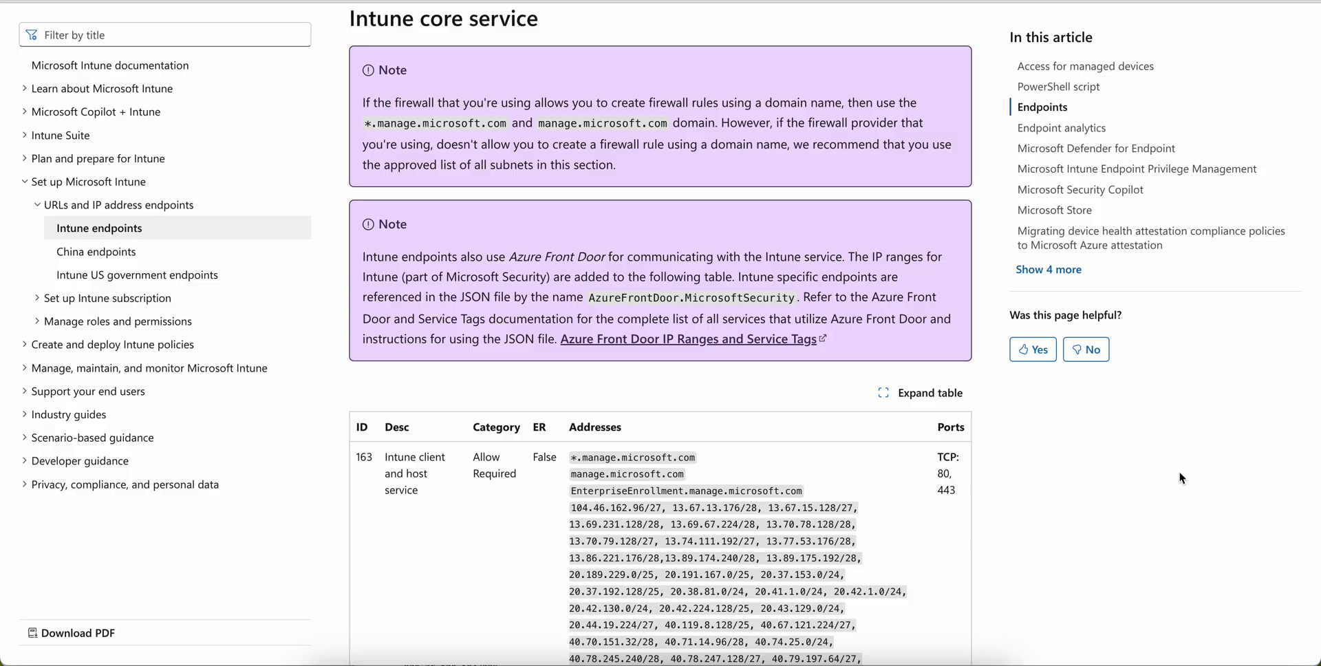
pyautogui.moveTo(799, 295)
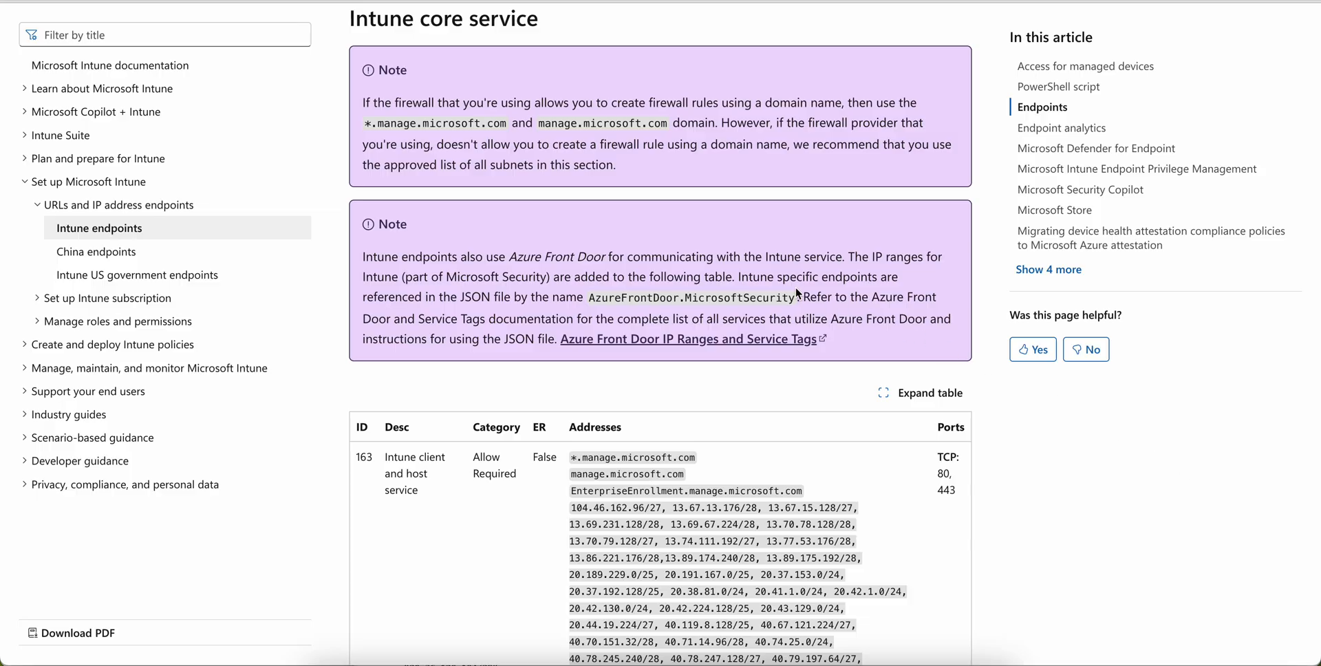
pyautogui.moveTo(922, 290)
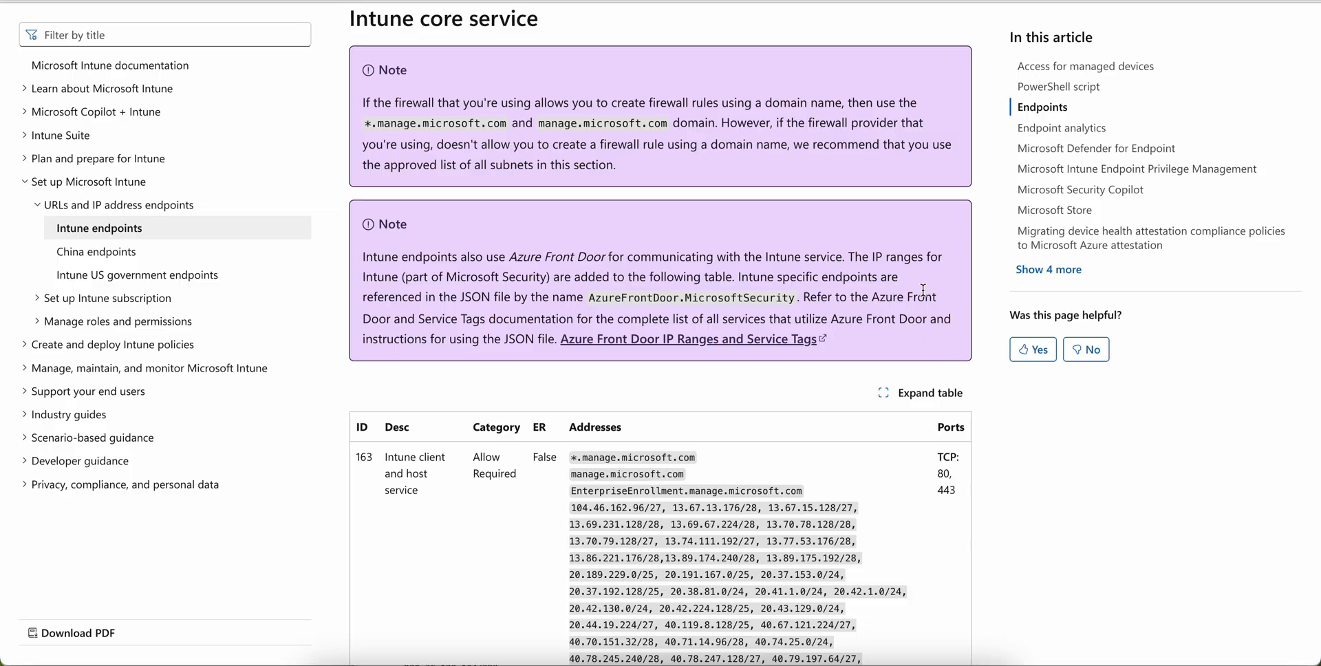
pyautogui.moveTo(570, 311)
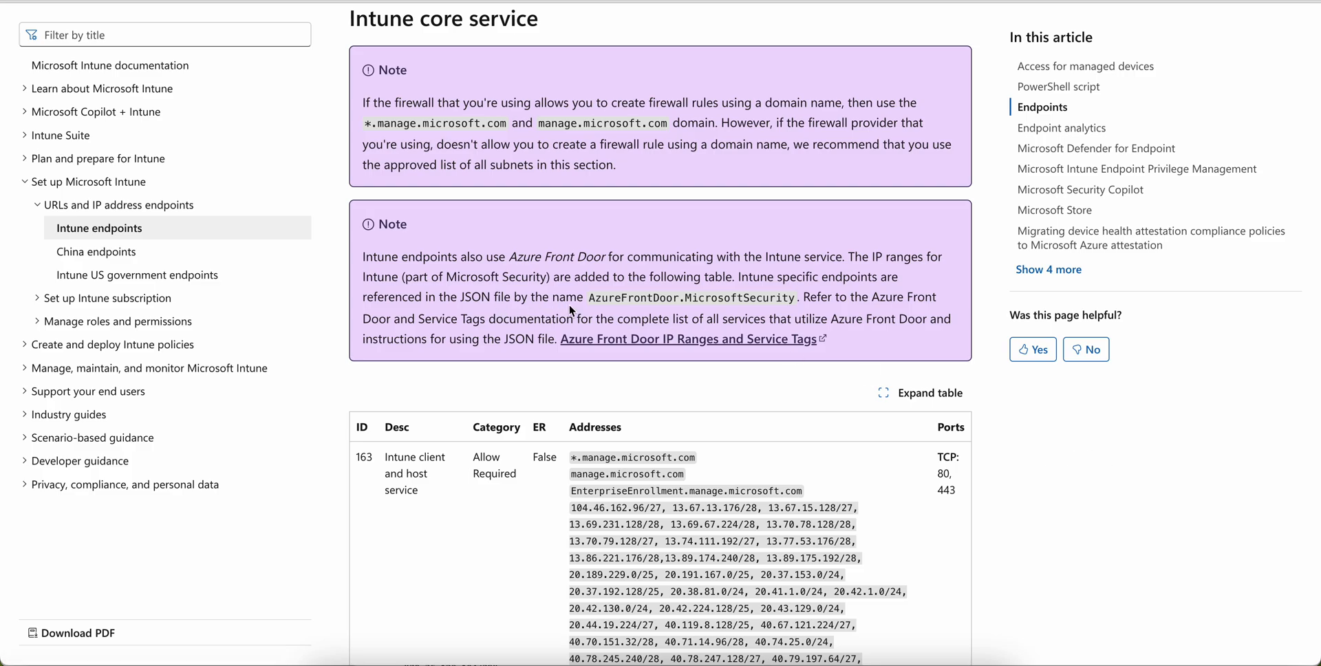
pyautogui.moveTo(727, 314)
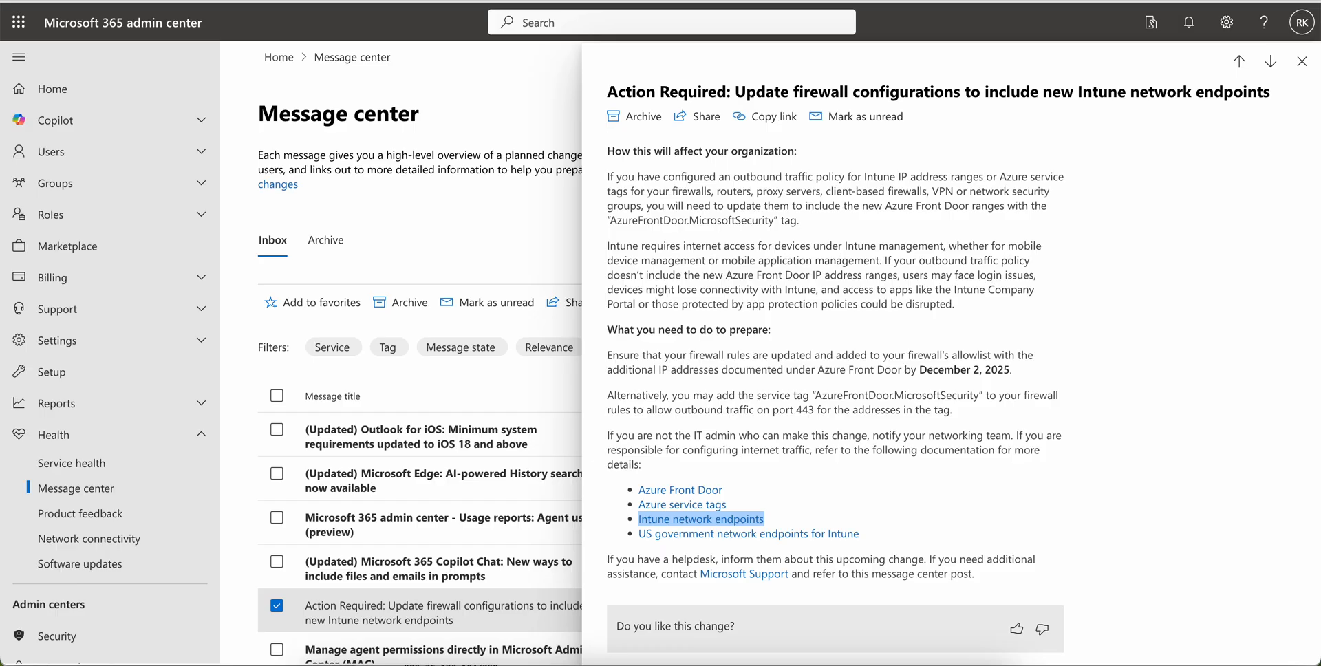
pyautogui.moveTo(1301, 60)
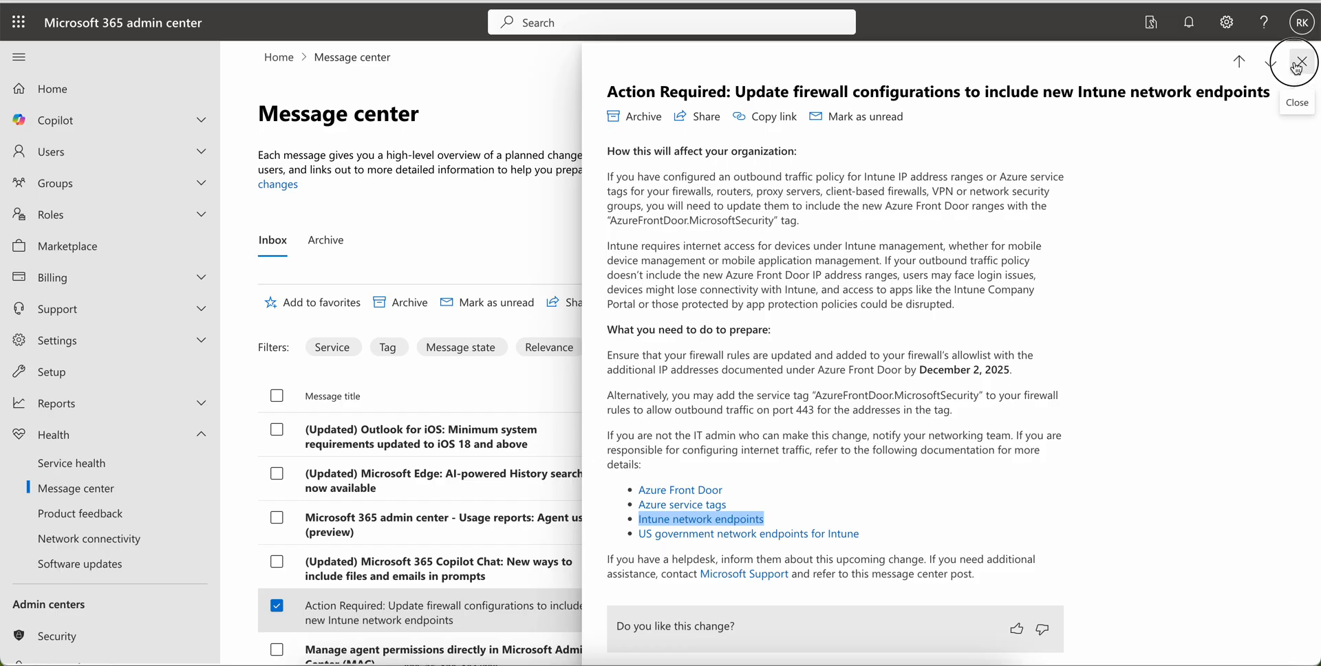
# Close the firewall update message, leaving the Message center inbox list showing.
pyautogui.click(1301, 62)
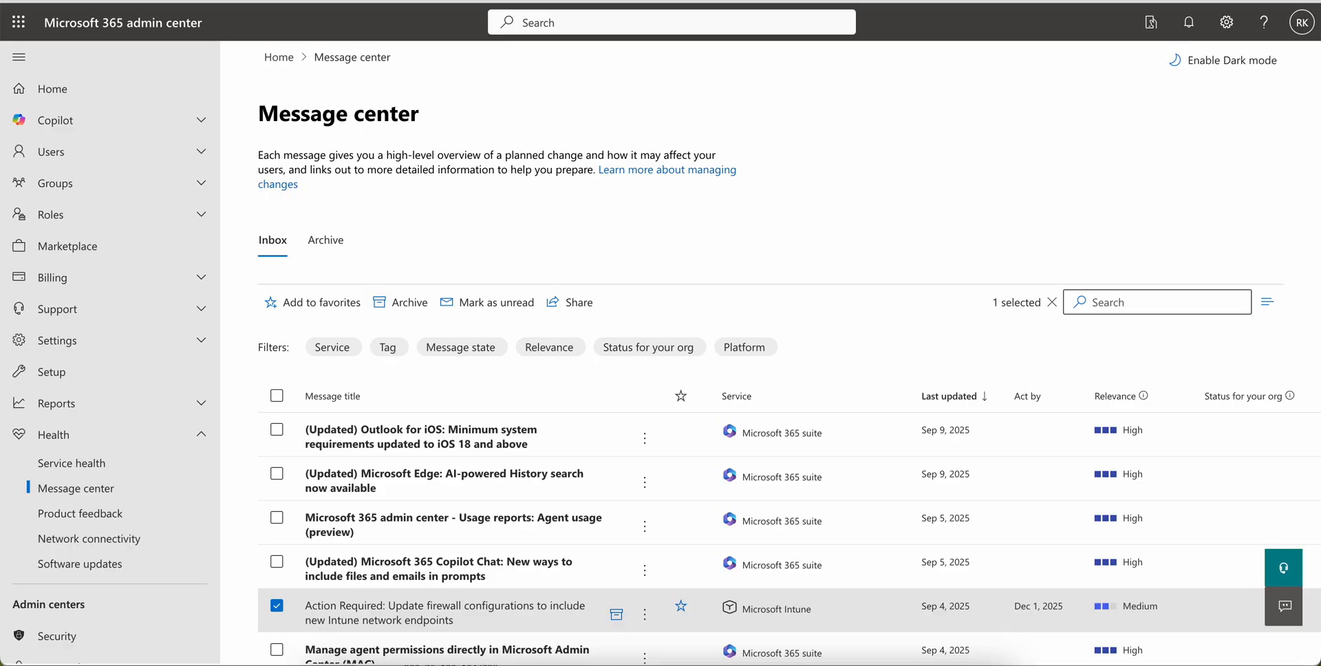